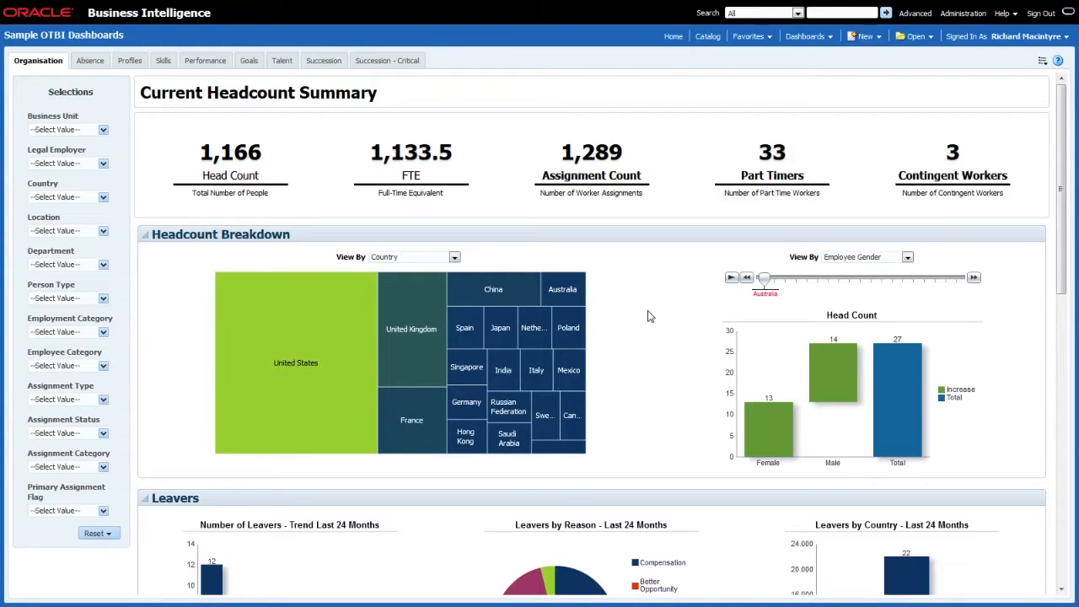
pyautogui.moveTo(657, 305)
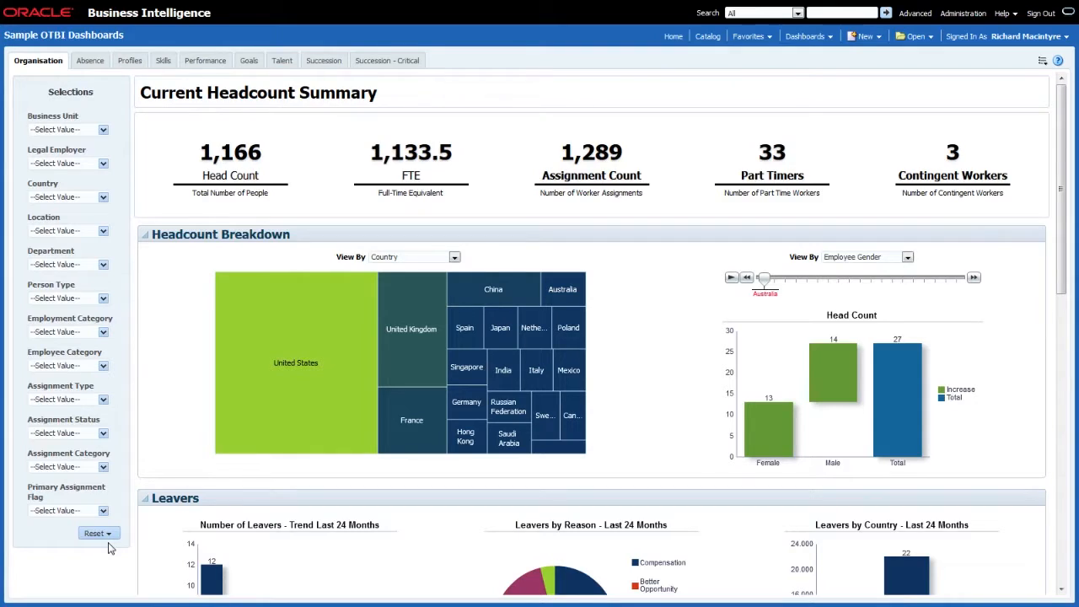
pyautogui.moveTo(152, 166)
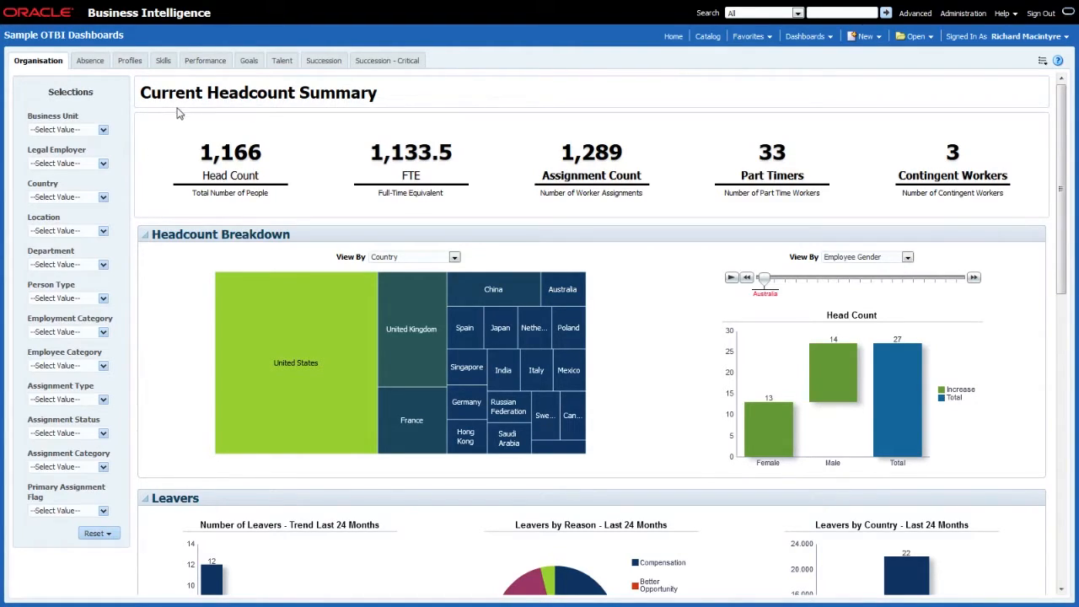
pyautogui.moveTo(154, 173)
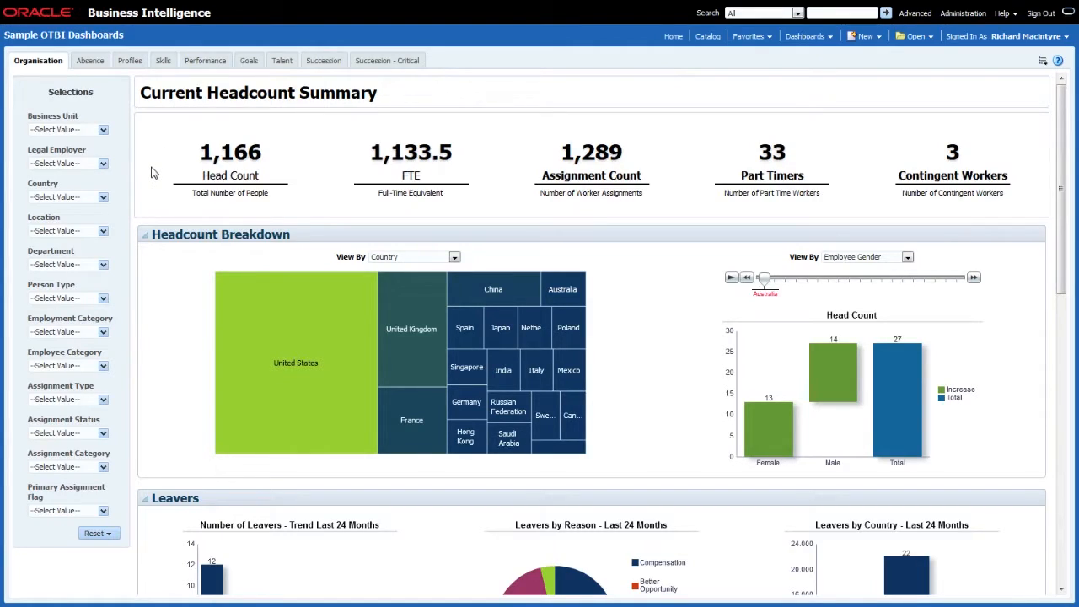
pyautogui.moveTo(154, 311)
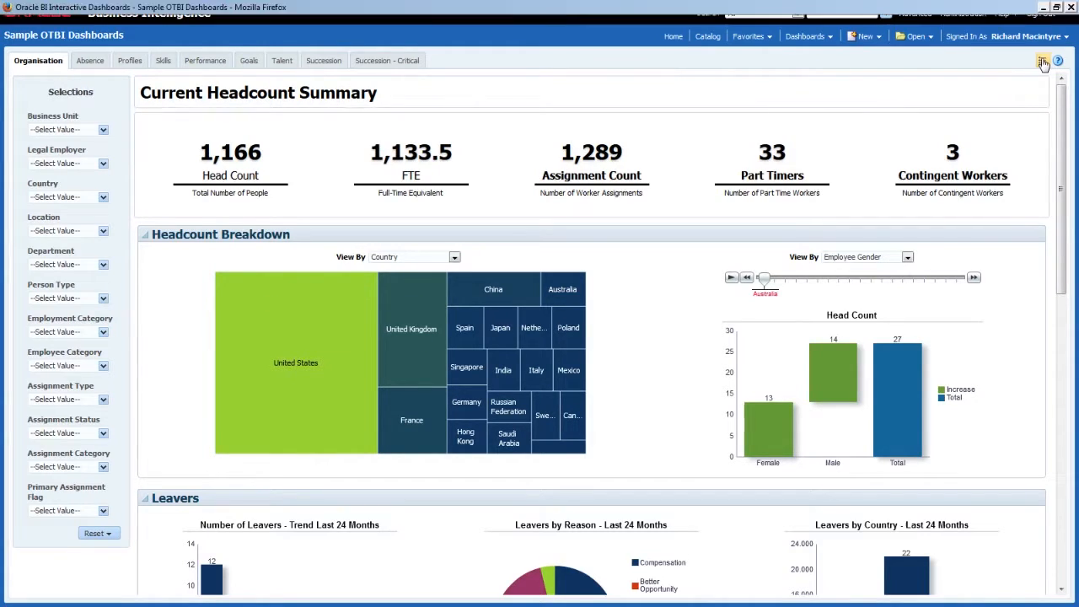
# Enter Edit Dashboard and check Column 1's properties, showing a fixed width of 180.
pyautogui.click(1043, 60)
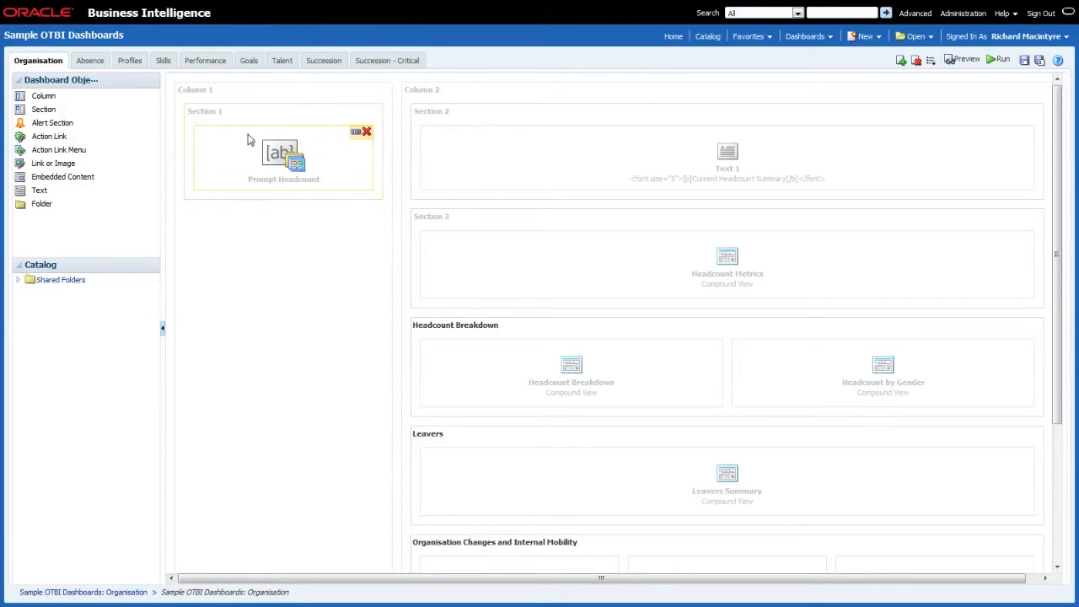
pyautogui.click(376, 90)
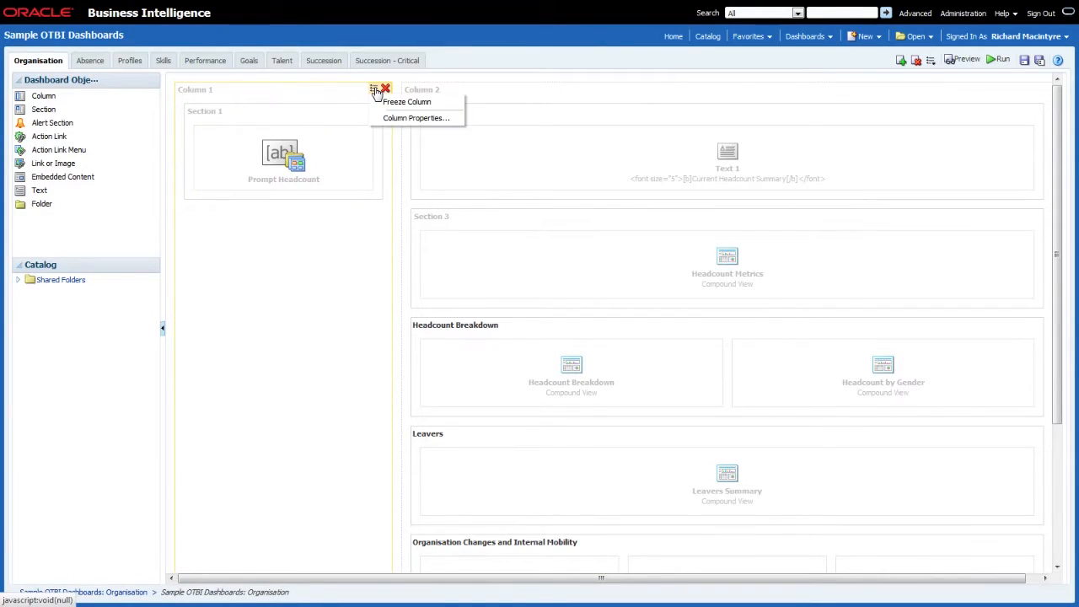
pyautogui.click(416, 117)
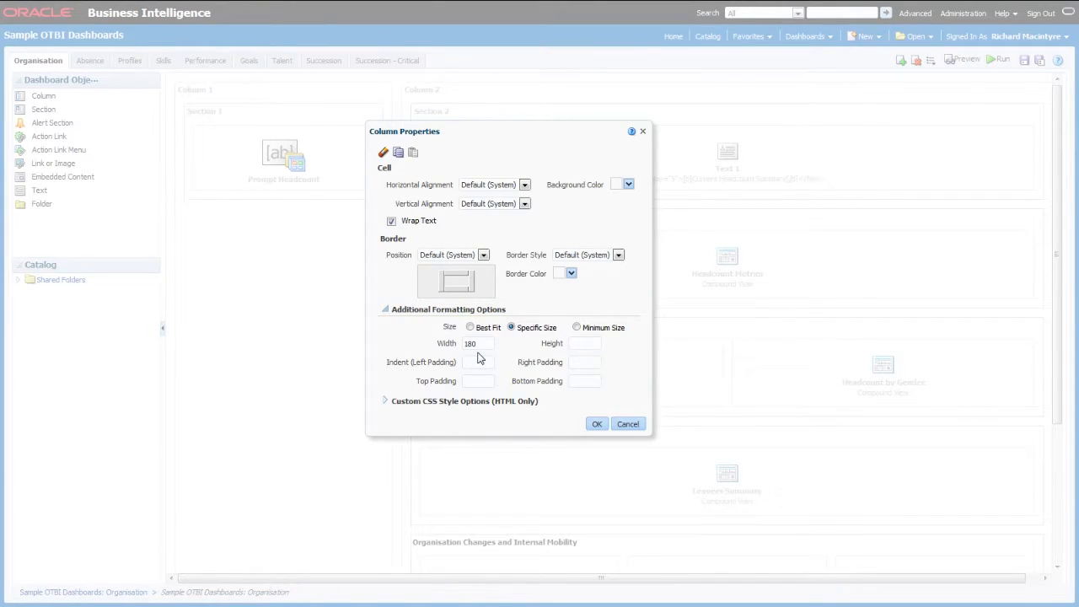
pyautogui.click(628, 423)
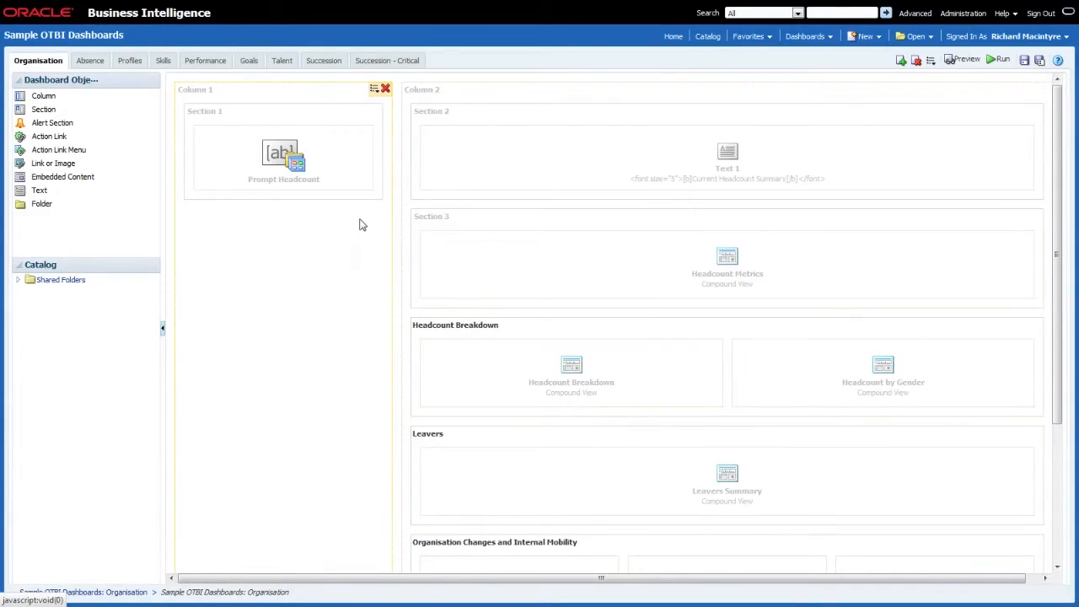
pyautogui.click(343, 111)
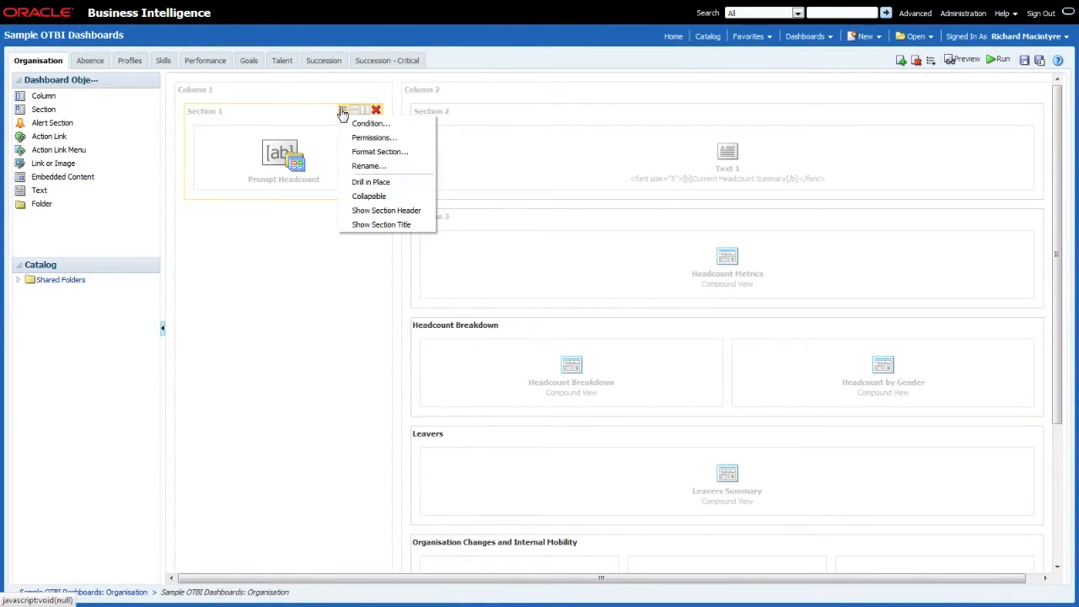
pyautogui.click(380, 152)
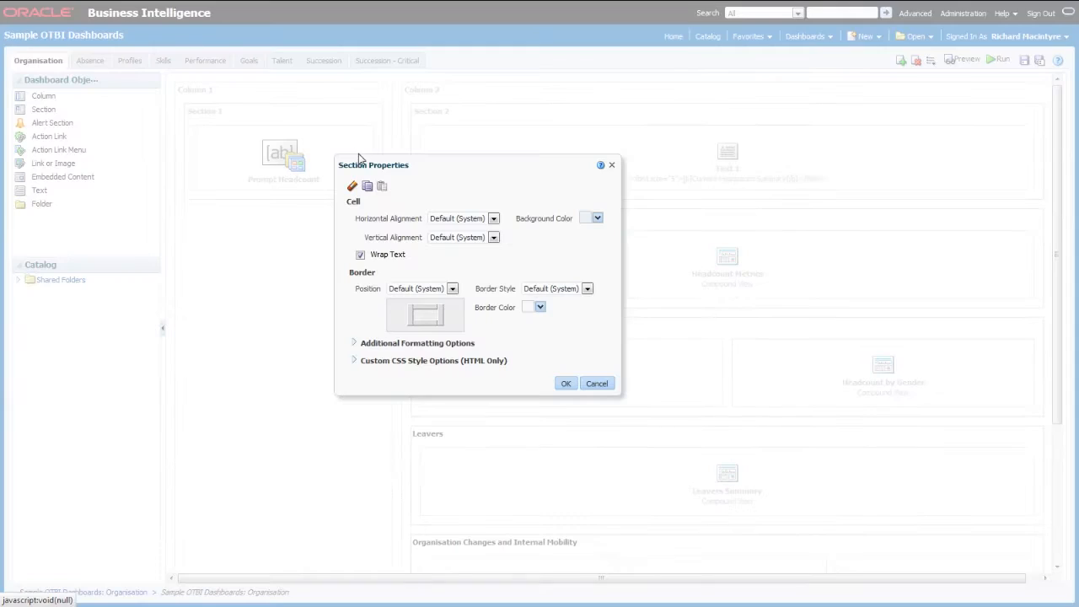
pyautogui.click(598, 217)
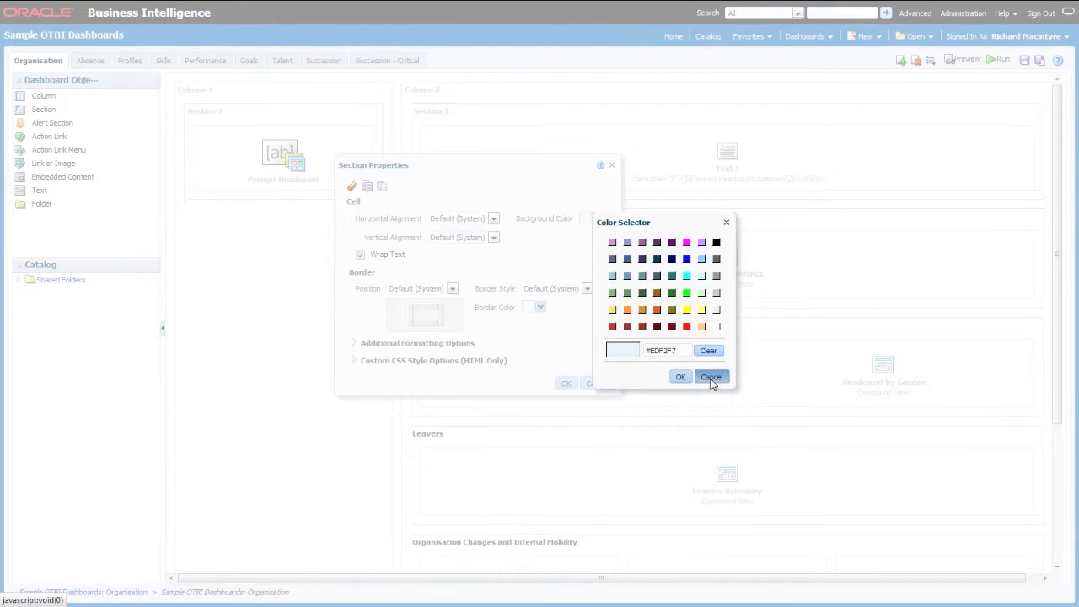
pyautogui.click(711, 377)
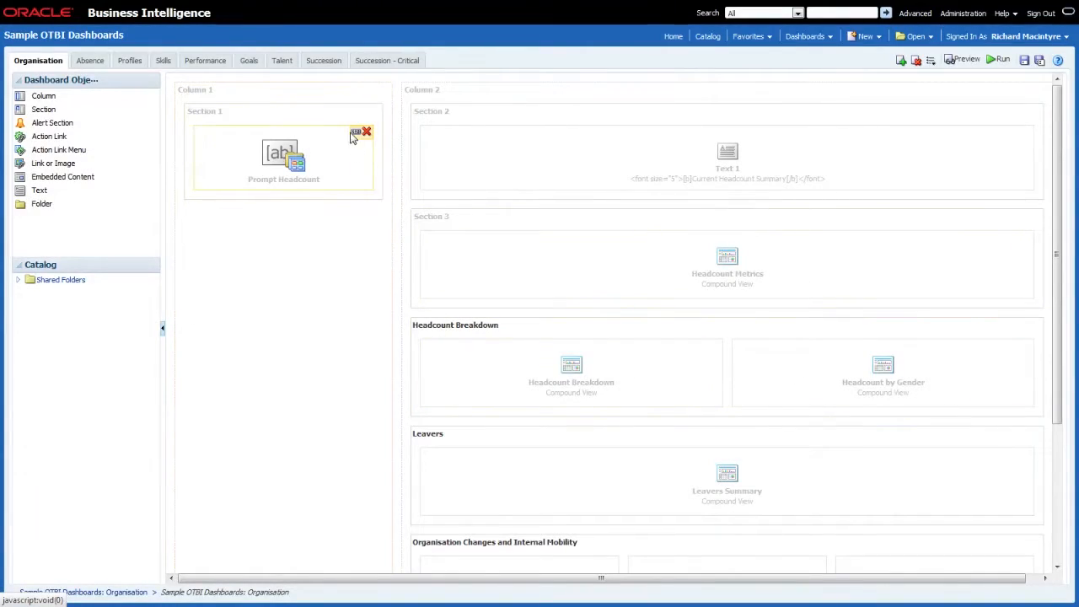
pyautogui.click(355, 132)
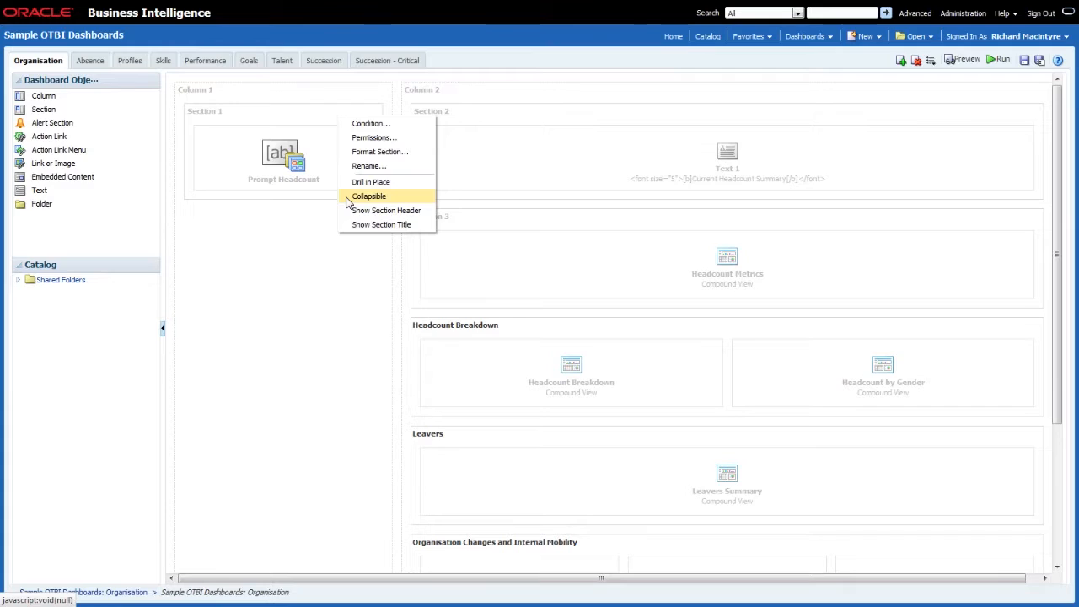
pyautogui.click(387, 210)
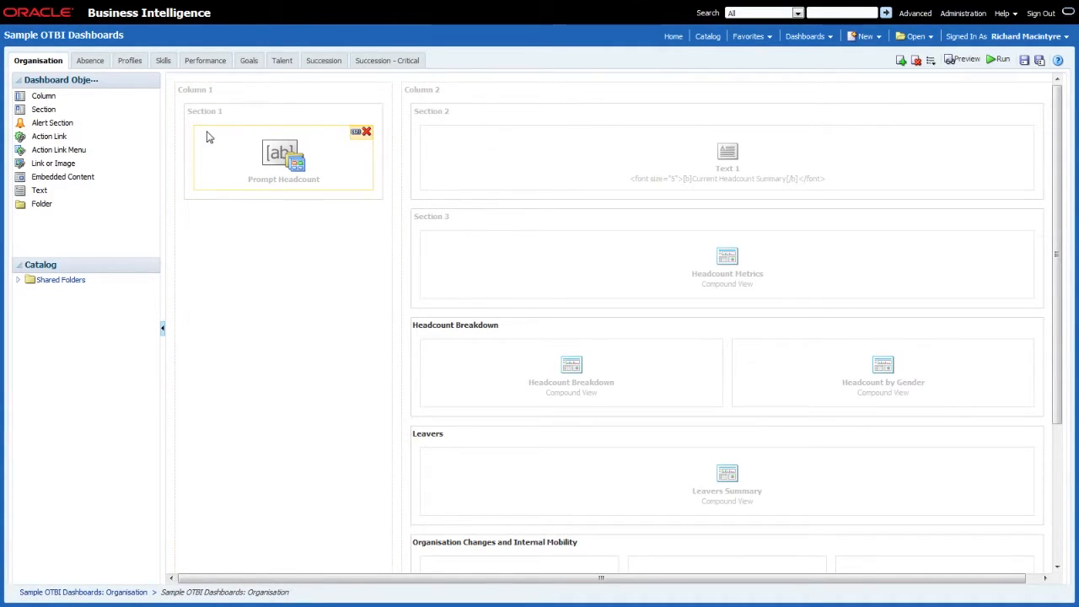
pyautogui.moveTo(225, 144)
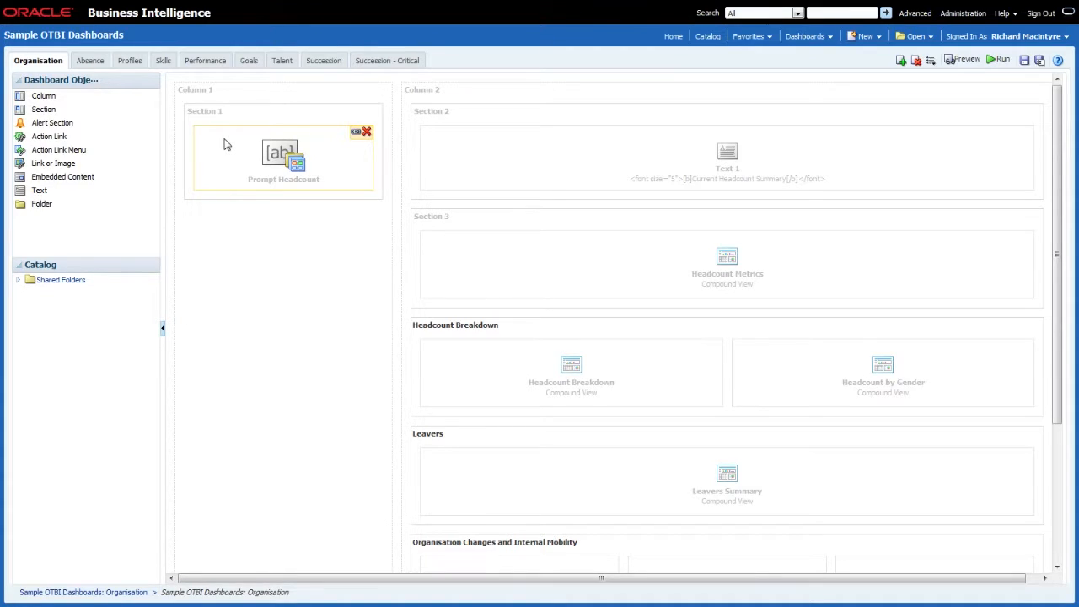
pyautogui.moveTo(348, 141)
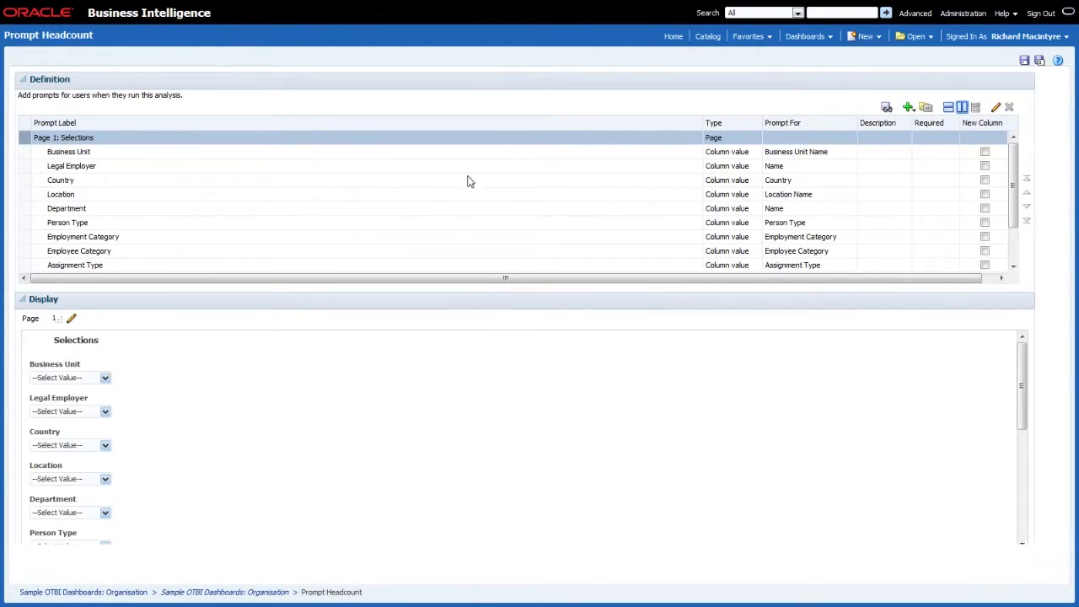
pyautogui.moveTo(434, 262)
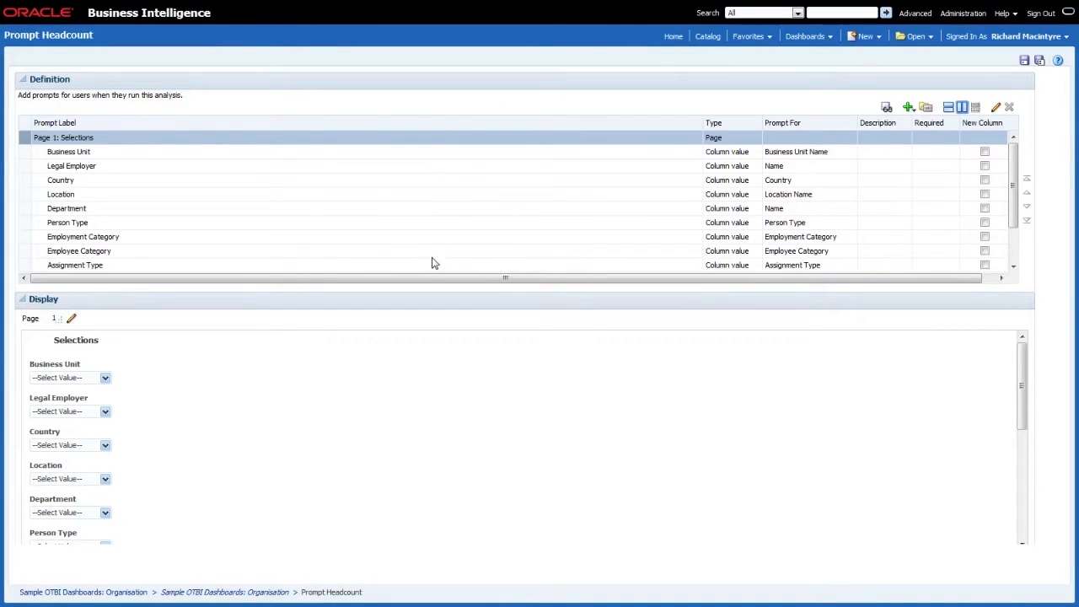
pyautogui.moveTo(966, 247)
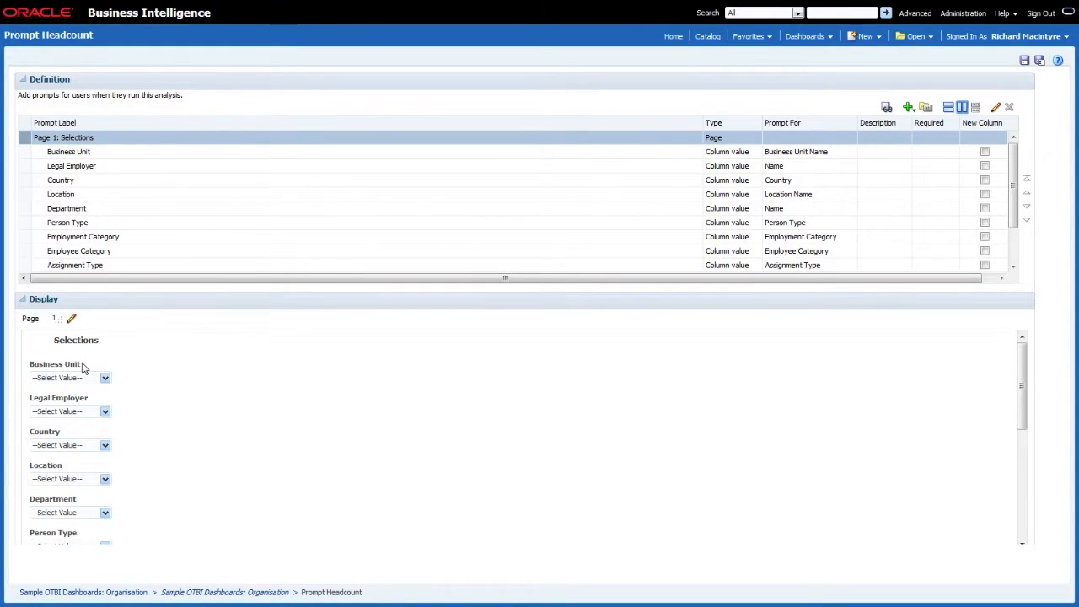
# Review and close the Prompt Headcount prompt's Page 1 Selections settings.
pyautogui.click(72, 318)
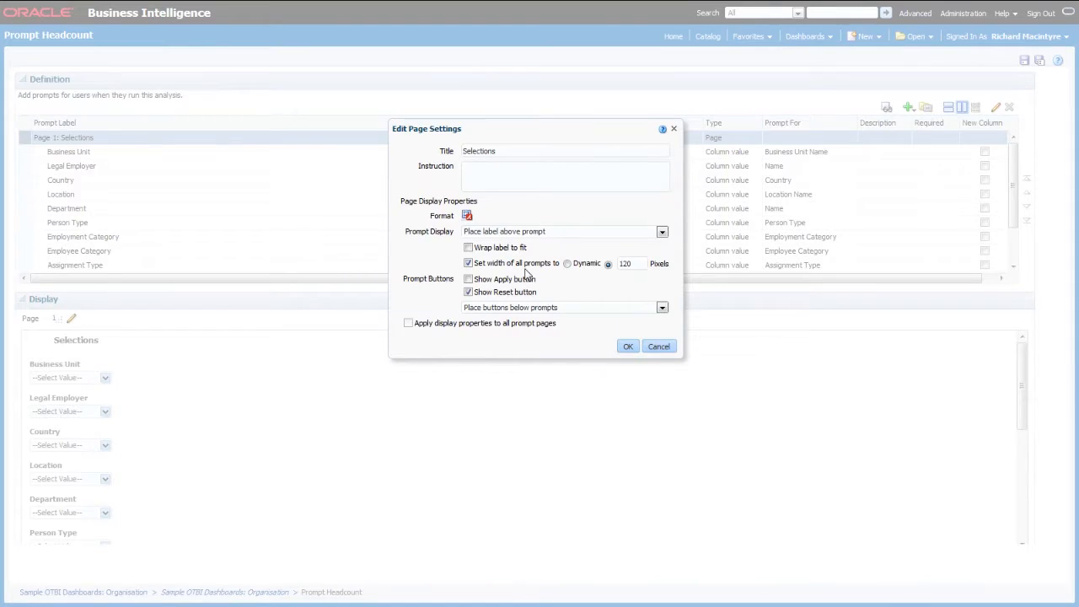
pyautogui.moveTo(634, 278)
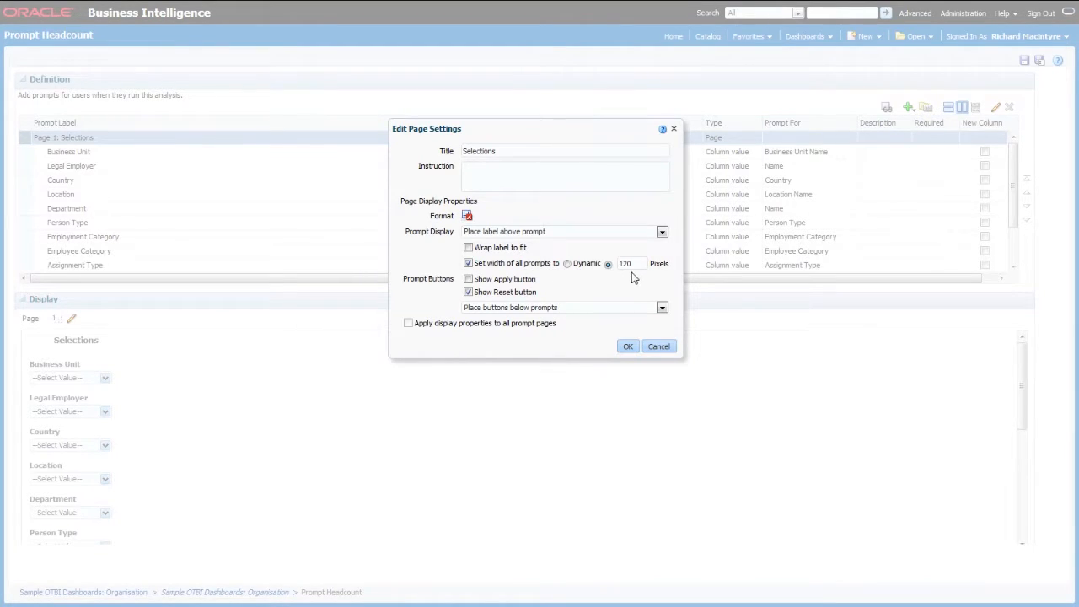
pyautogui.moveTo(647, 279)
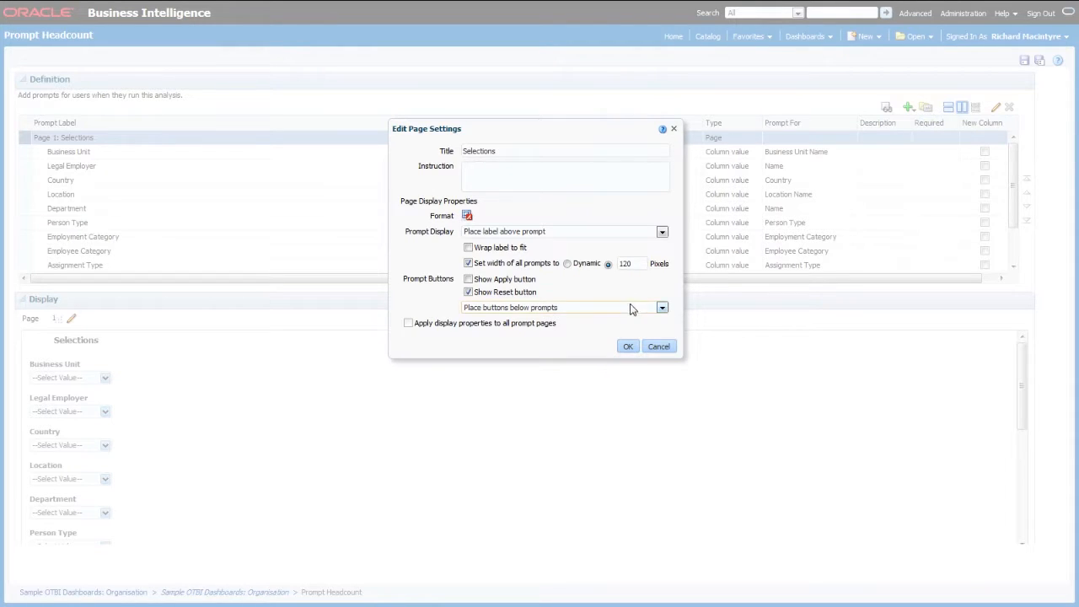
pyautogui.click(658, 346)
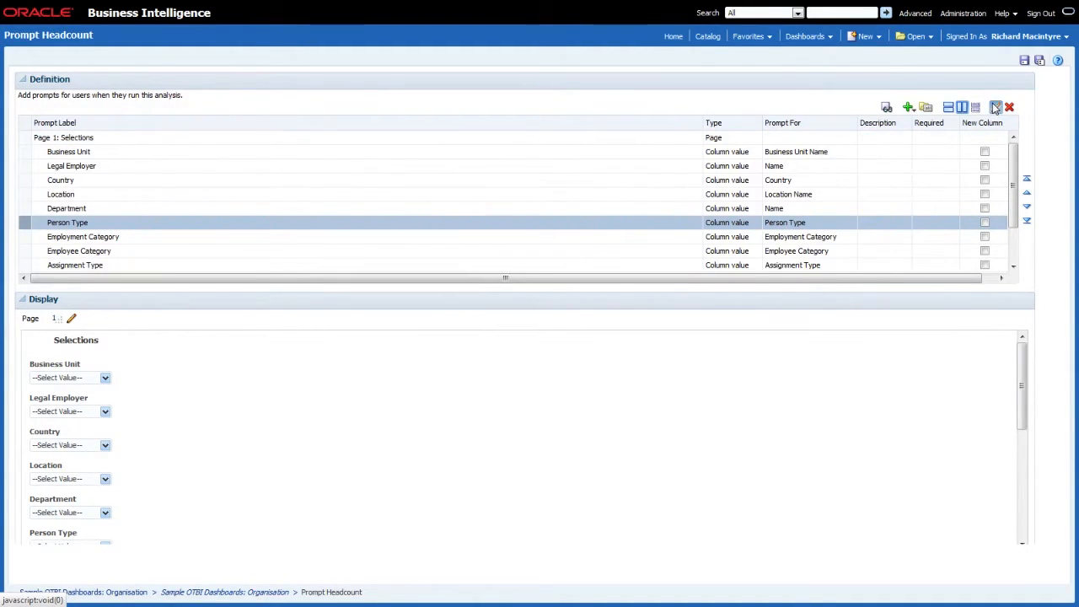
# Review the Person Type prompt's expanded choice list options, then go back to the Organisation dashboard.
pyautogui.click(995, 108)
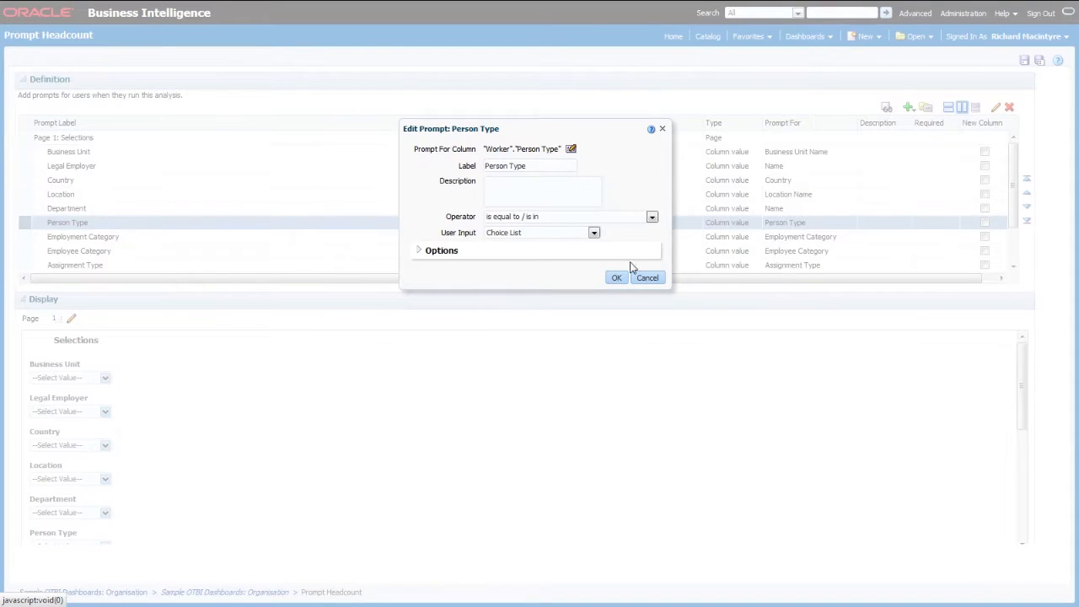
pyautogui.click(442, 250)
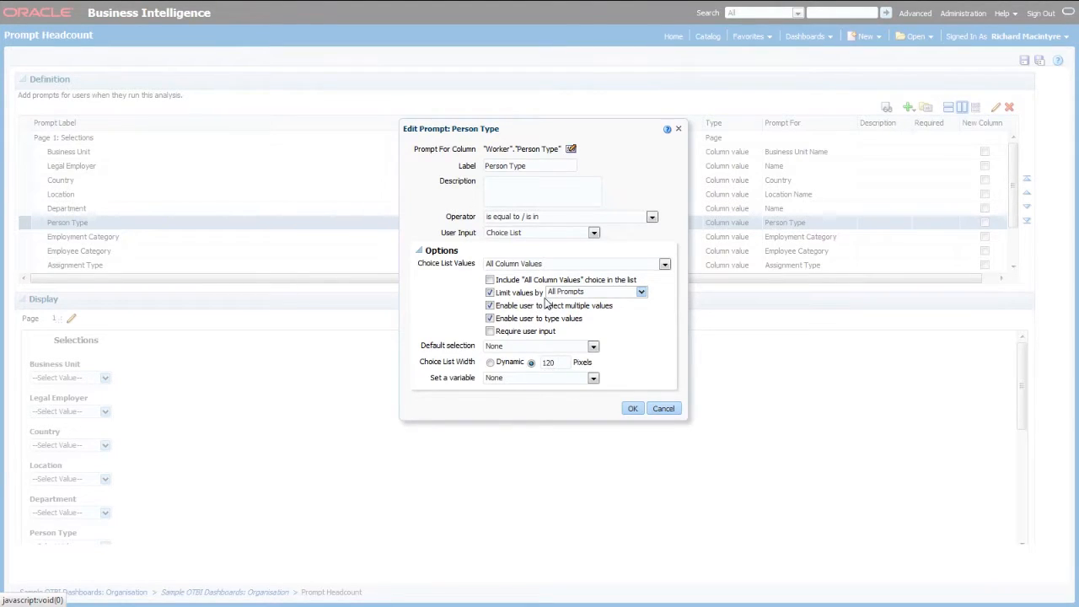
pyautogui.click(633, 408)
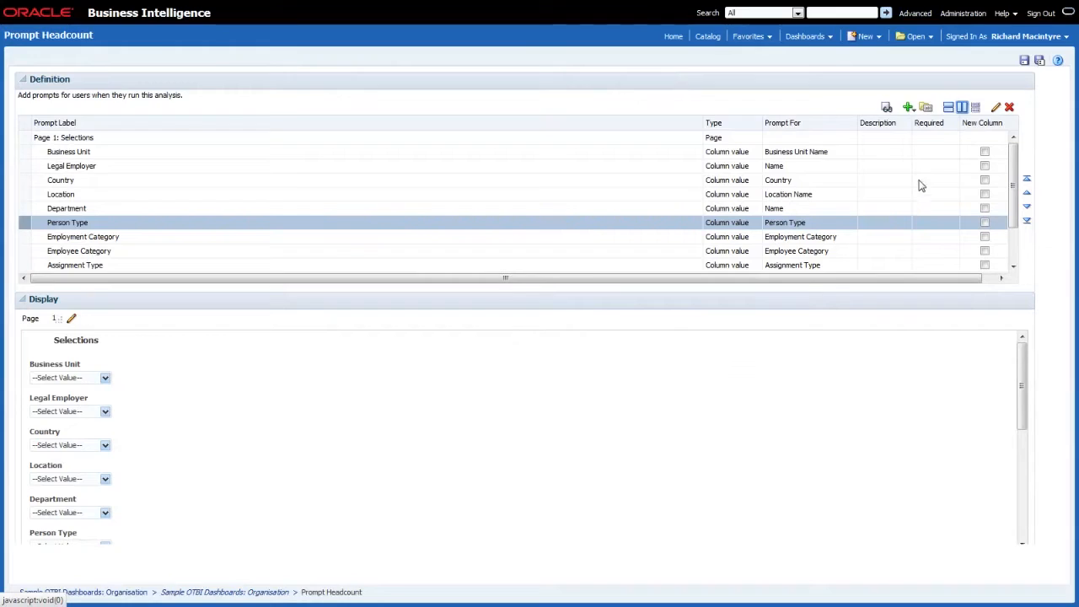
pyautogui.click(806, 36)
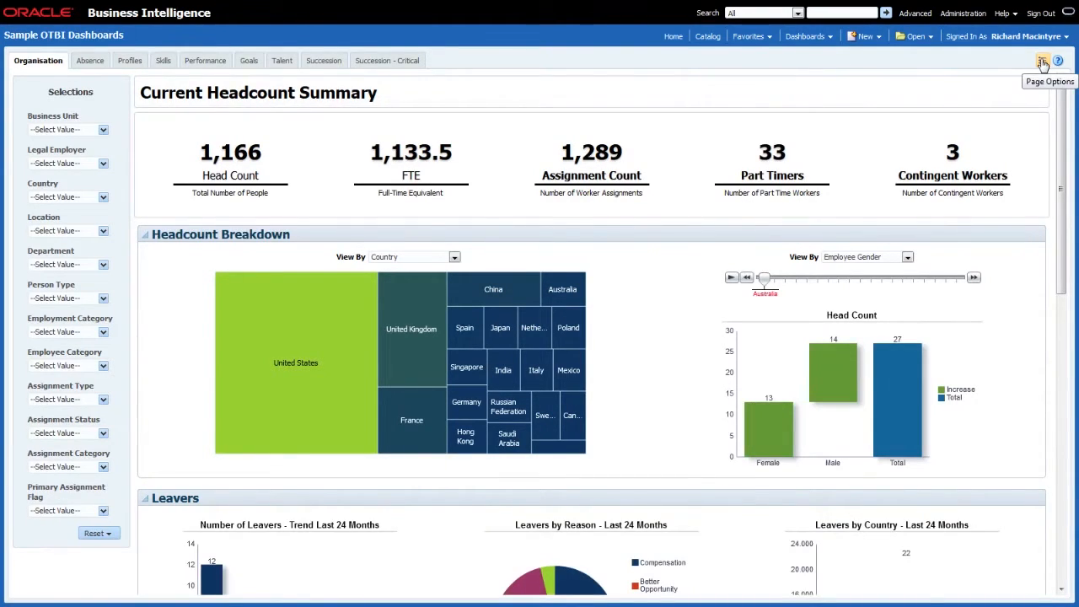
# Choose Edit Dashboard from Page Options on the Organisation page.
pyautogui.click(1043, 61)
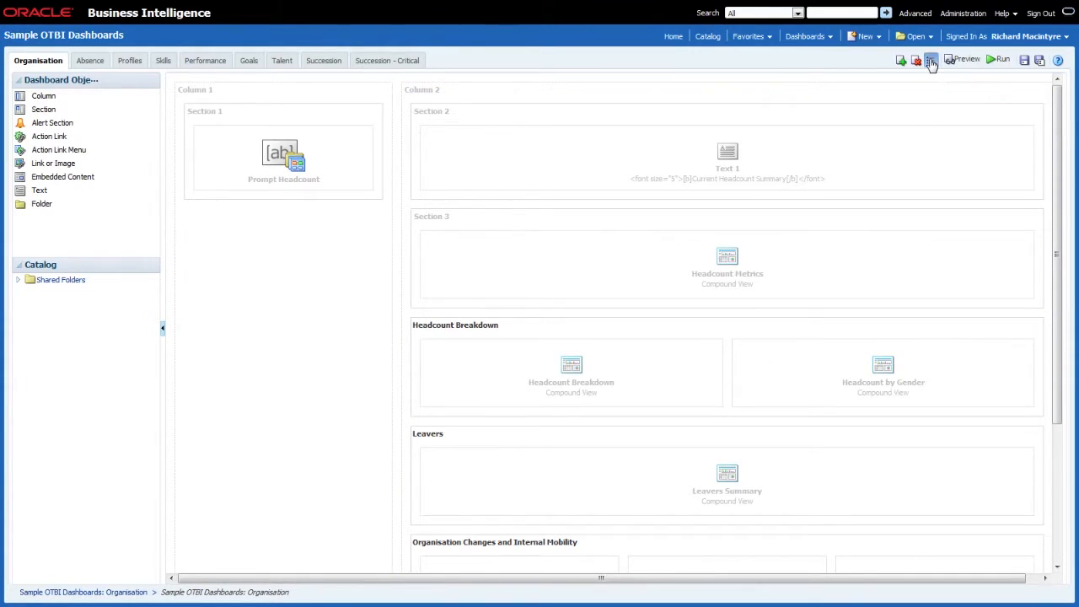
# Enable Edit, Print, Export and Add to Briefing Book under Dashboard Properties' report links.
pyautogui.click(931, 60)
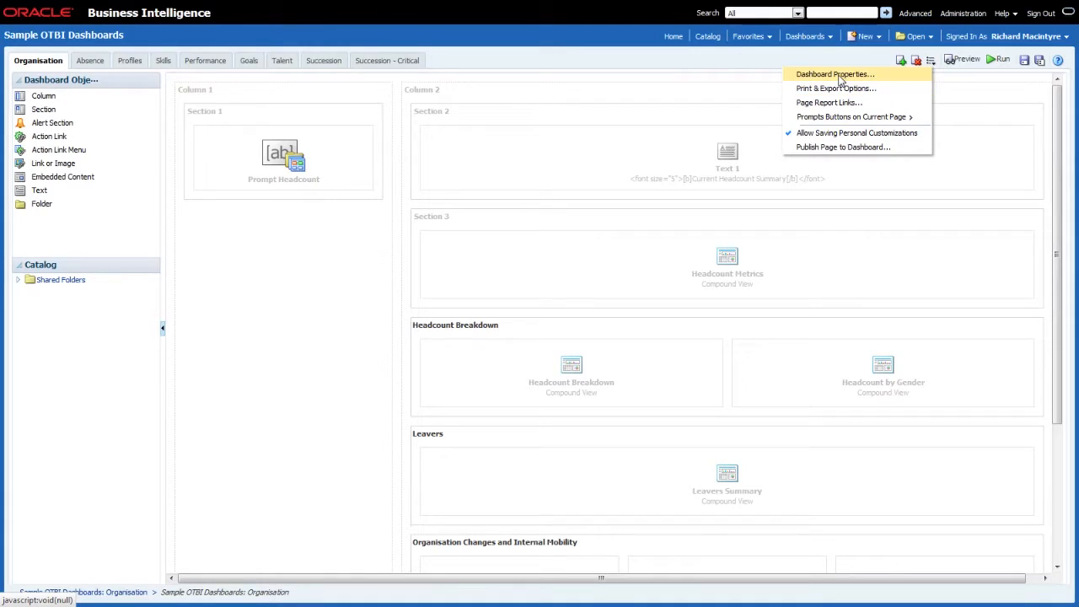
pyautogui.click(833, 74)
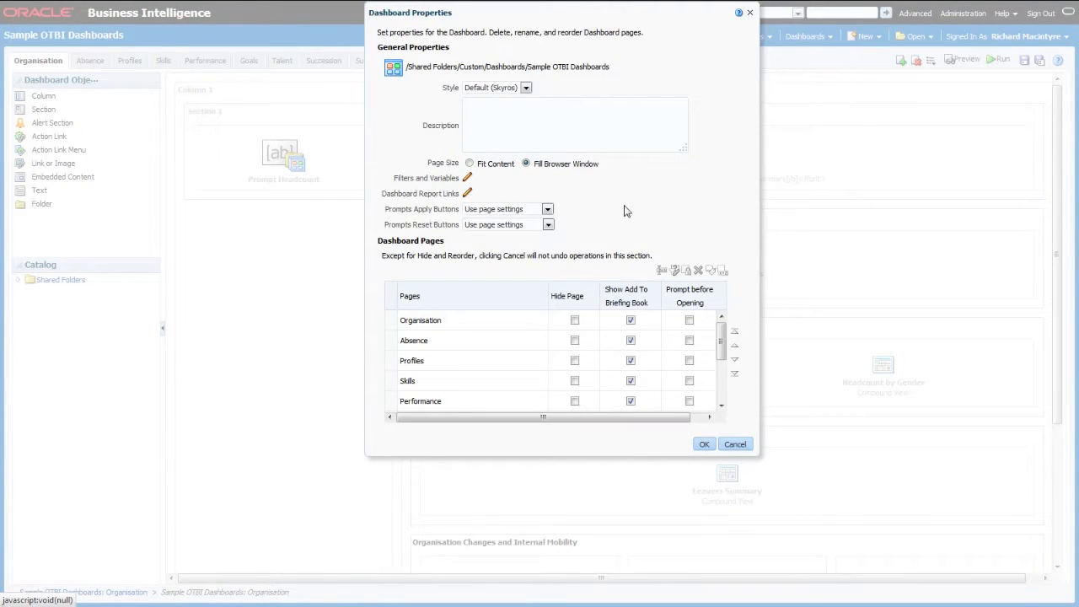
pyautogui.moveTo(436, 208)
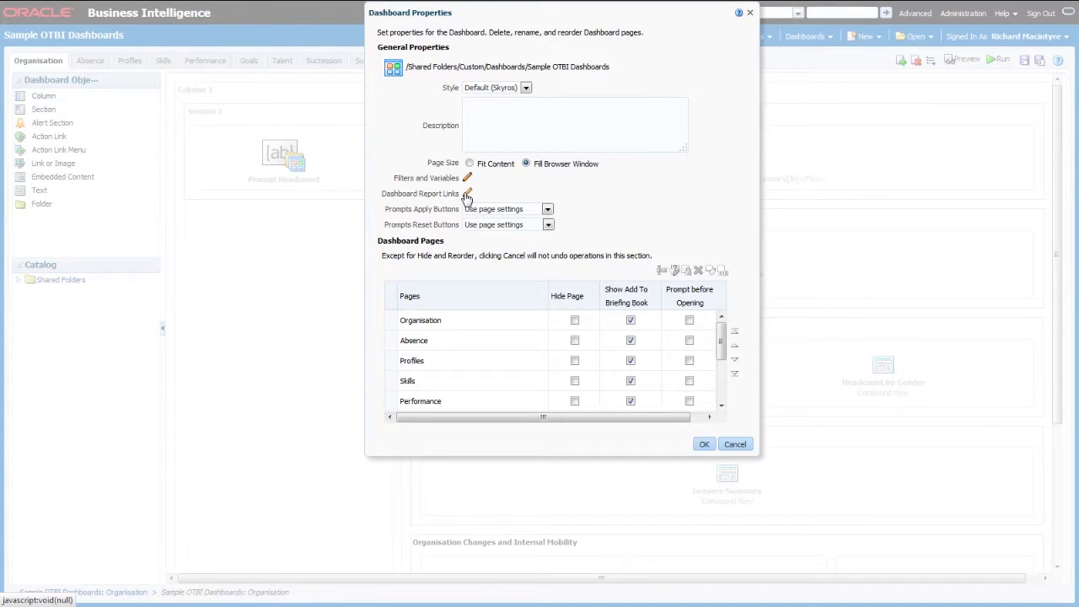
pyautogui.click(467, 194)
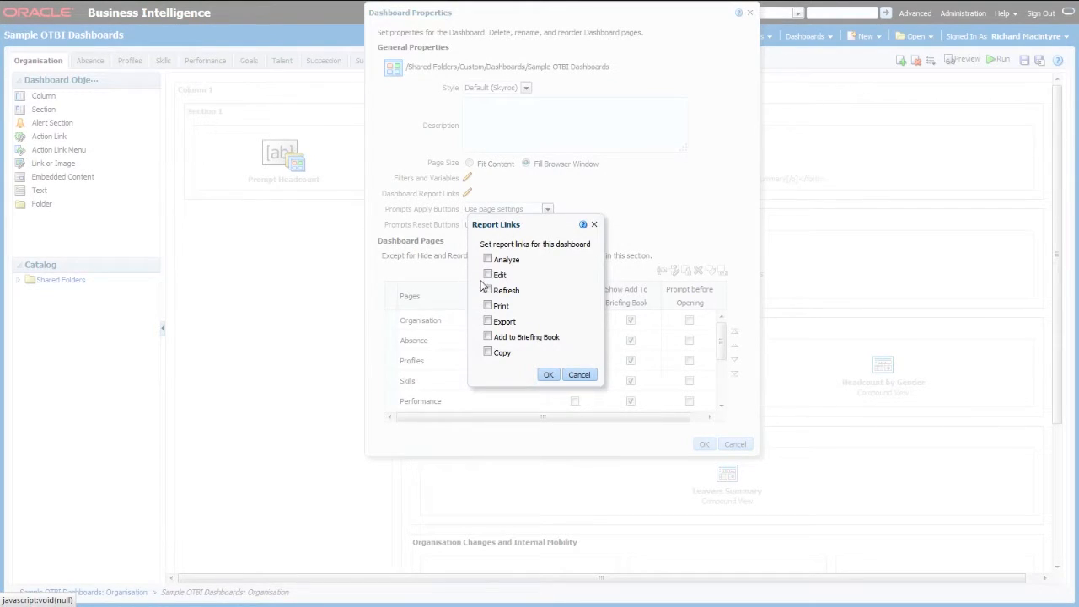
pyautogui.click(488, 275)
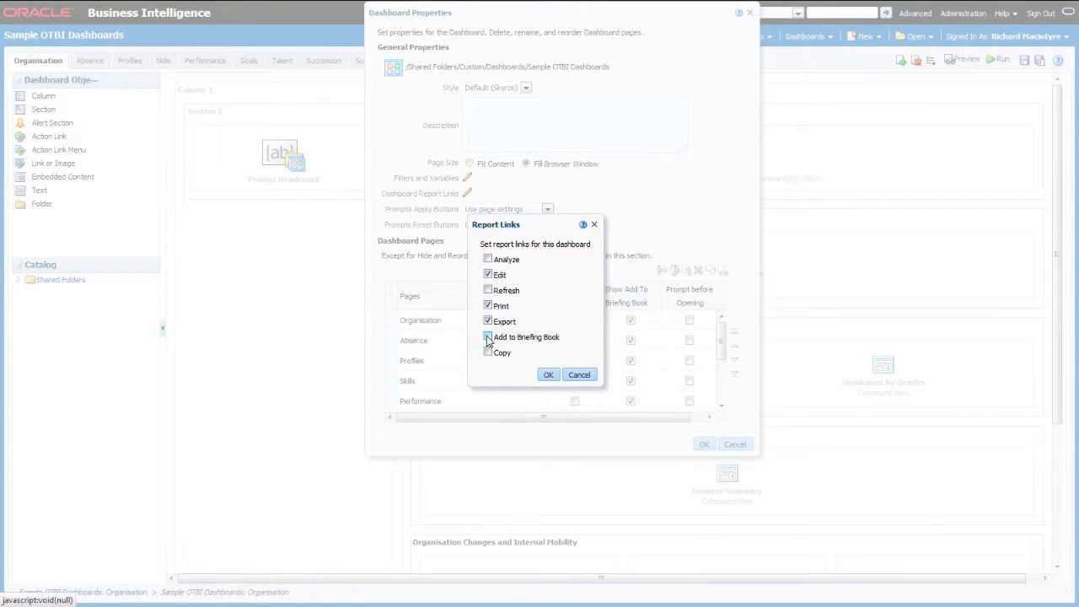
pyautogui.click(488, 336)
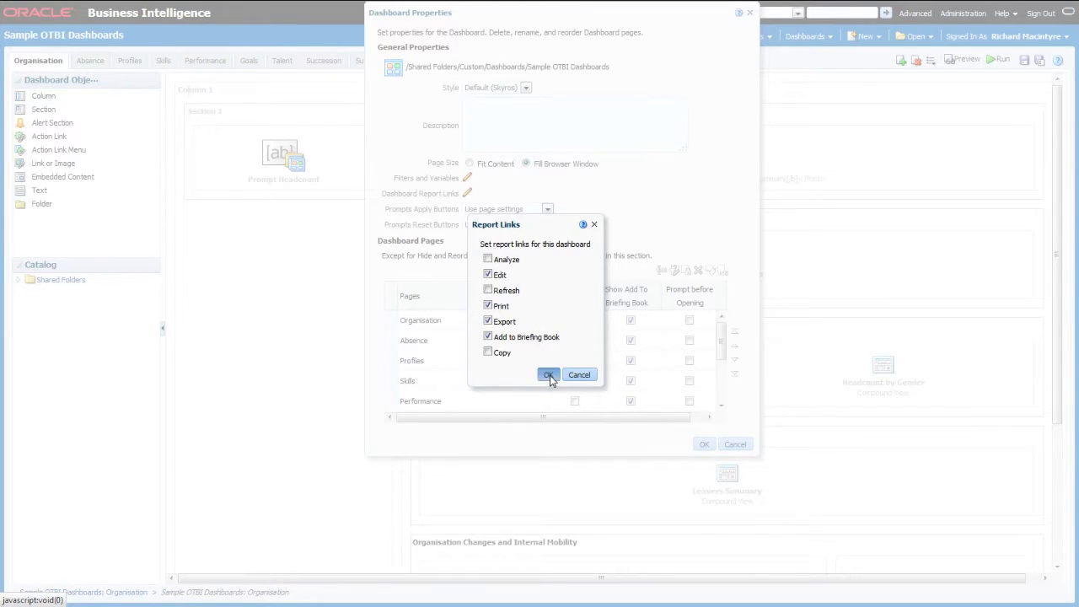
pyautogui.click(548, 374)
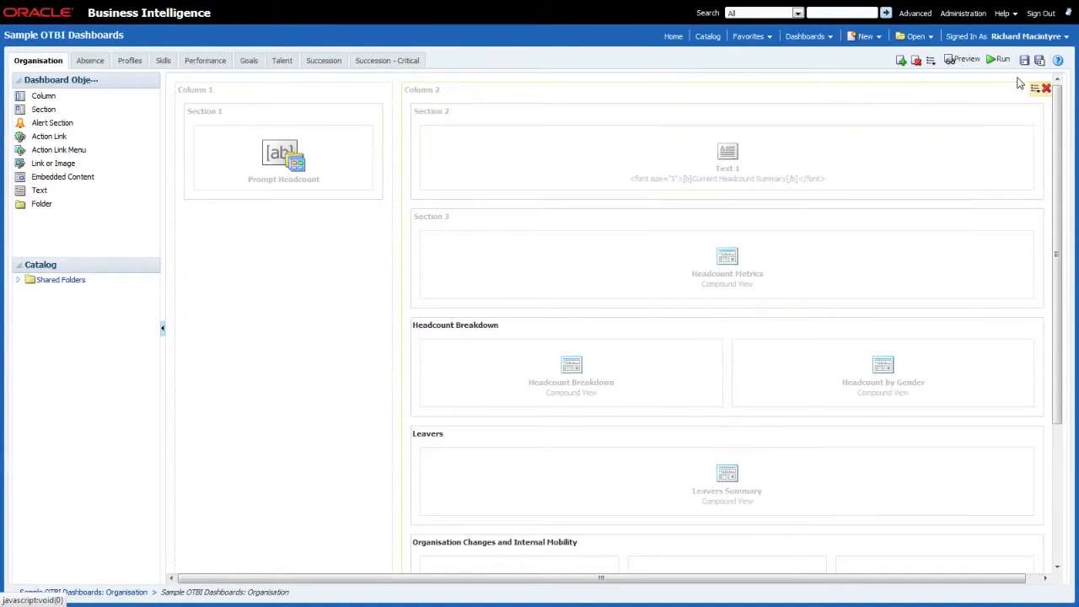
# Save the dashboard with its new report link settings.
pyautogui.click(1024, 59)
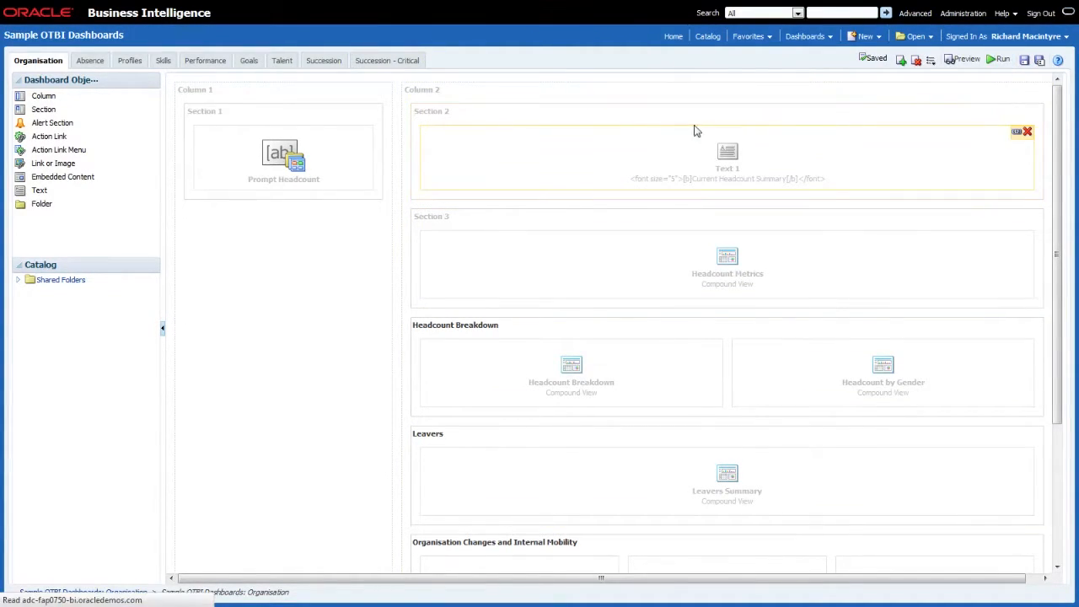
pyautogui.moveTo(659, 112)
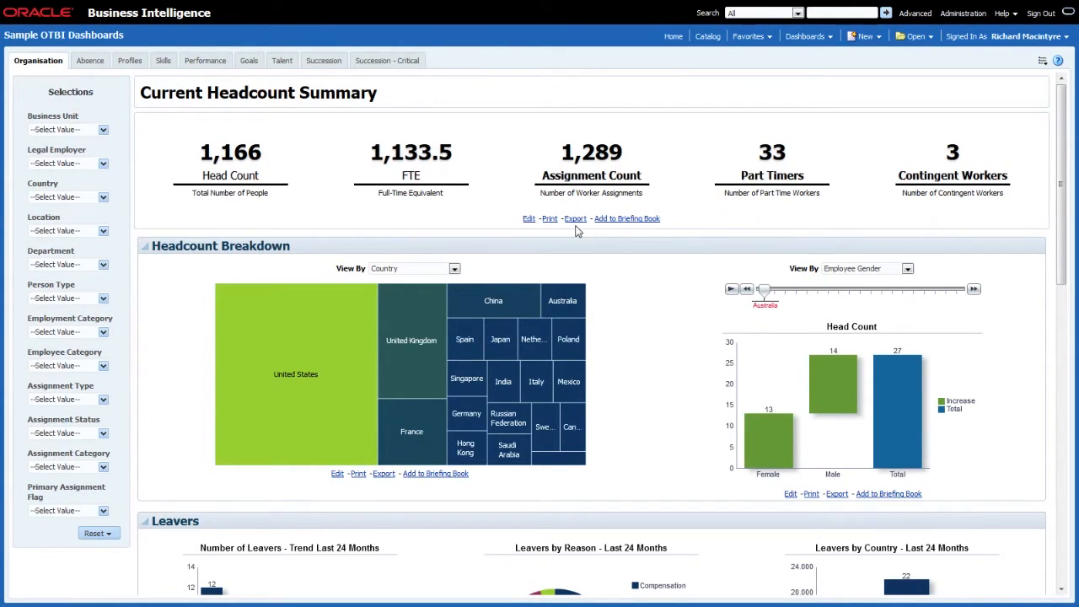
pyautogui.moveTo(674, 416)
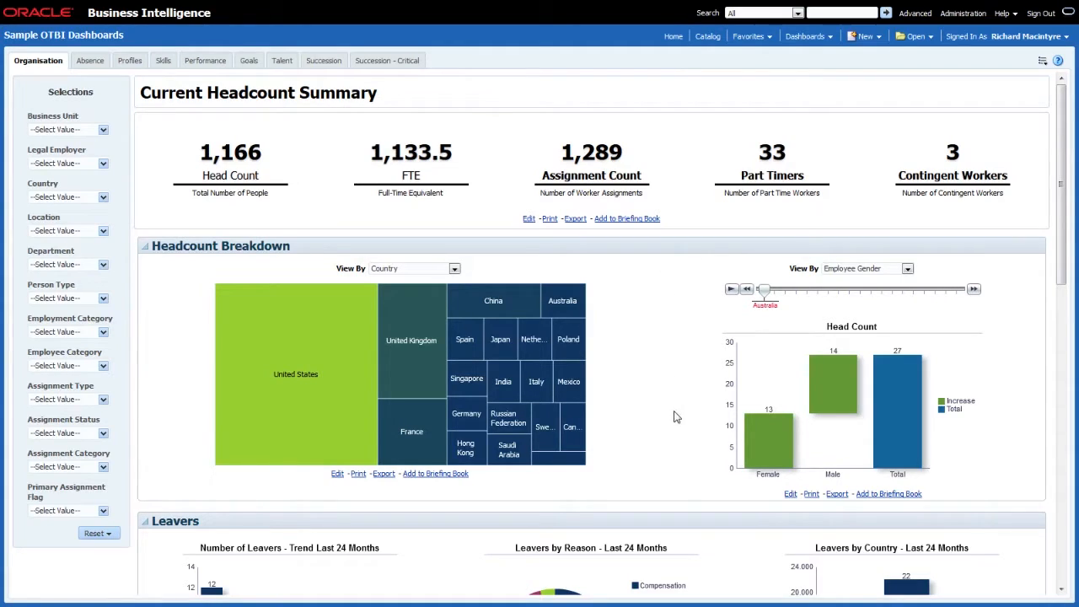
pyautogui.moveTo(776, 521)
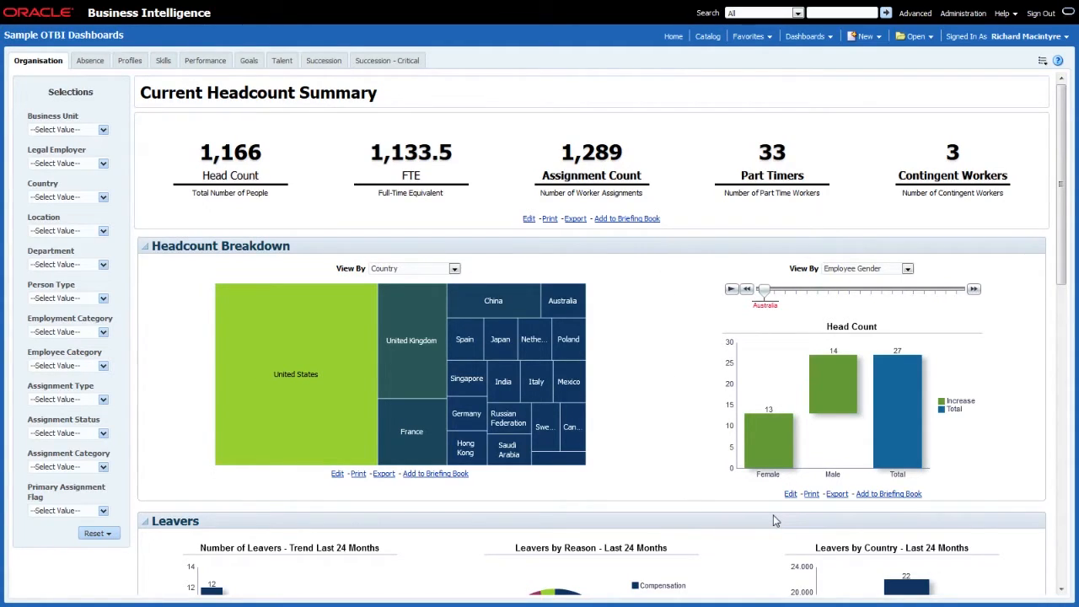
pyautogui.moveTo(791, 502)
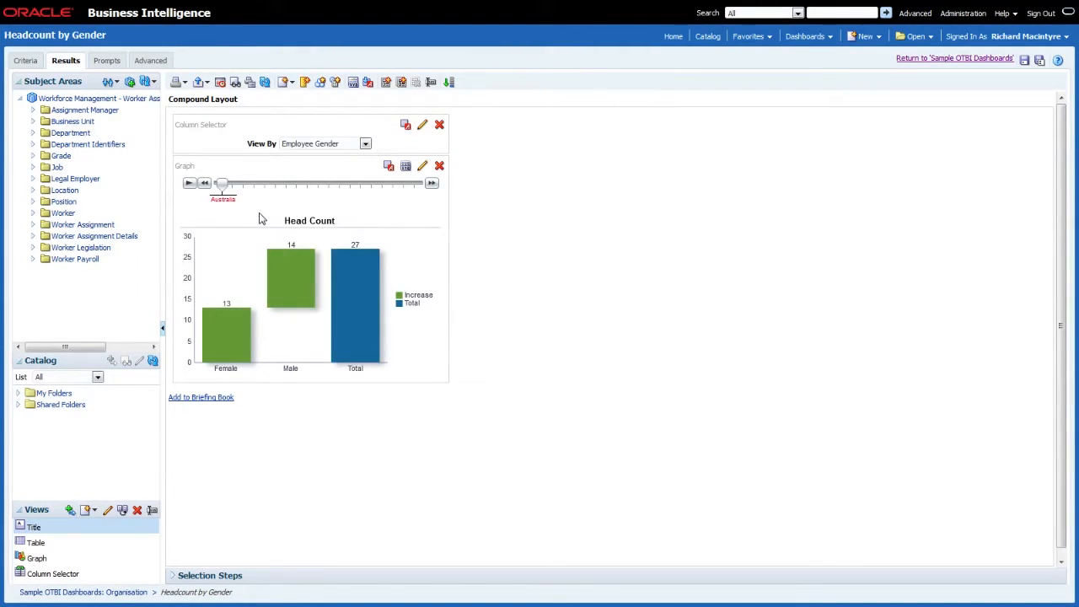
# Review the gender graph's Style, Titles and Labels tabs and its data marker label format.
pyautogui.click(421, 165)
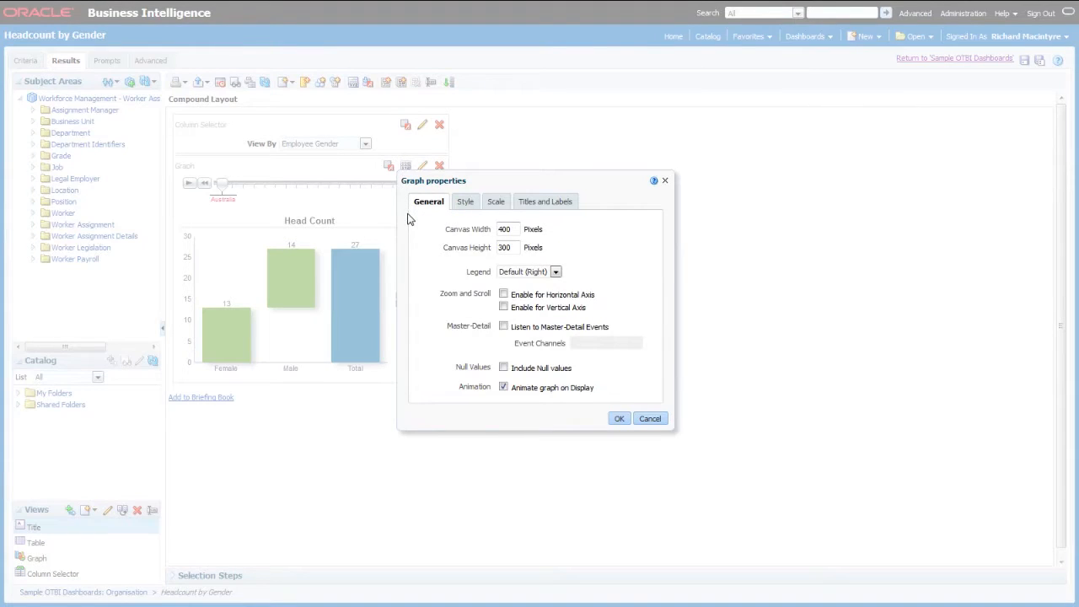
pyautogui.moveTo(435, 256)
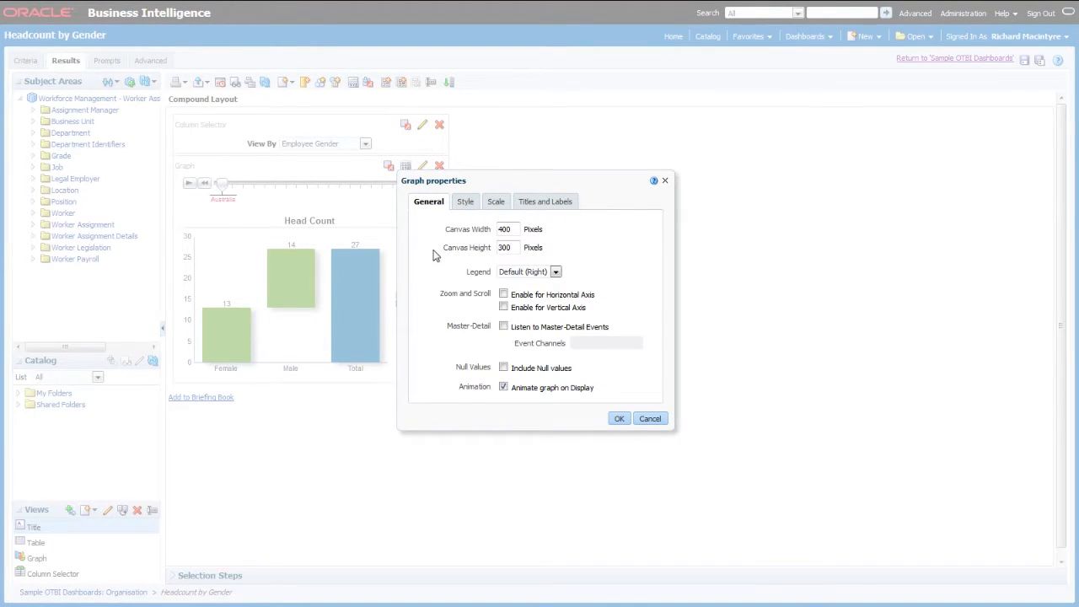
pyautogui.moveTo(477, 262)
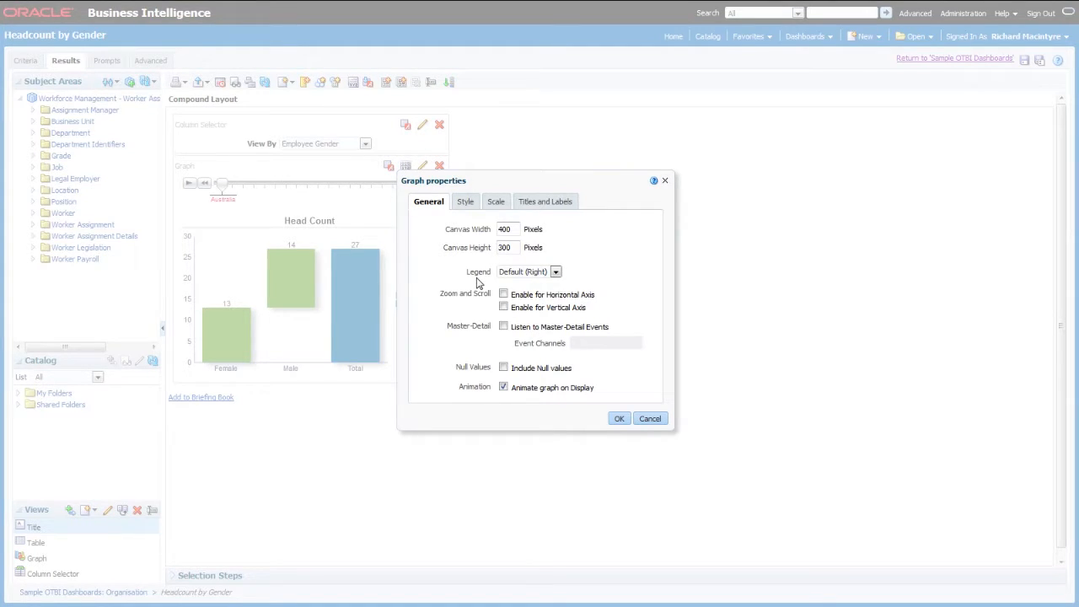
pyautogui.click(462, 202)
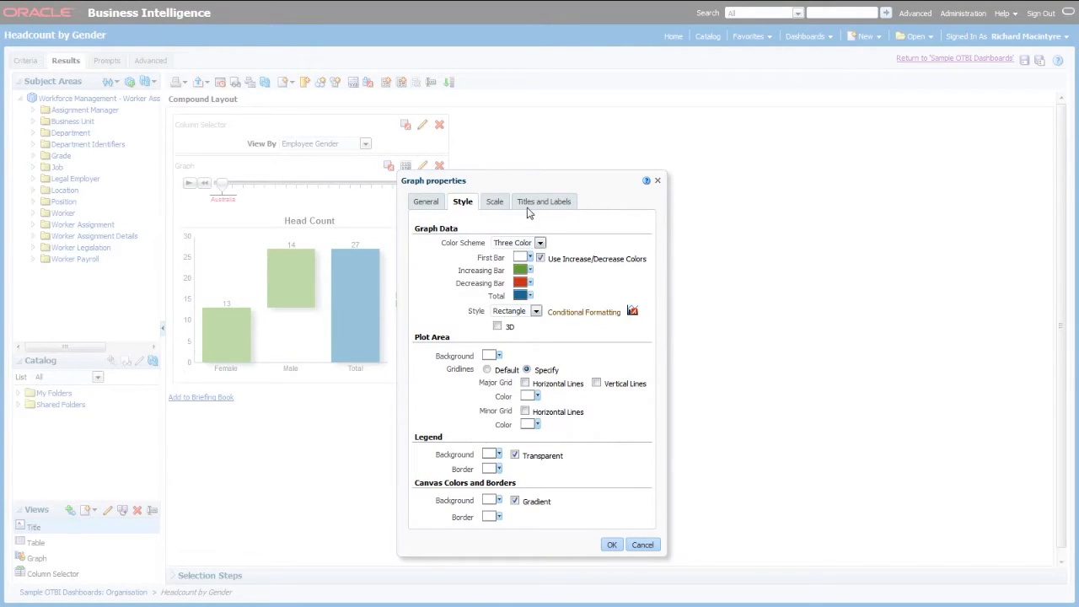
pyautogui.click(544, 202)
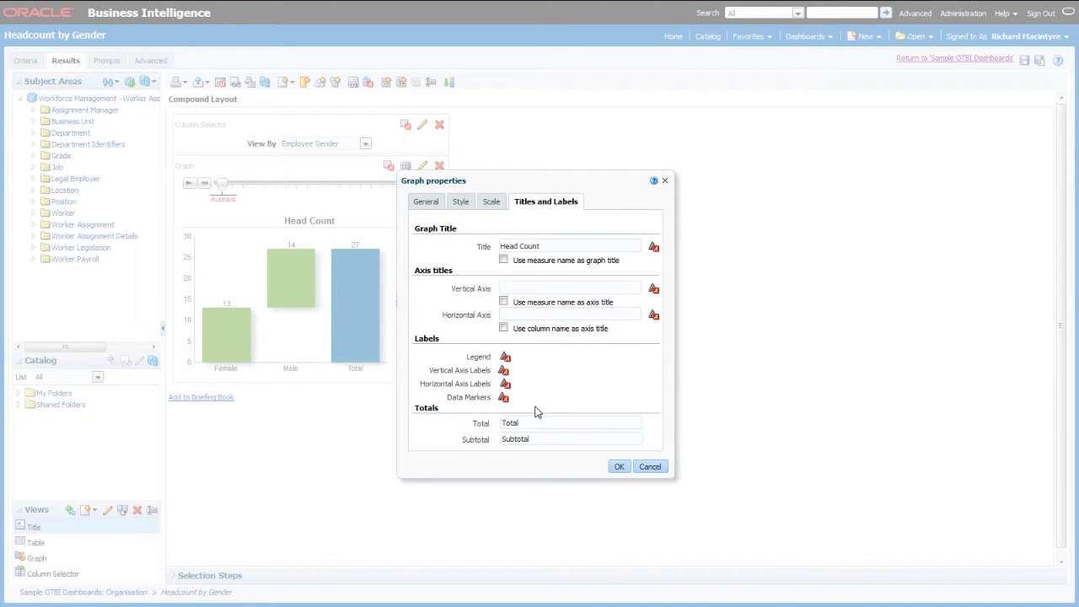
pyautogui.click(505, 397)
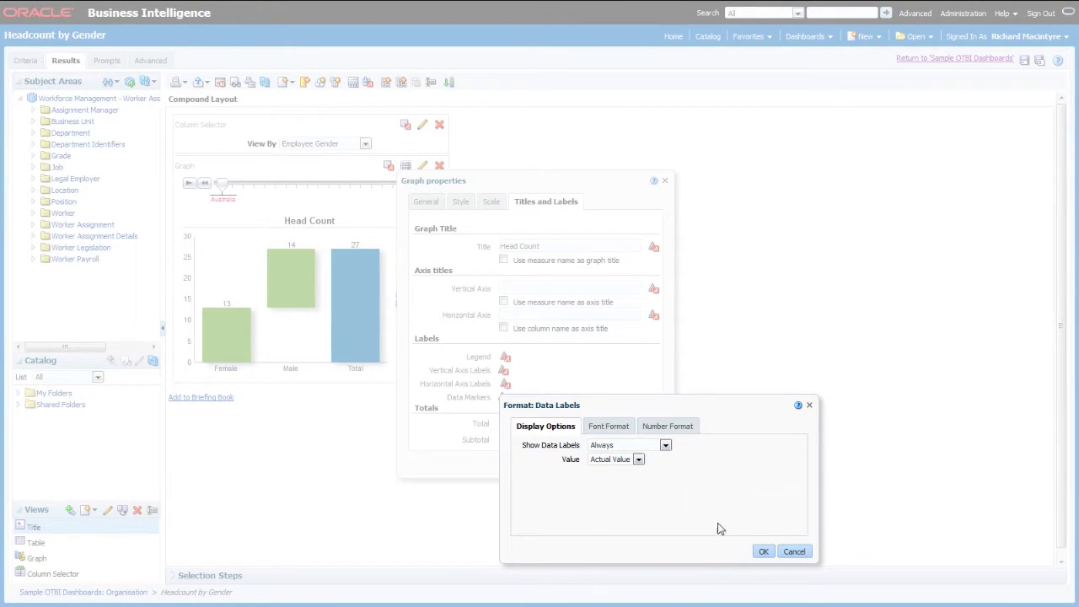
pyautogui.click(763, 551)
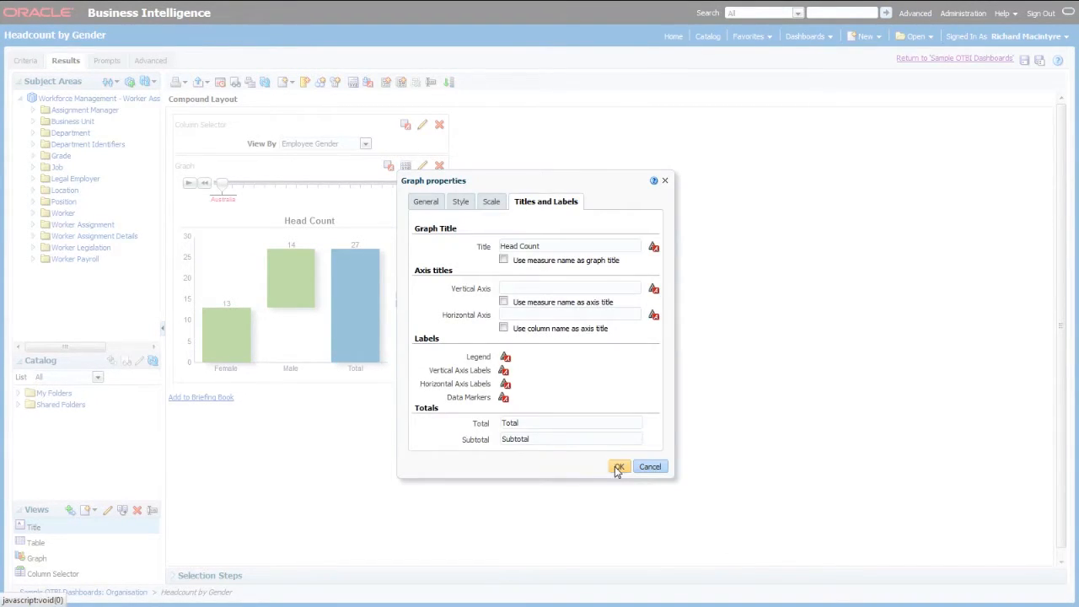
pyautogui.click(619, 466)
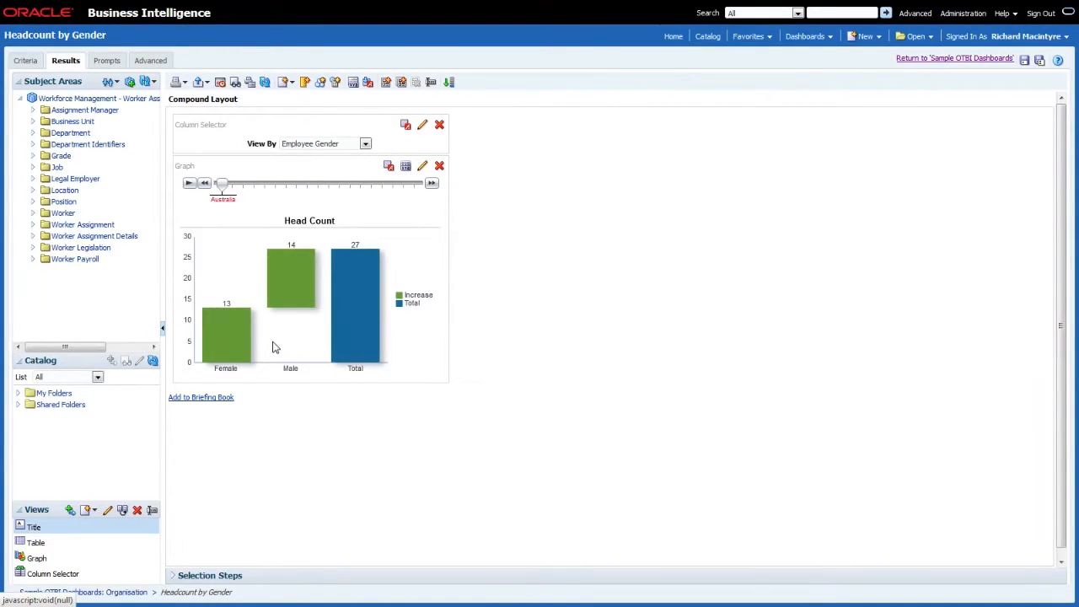
pyautogui.moveTo(294, 270)
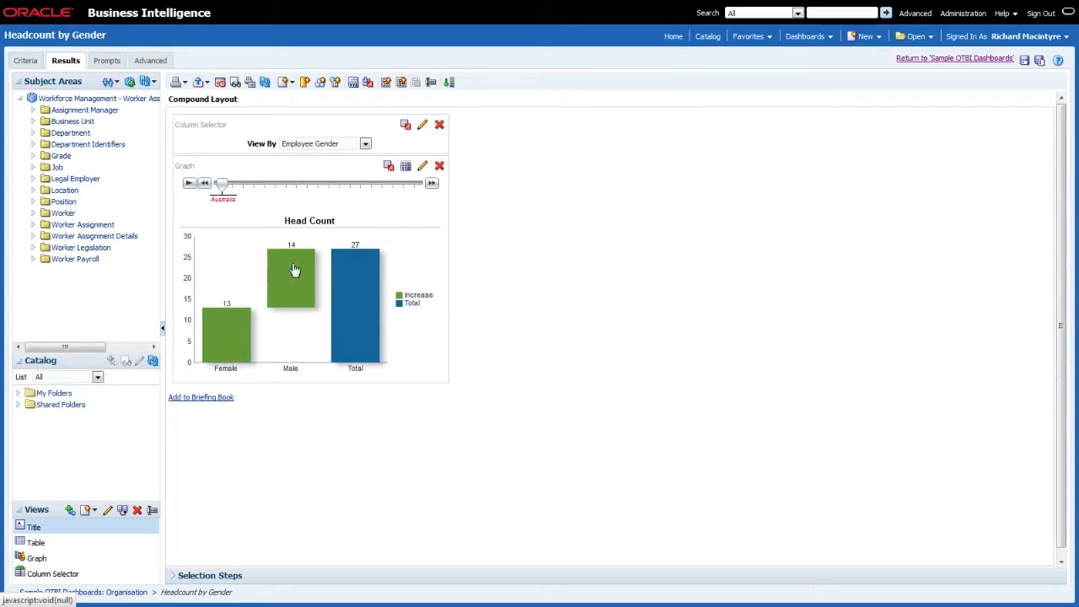
pyautogui.moveTo(300, 322)
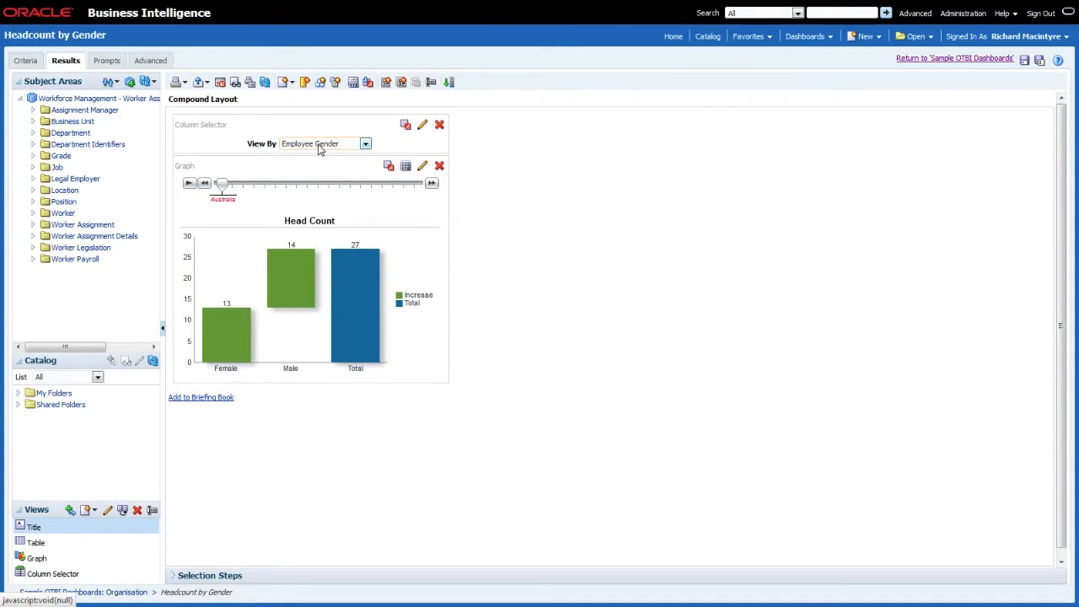
pyautogui.click(364, 143)
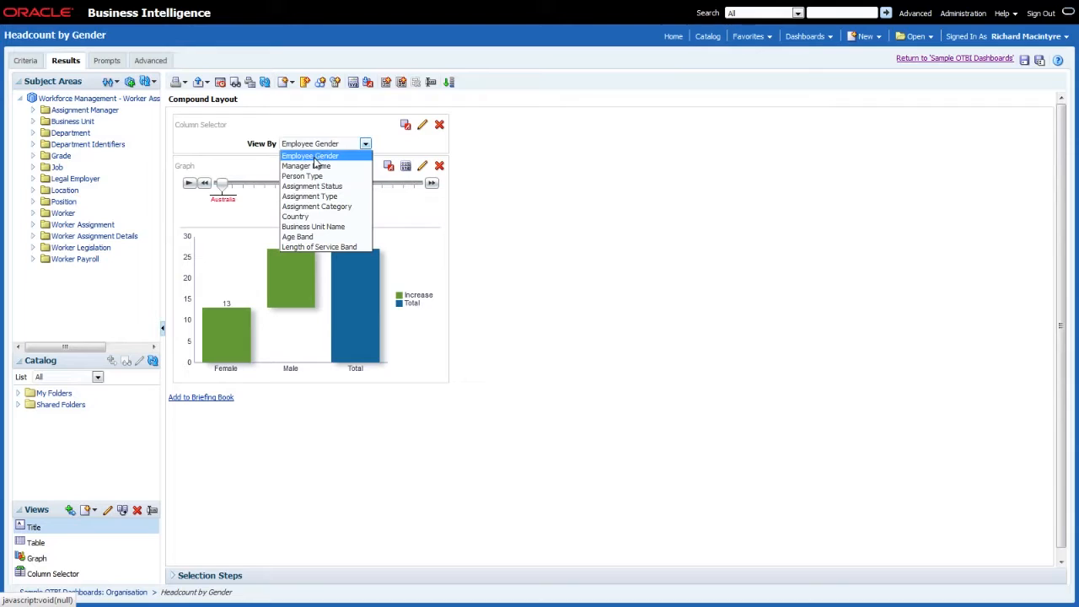
pyautogui.moveTo(319, 246)
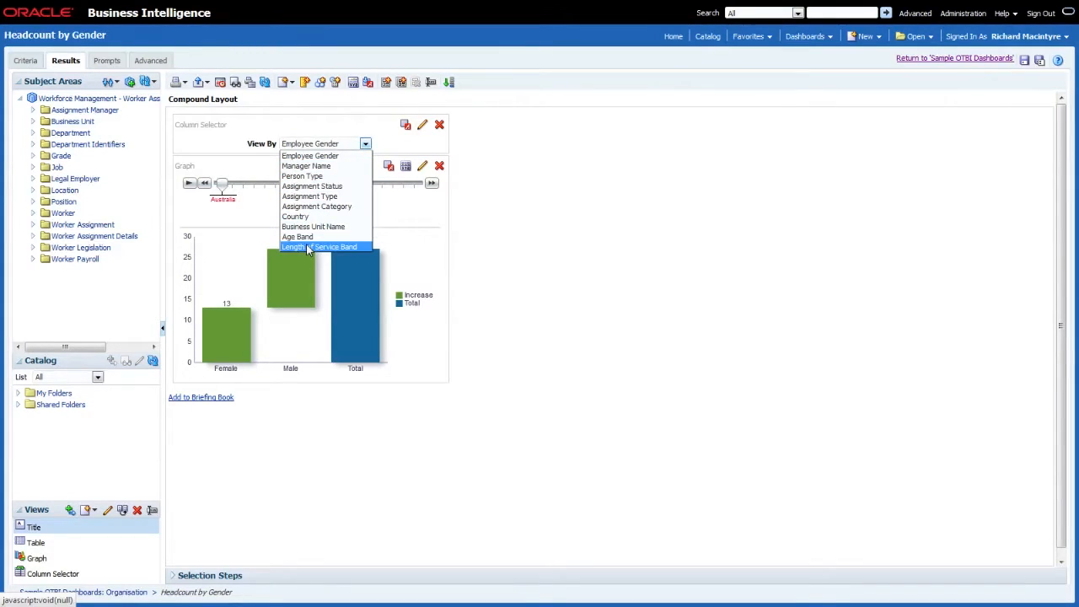
pyautogui.moveTo(313, 226)
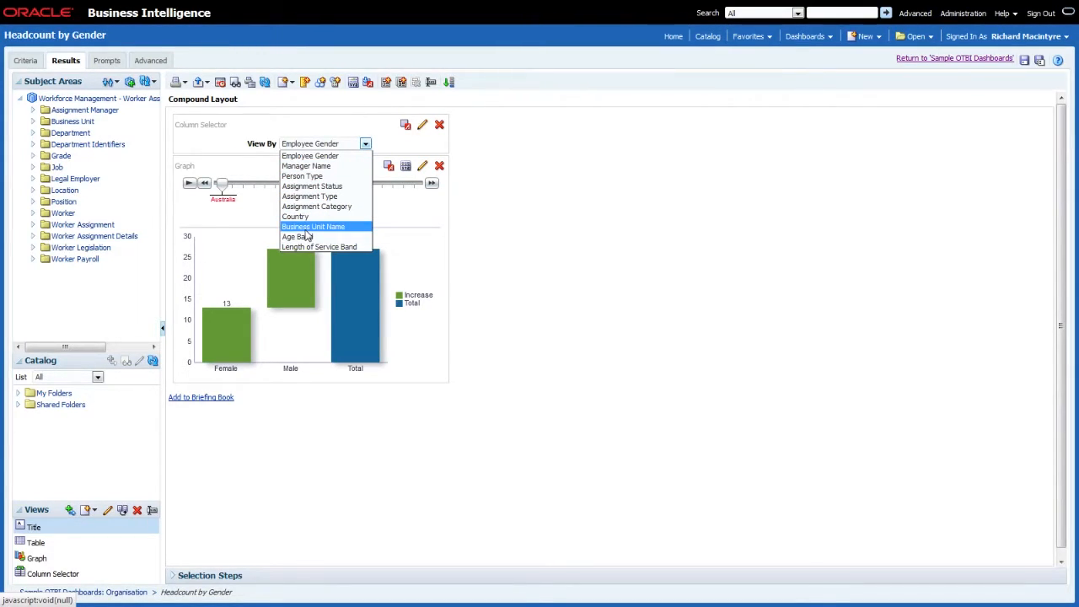
pyautogui.moveTo(307, 165)
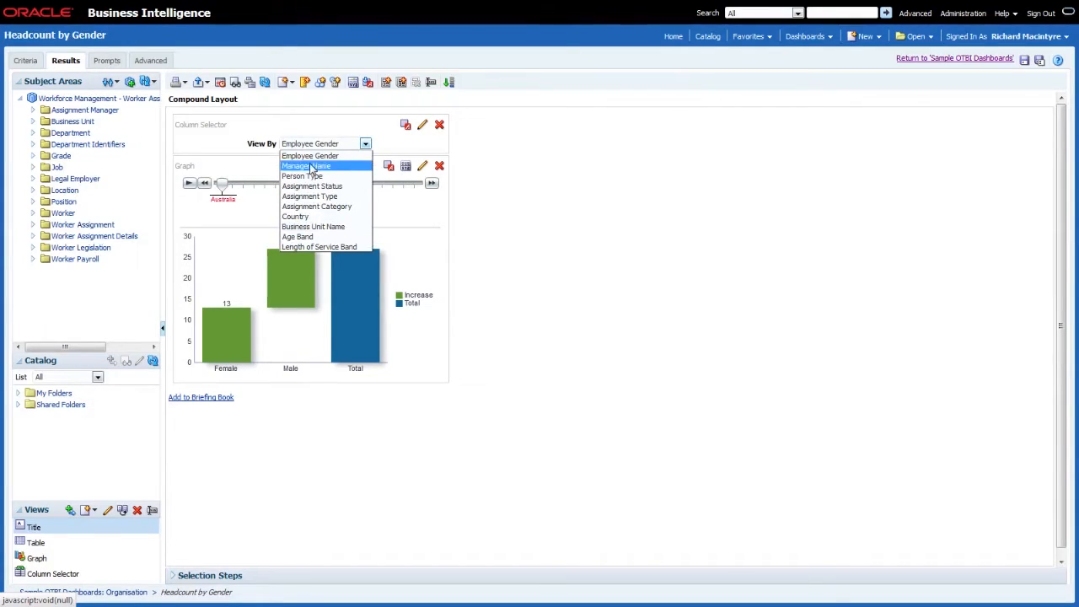
pyautogui.moveTo(310, 155)
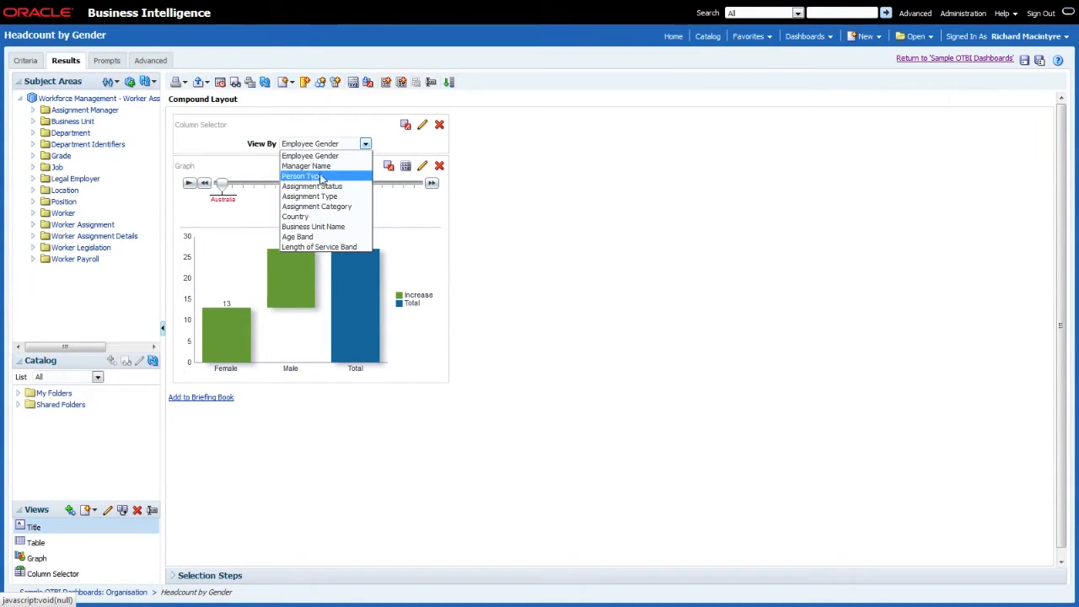
pyautogui.moveTo(319, 247)
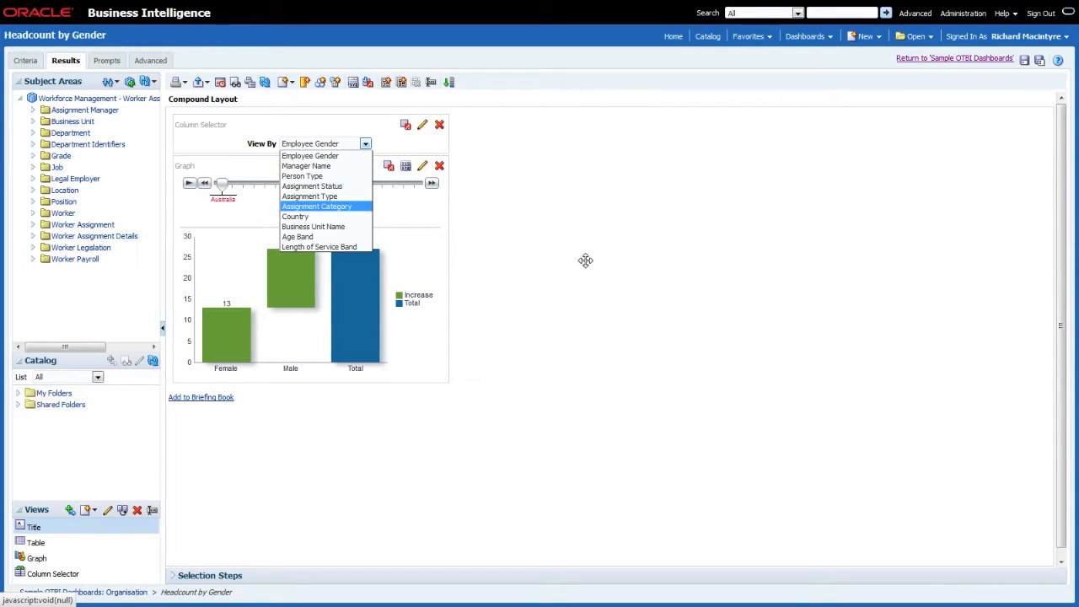
pyautogui.click(310, 156)
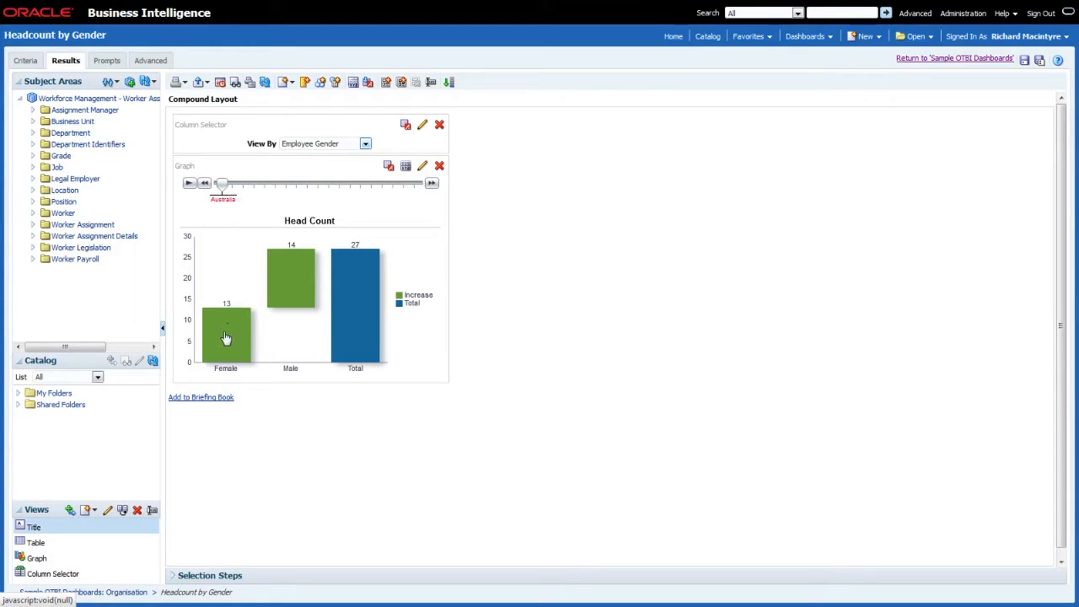
pyautogui.moveTo(742, 186)
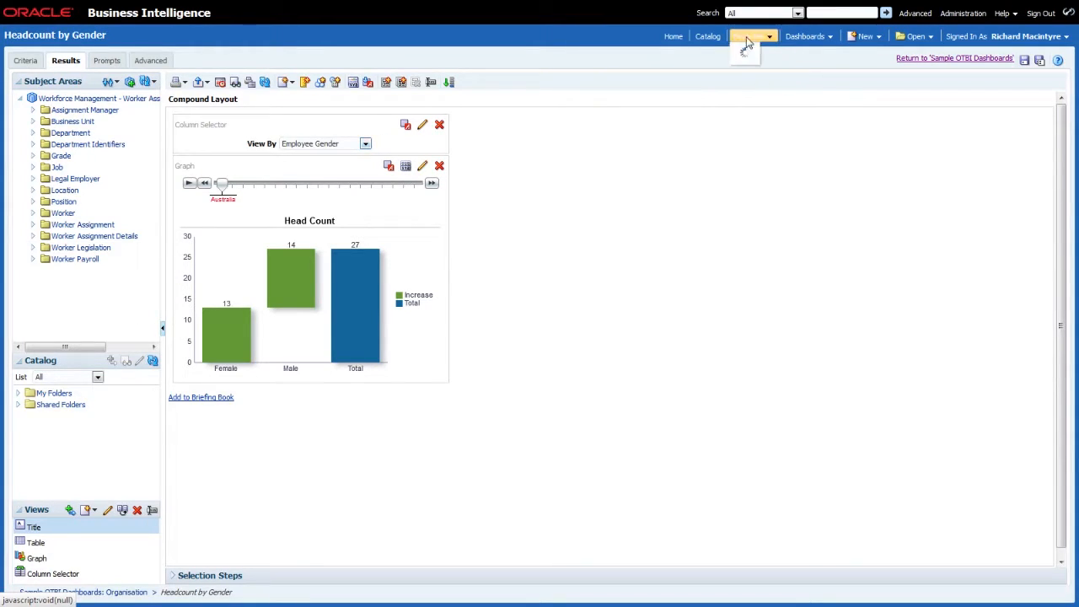
# Open Performance Doc Status Summary from Favorites, leaving the unsaved Headcount by Gender page.
pyautogui.click(749, 35)
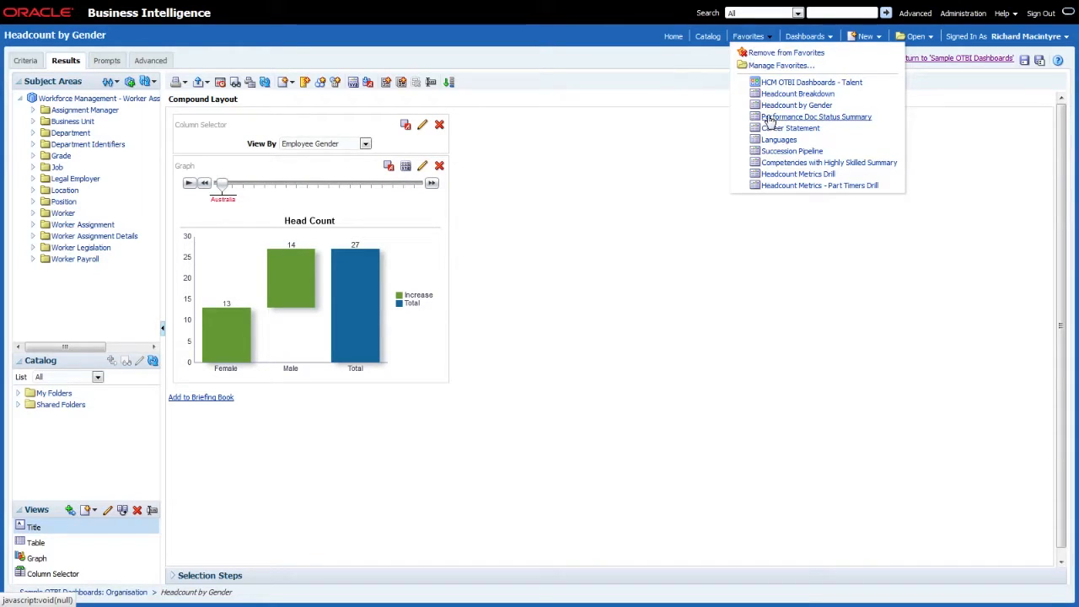
pyautogui.click(816, 117)
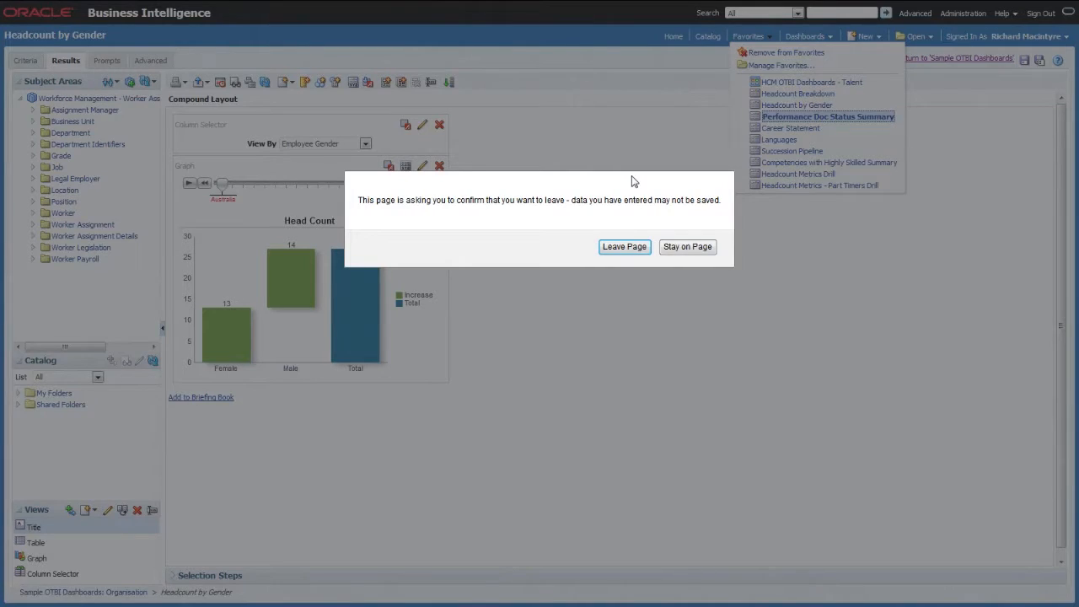
pyautogui.click(624, 246)
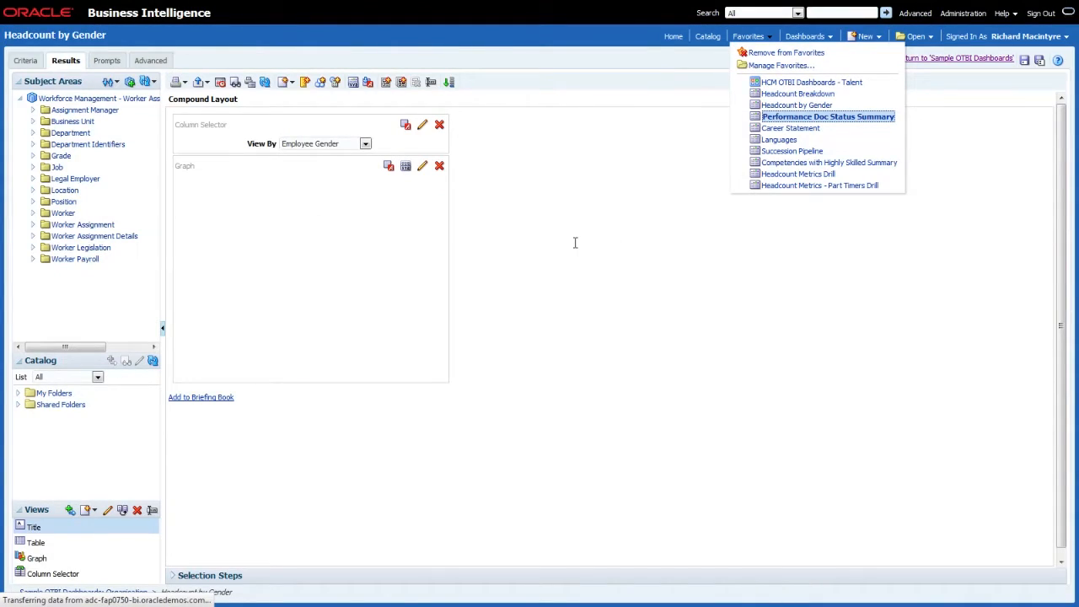
pyautogui.click(828, 116)
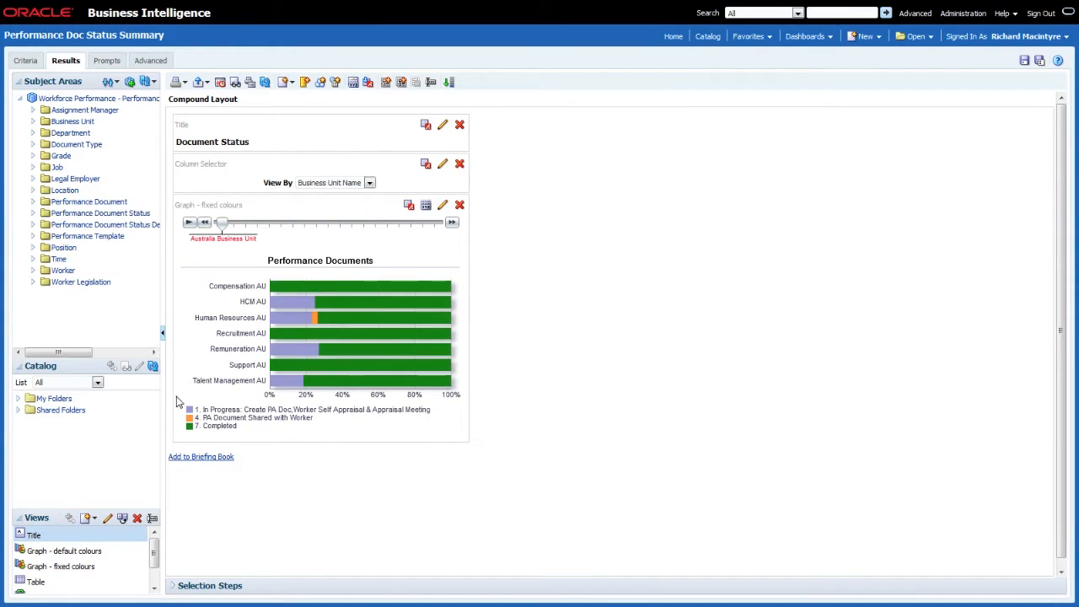
pyautogui.moveTo(249, 433)
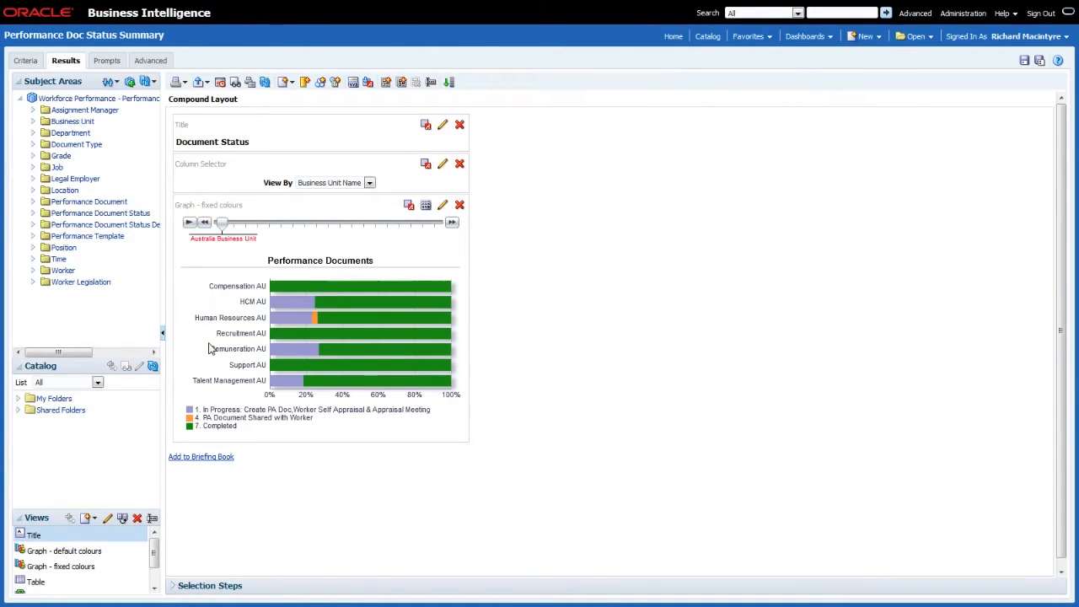
# Play the graph slider through business units and pause at Germany Business Unit.
pyautogui.click(190, 221)
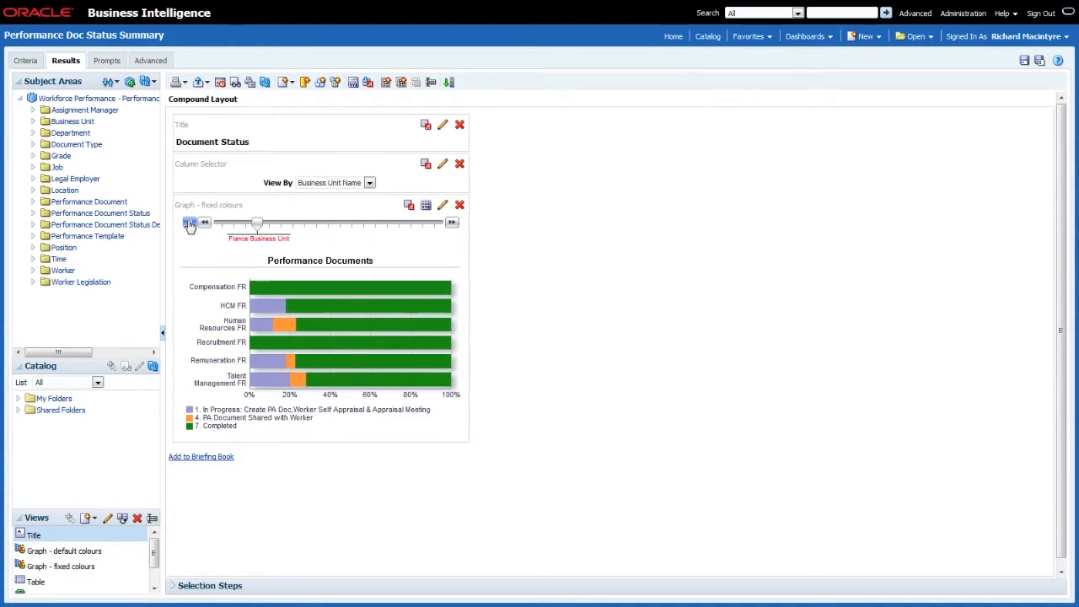
pyautogui.click(189, 222)
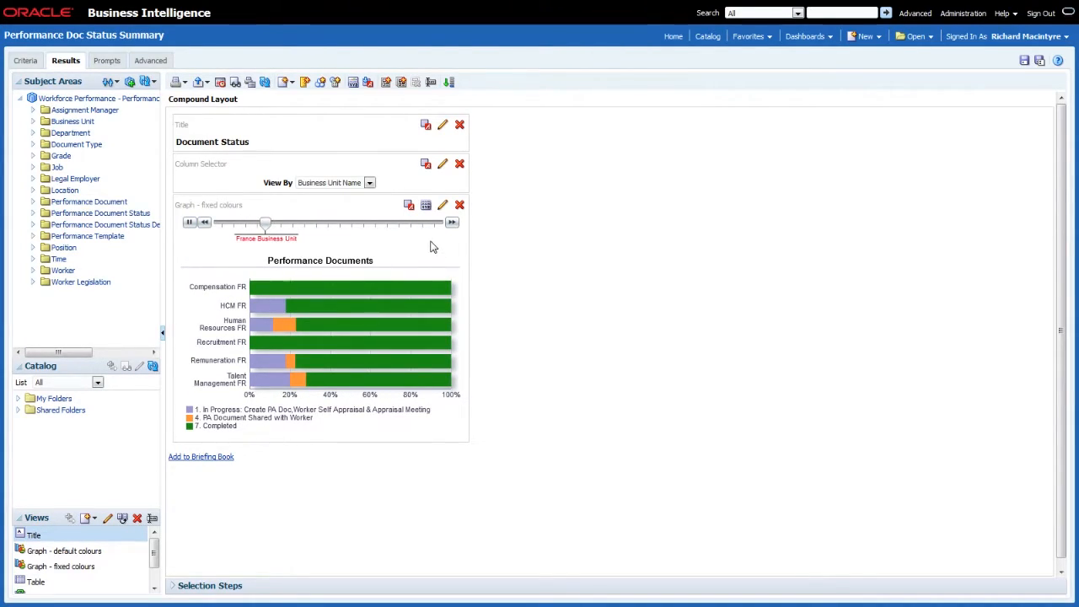
pyautogui.click(190, 222)
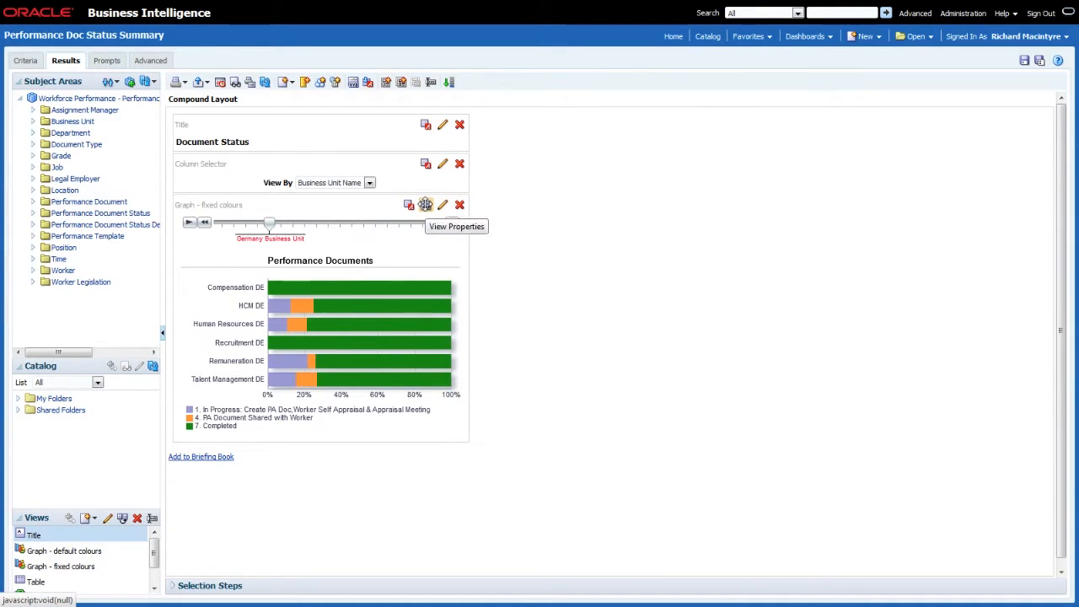
pyautogui.click(425, 204)
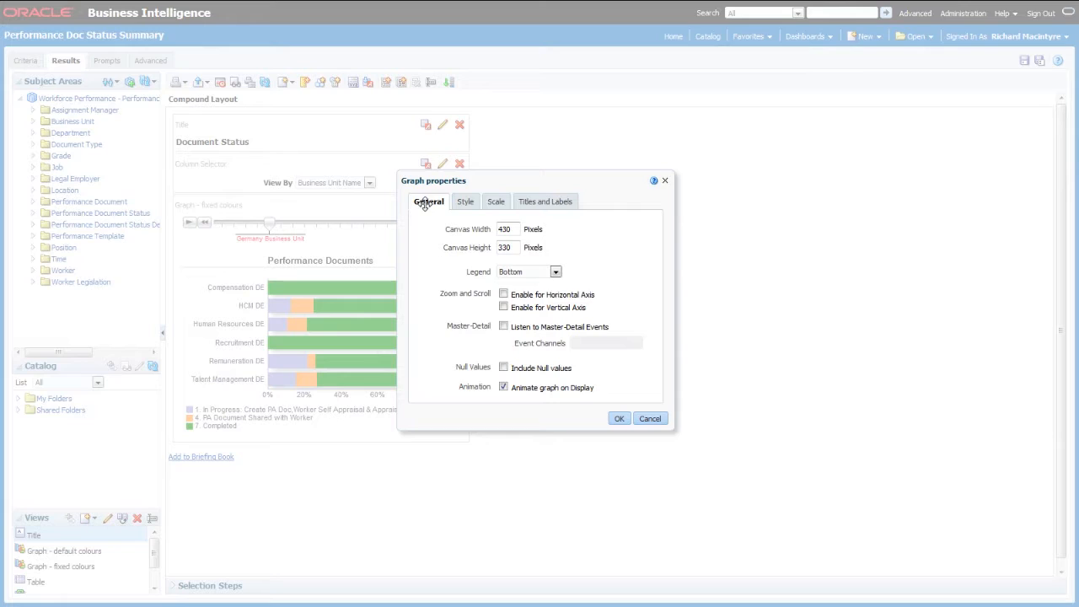
pyautogui.click(493, 200)
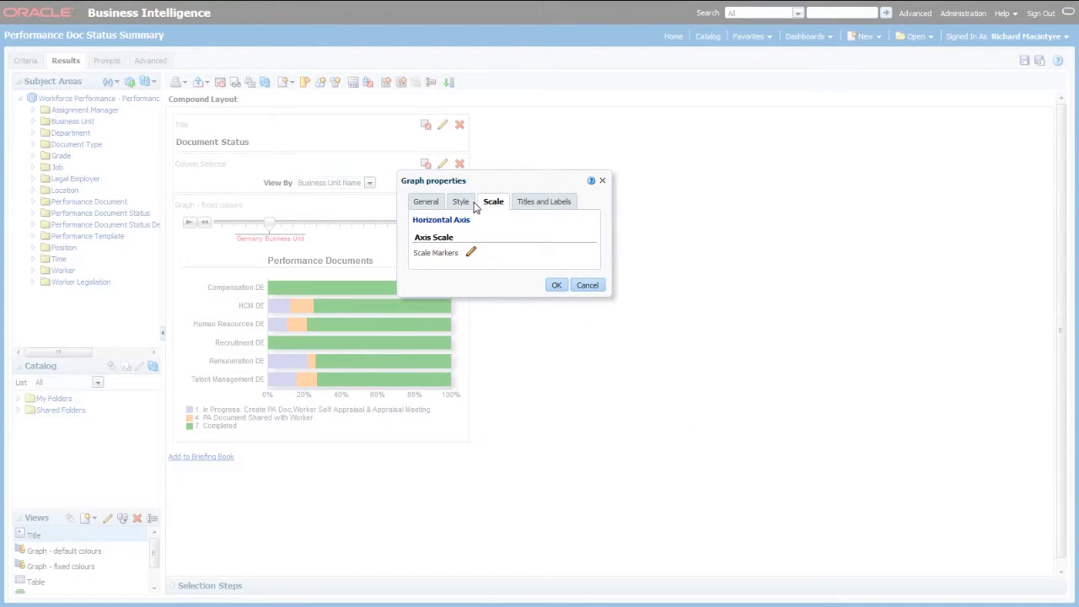
pyautogui.click(461, 201)
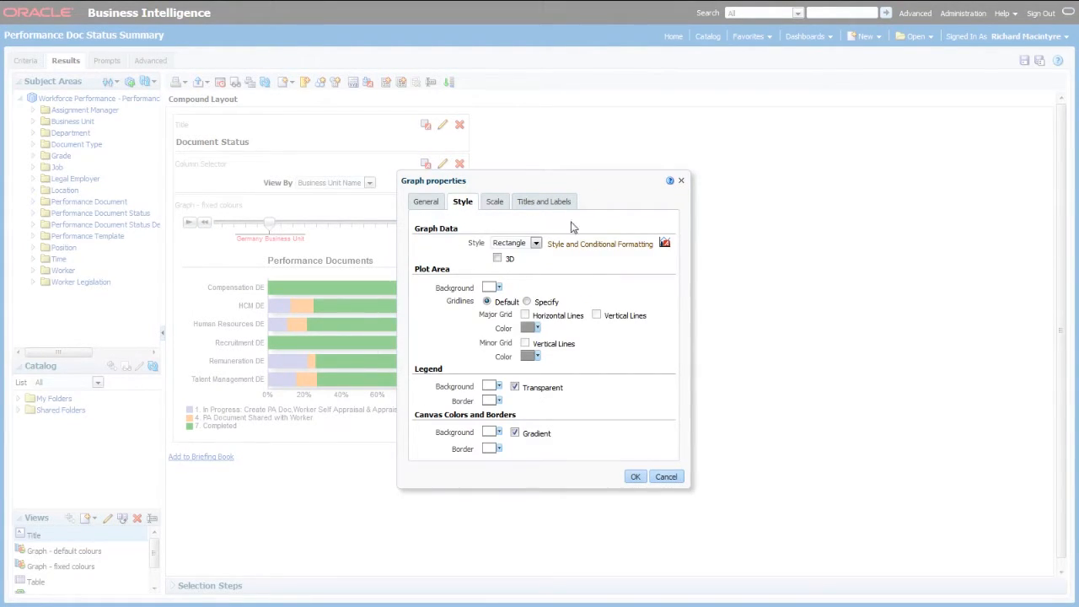
pyautogui.moveTo(651, 254)
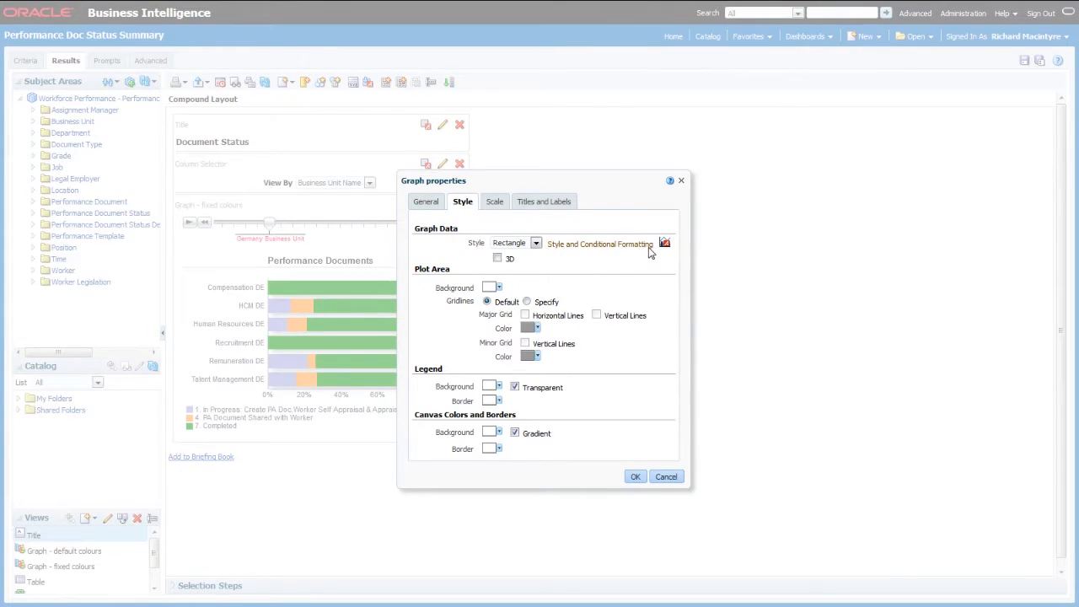
pyautogui.click(665, 244)
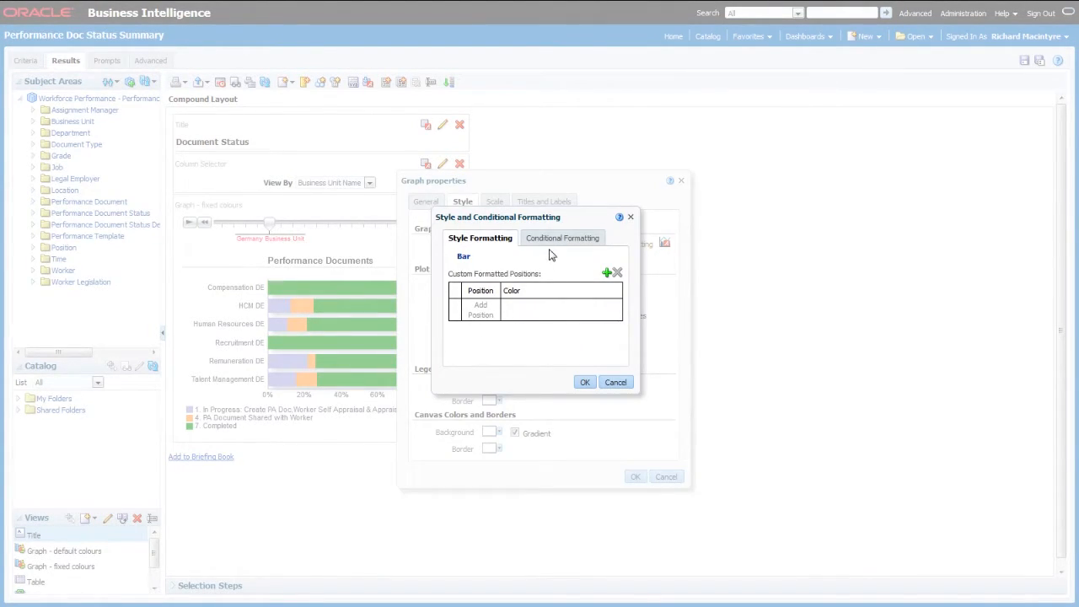
pyautogui.click(562, 237)
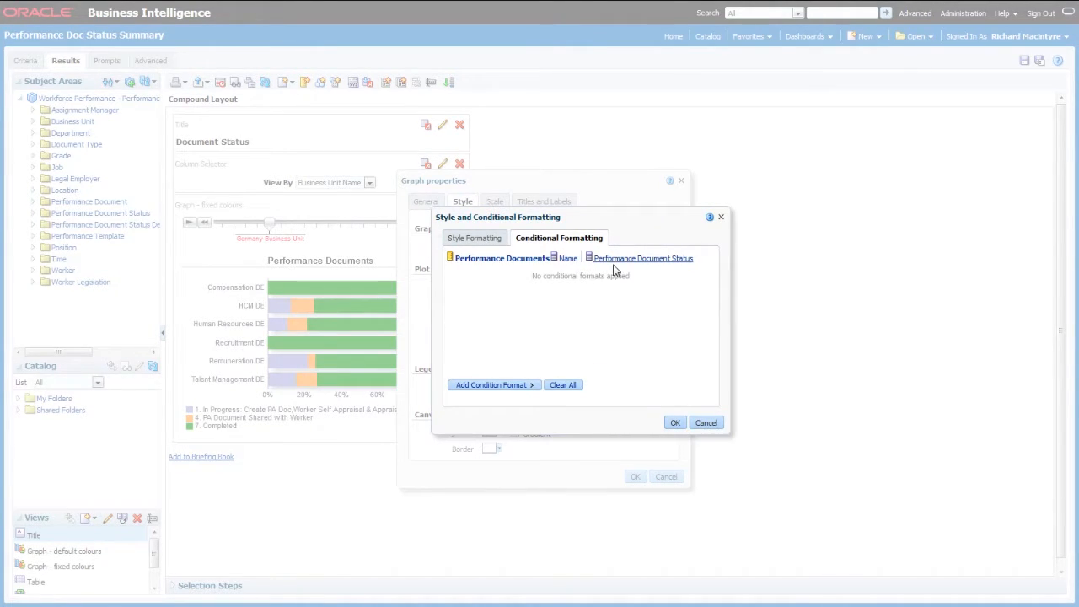
pyautogui.click(638, 258)
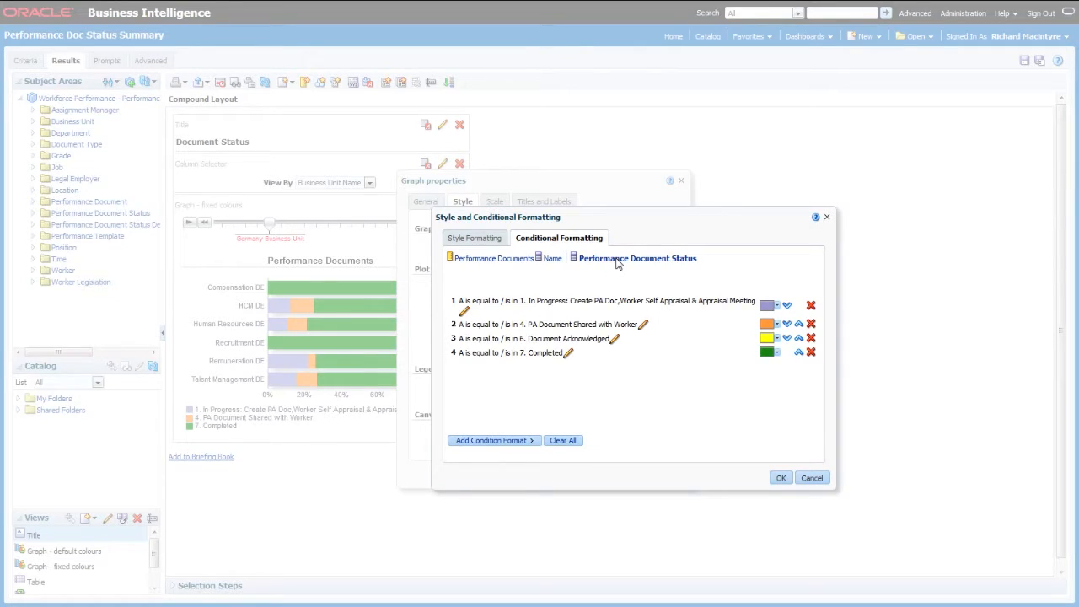
pyautogui.moveTo(692, 313)
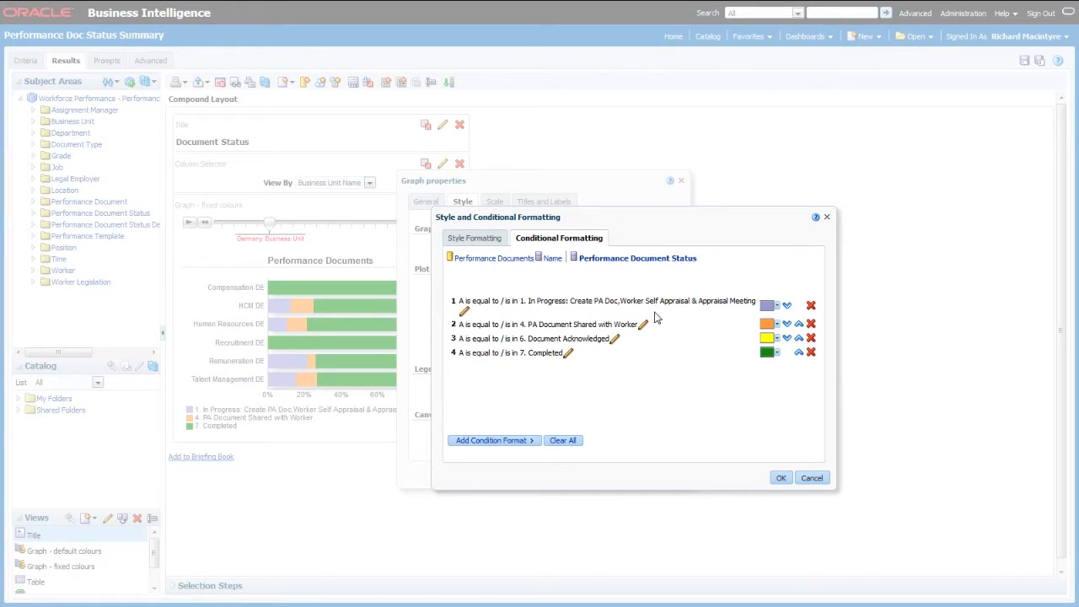
pyautogui.moveTo(606, 353)
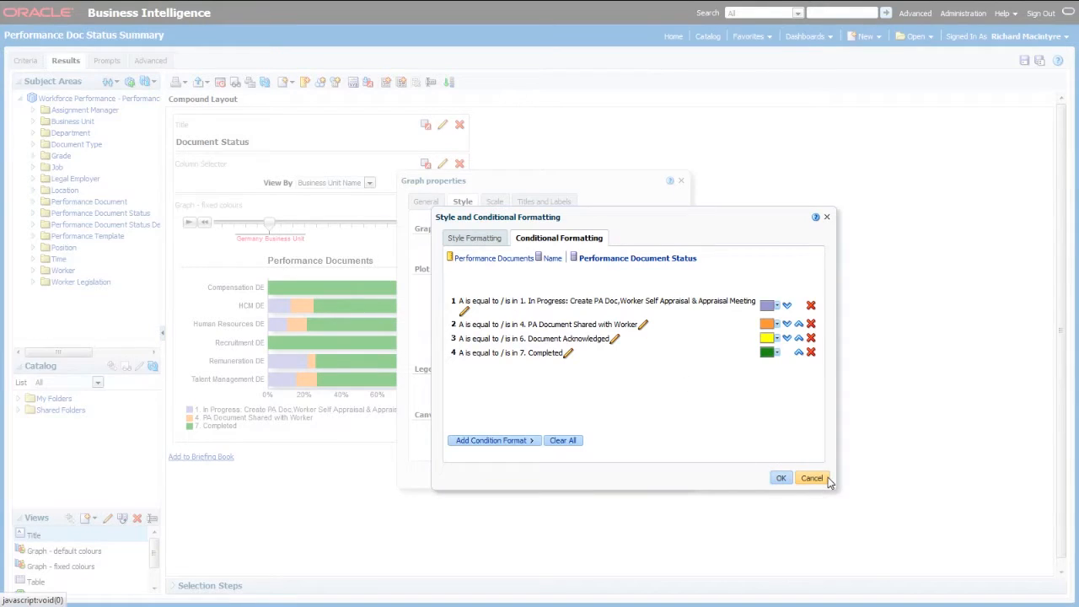
pyautogui.click(811, 478)
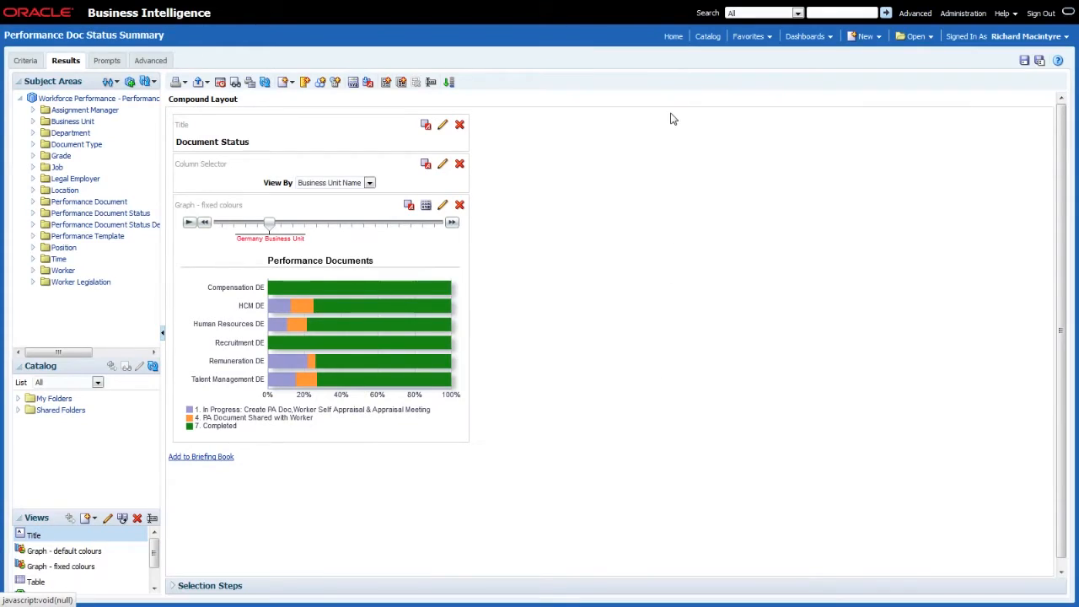
pyautogui.moveTo(698, 83)
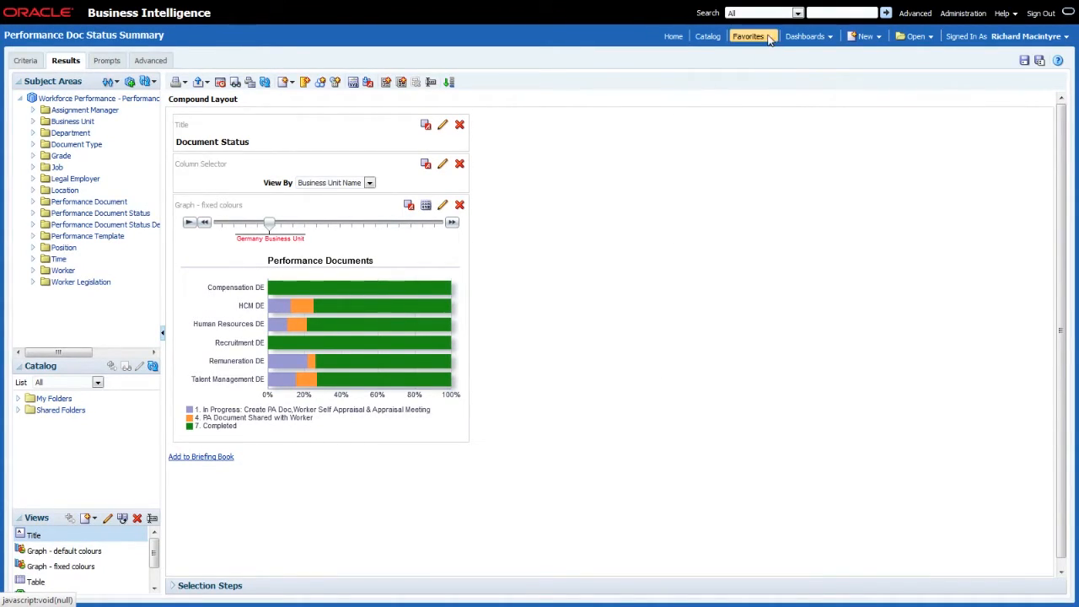
# Pick Career Statement from the Favorites list.
pyautogui.click(749, 37)
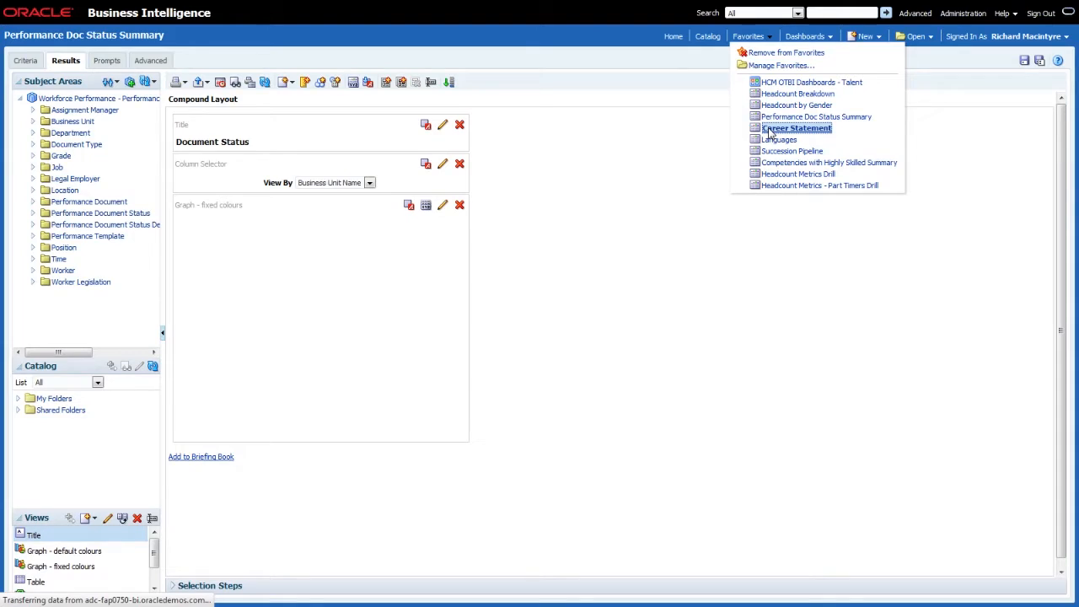
pyautogui.click(796, 127)
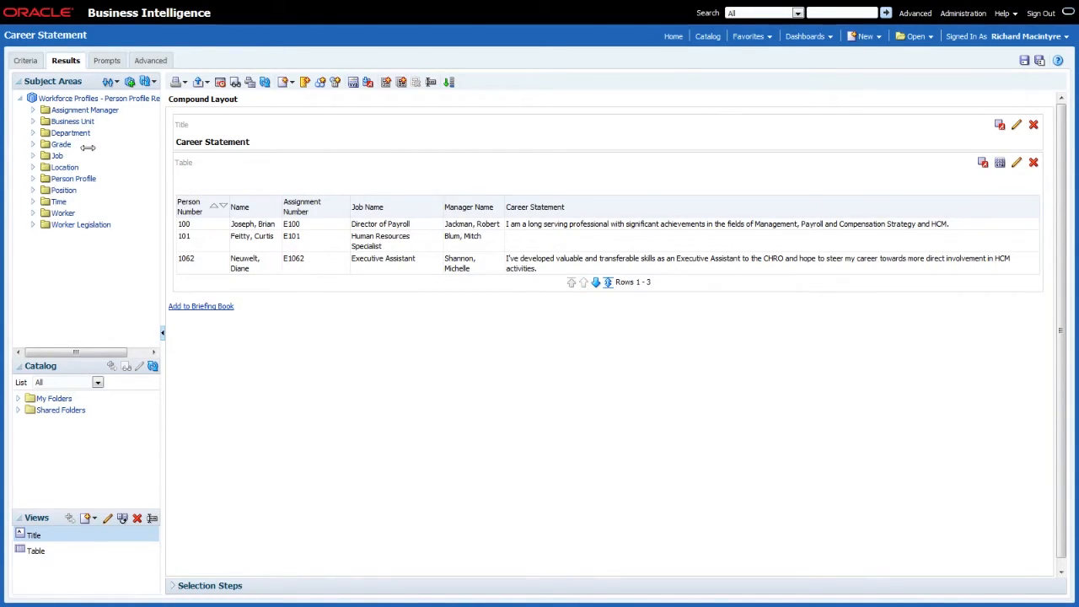
# Review the Career Statement column's HTML text data format, then return to the three-row results table.
pyautogui.click(26, 60)
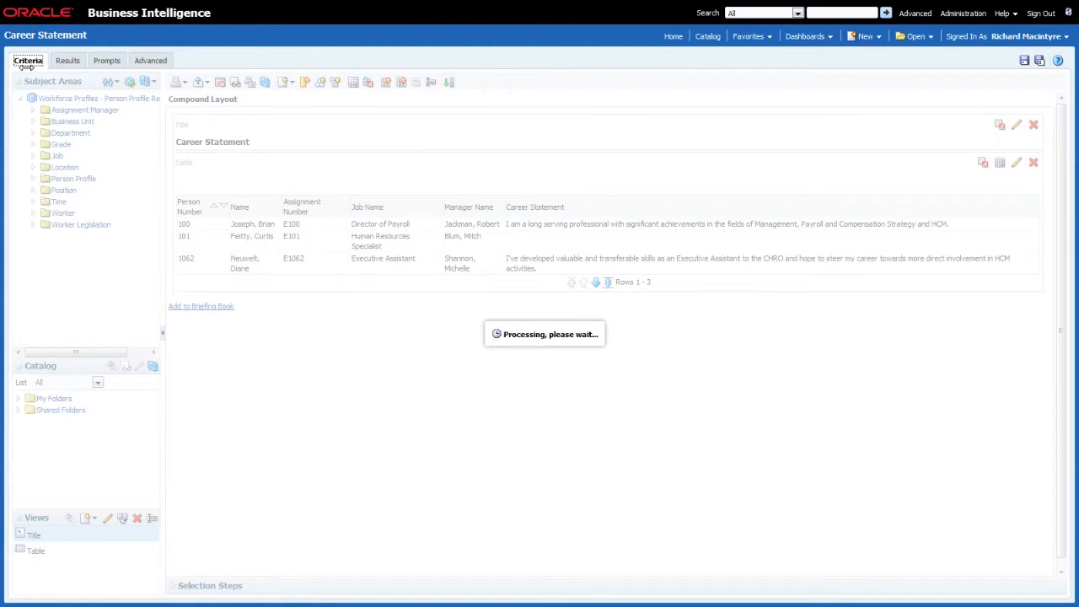
pyautogui.click(28, 60)
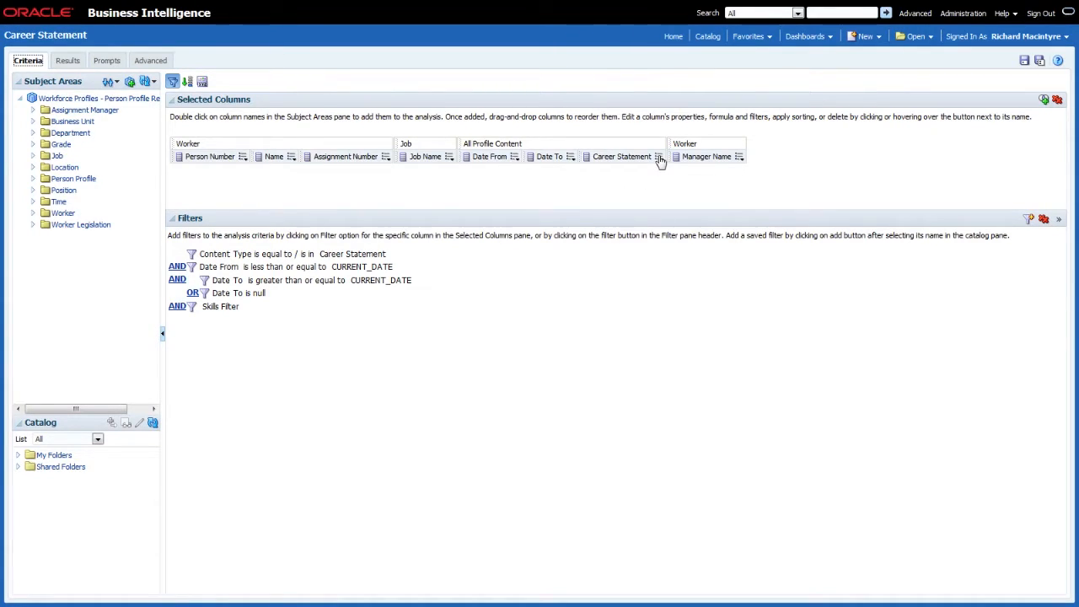
pyautogui.click(661, 160)
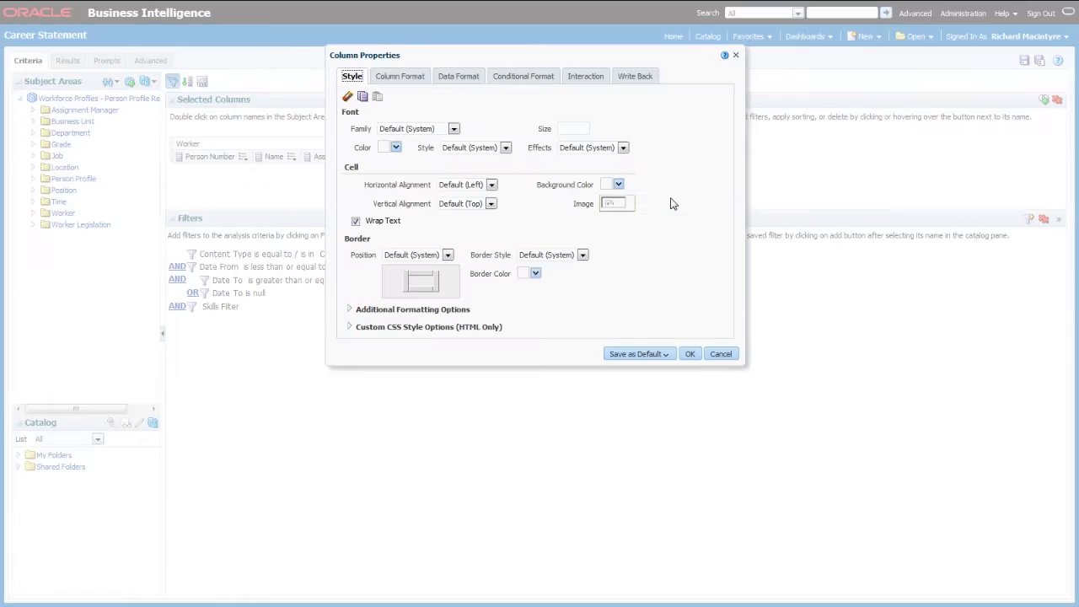
pyautogui.click(459, 76)
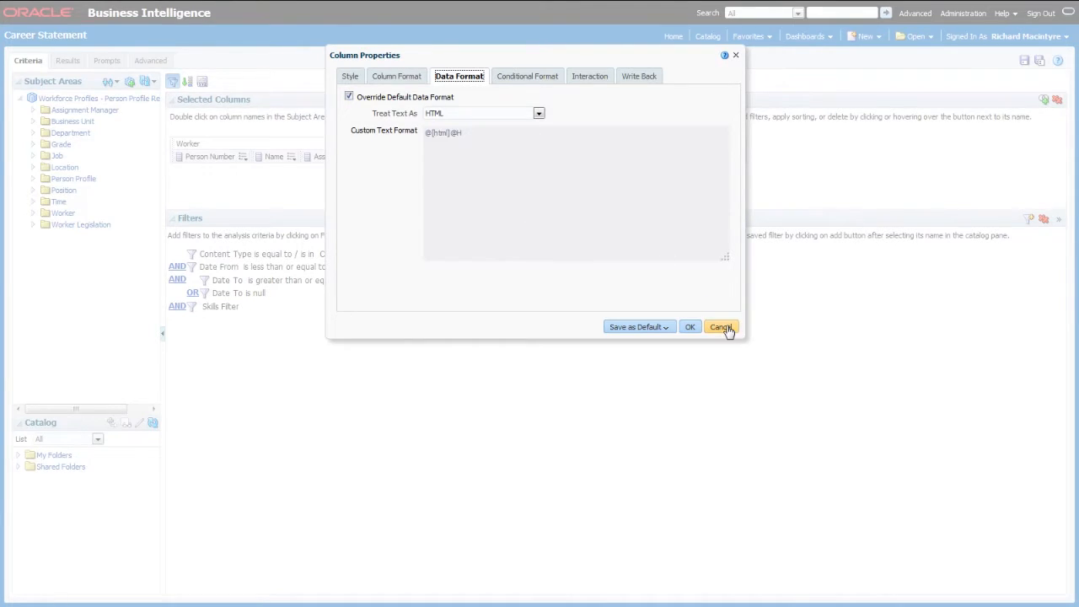
pyautogui.click(721, 327)
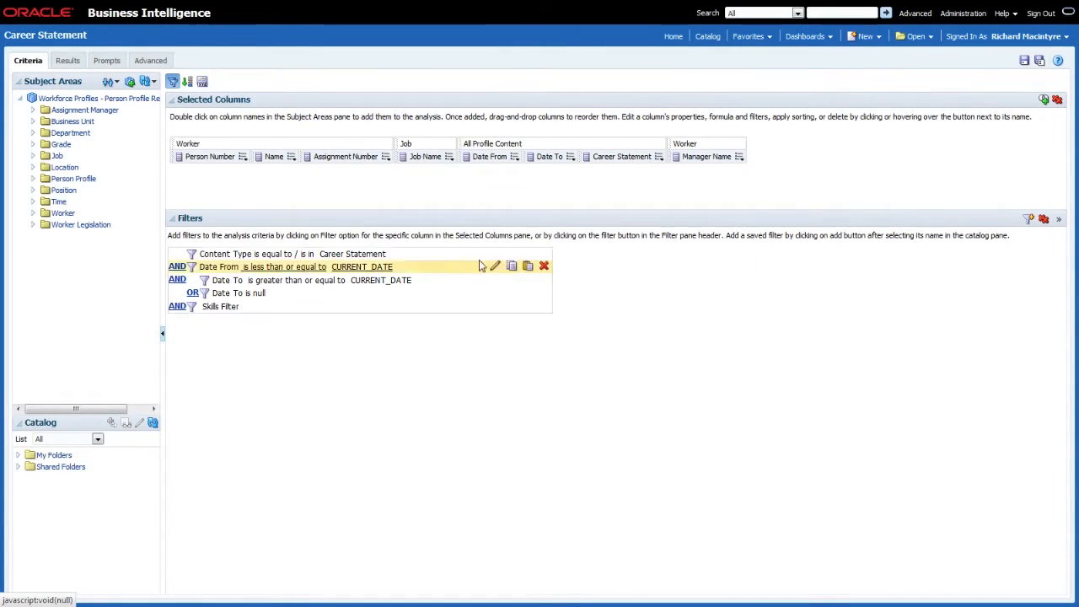
pyautogui.click(66, 60)
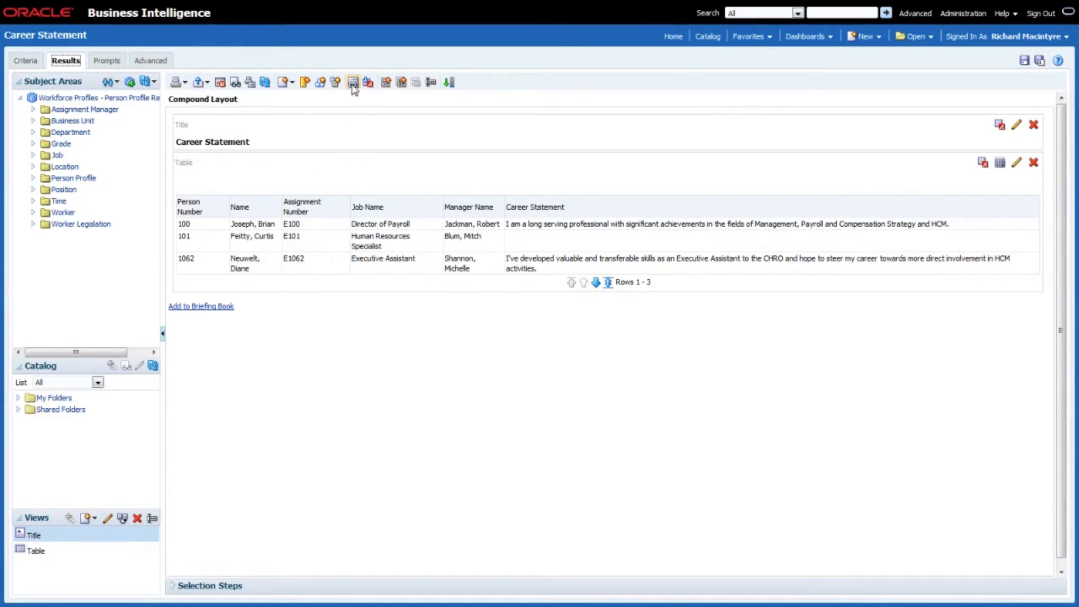
# Turn on All Interactions in the Career Statement analysis properties and confirm with OK.
pyautogui.click(353, 82)
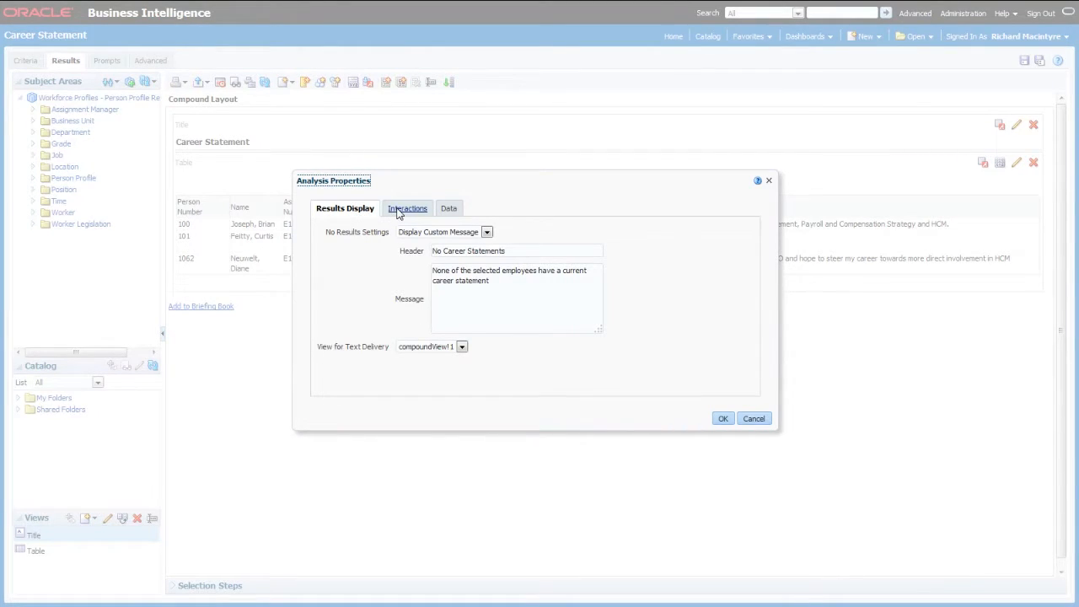
pyautogui.click(407, 208)
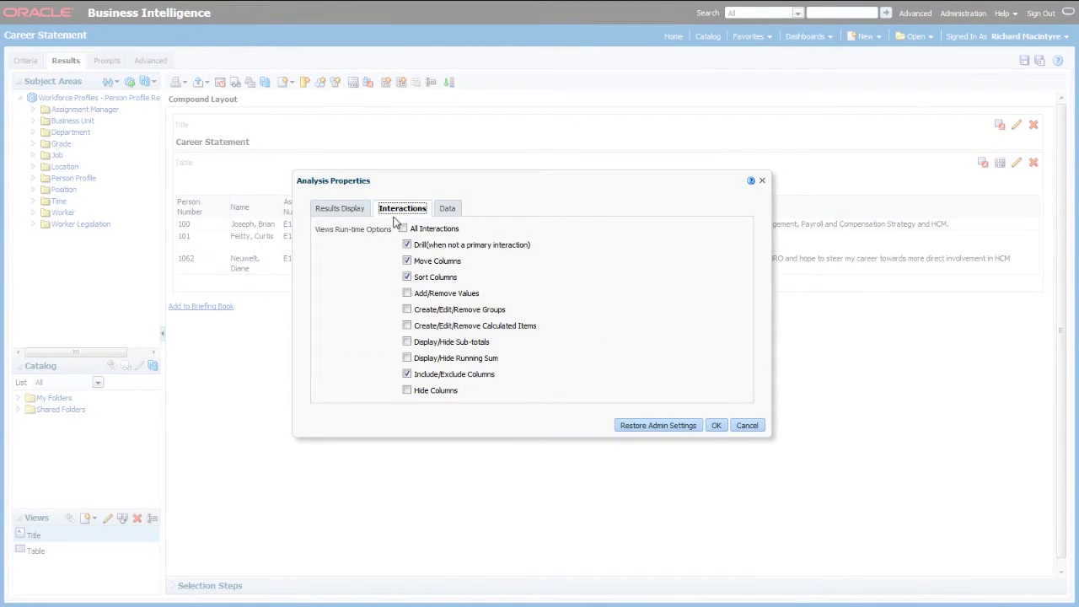
pyautogui.click(407, 229)
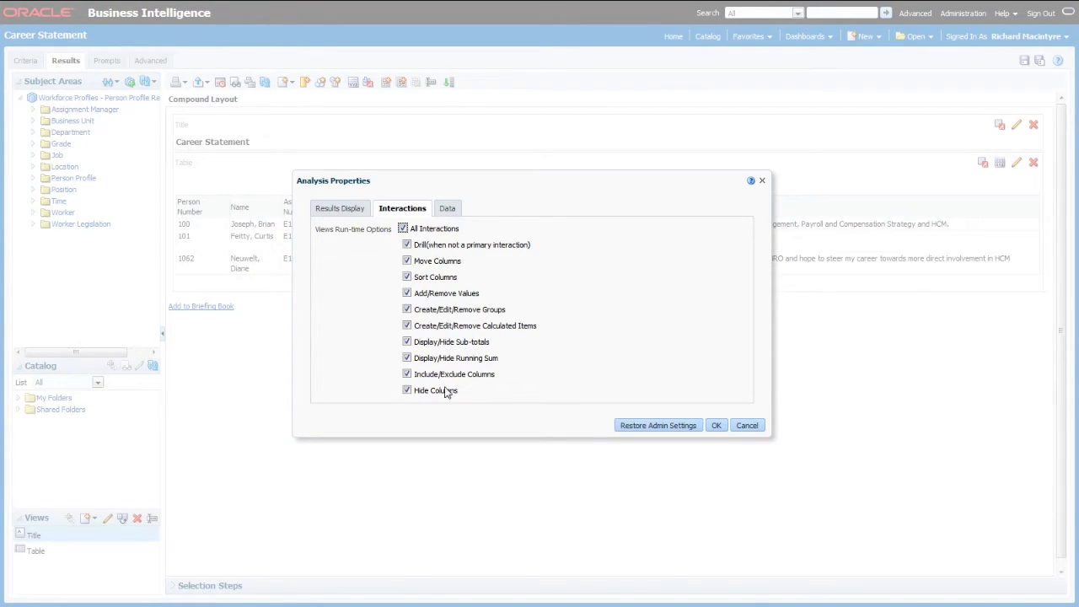
pyautogui.moveTo(469, 385)
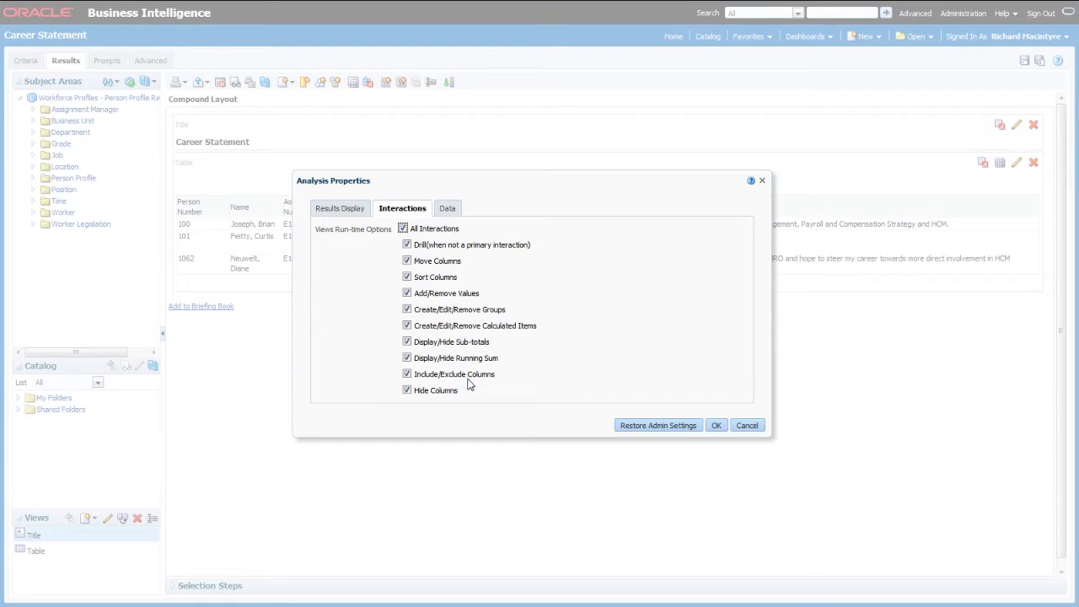
pyautogui.click(403, 229)
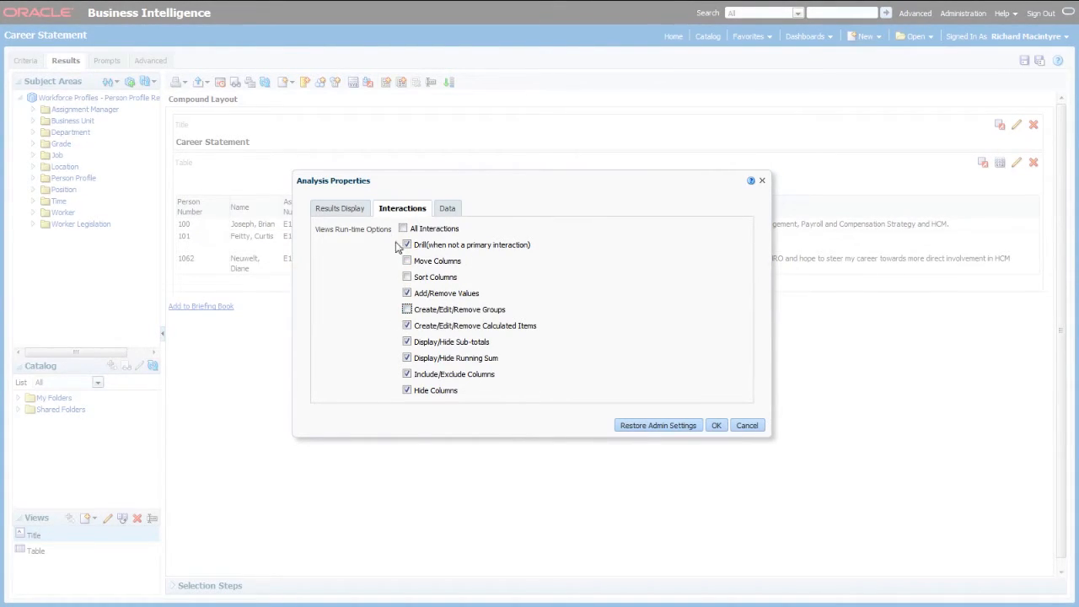
pyautogui.click(403, 229)
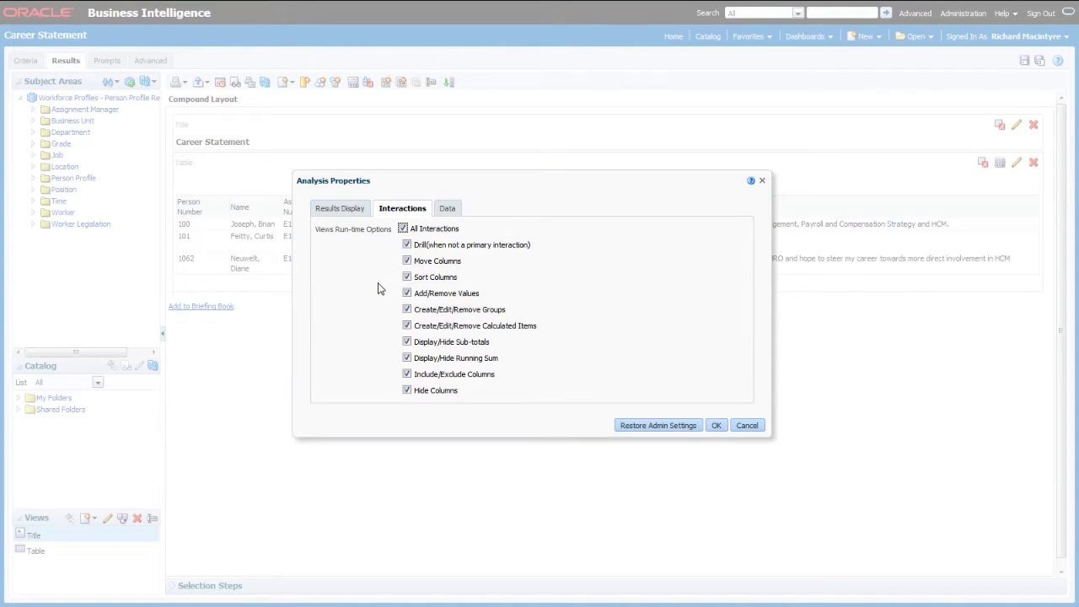
pyautogui.click(716, 425)
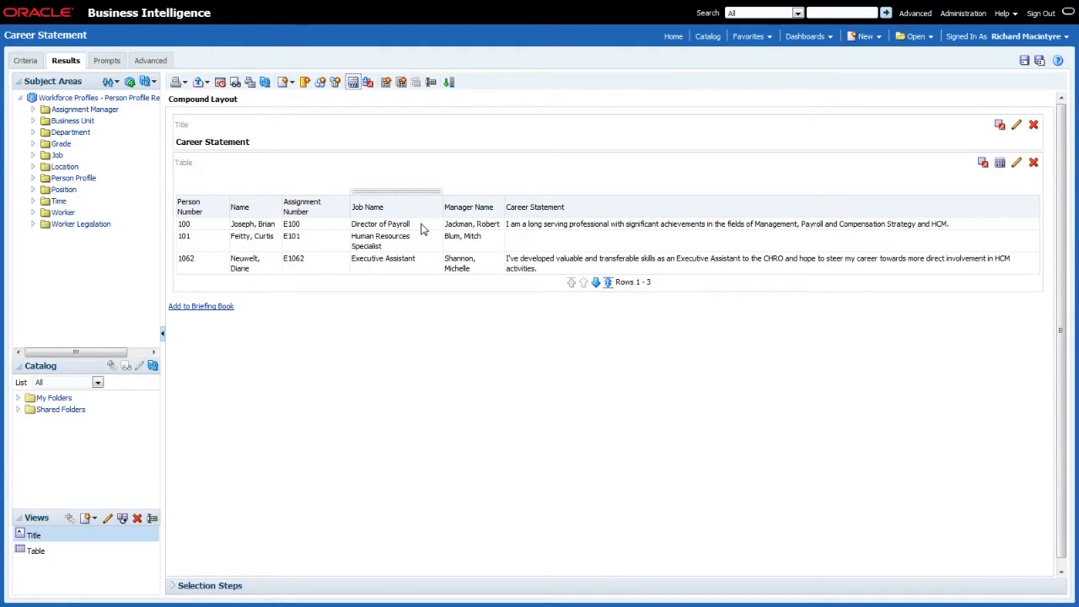
pyautogui.click(366, 207)
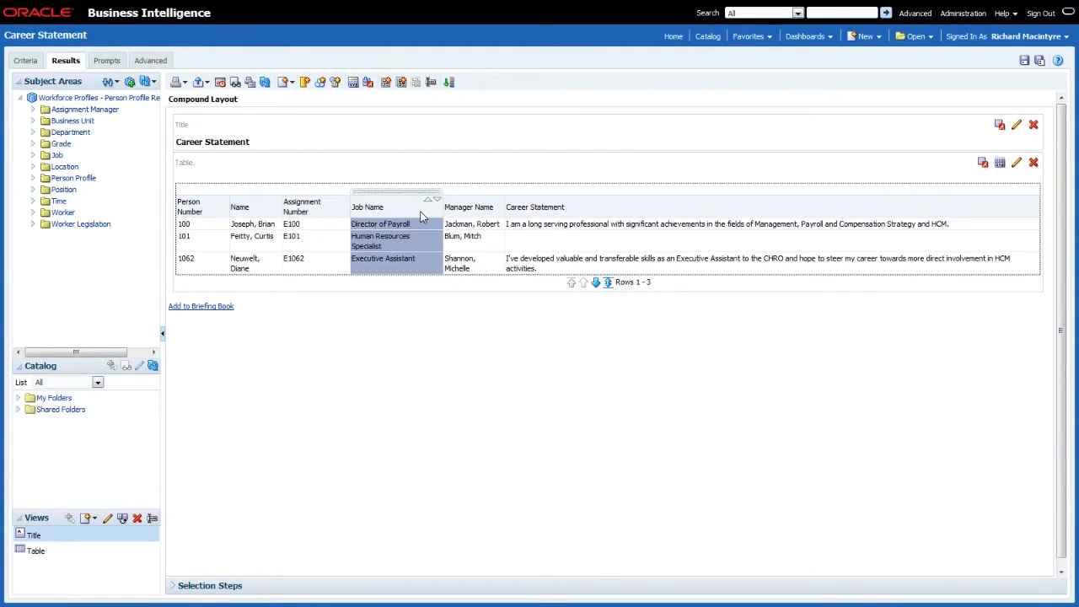
pyautogui.rightClick(380, 224)
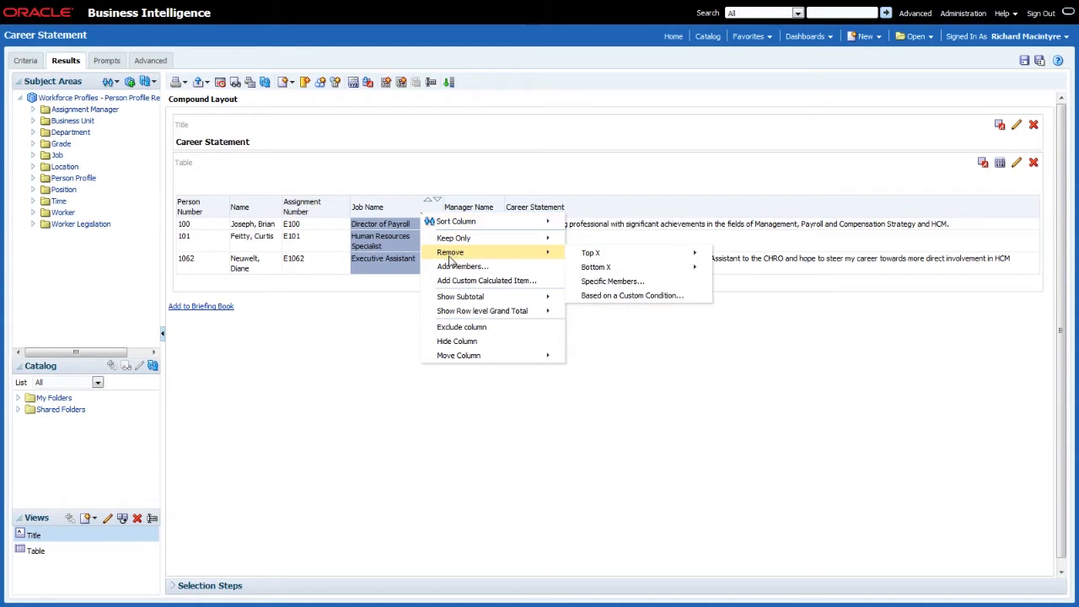
pyautogui.moveTo(458, 355)
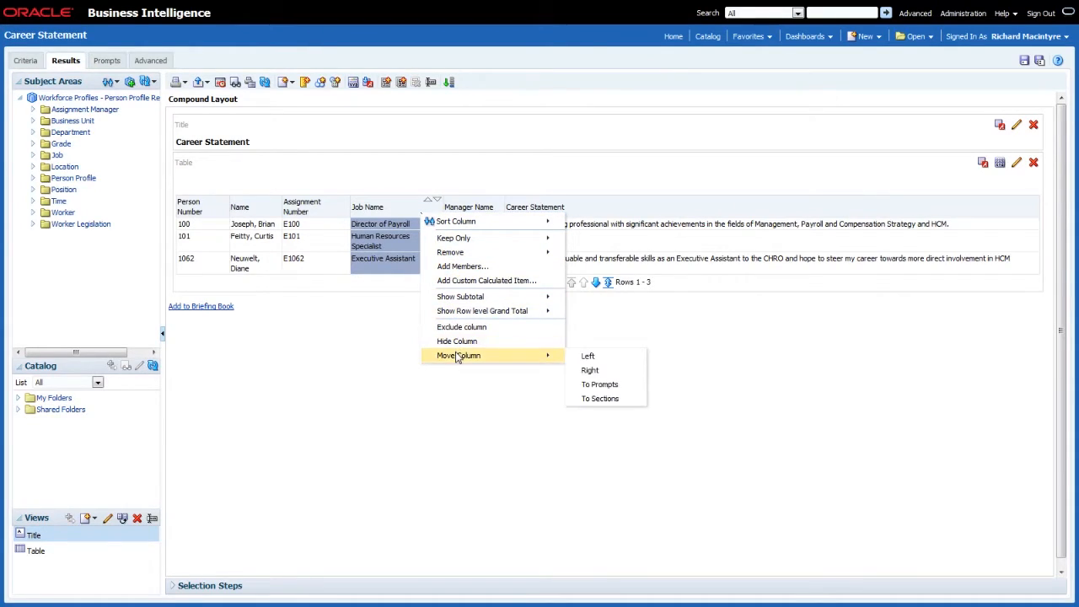
pyautogui.moveTo(463, 266)
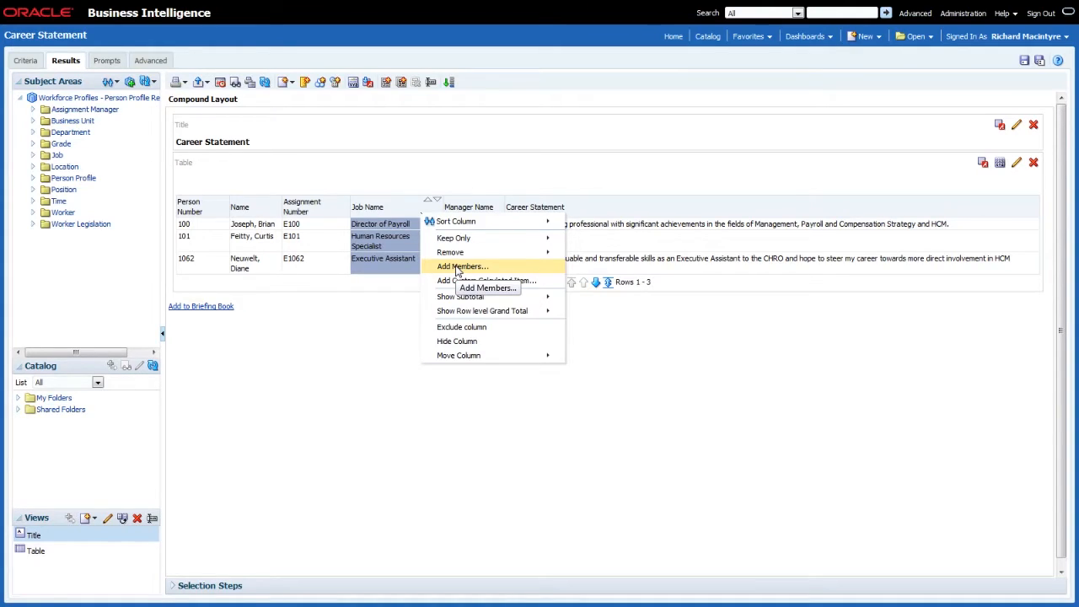
pyautogui.moveTo(709, 59)
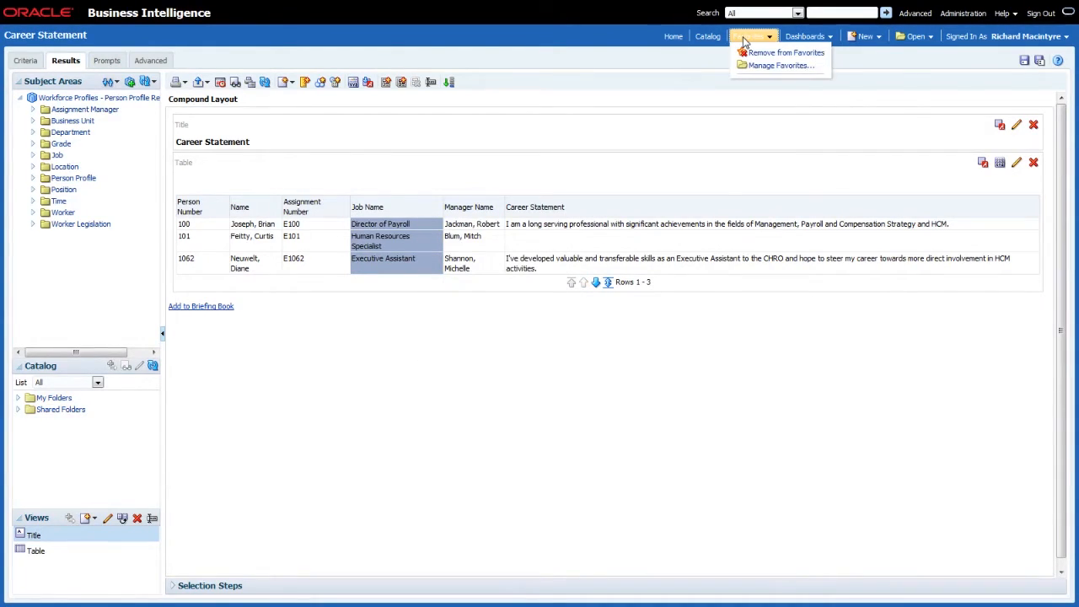
# Open the Languages analysis from the Favorites menu.
pyautogui.click(762, 59)
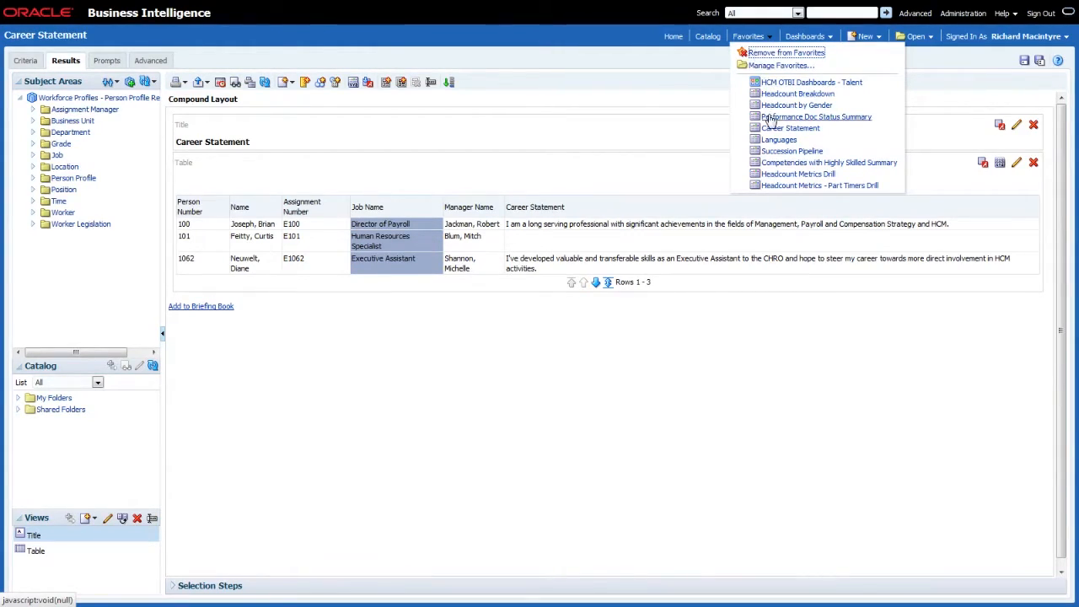
pyautogui.click(780, 139)
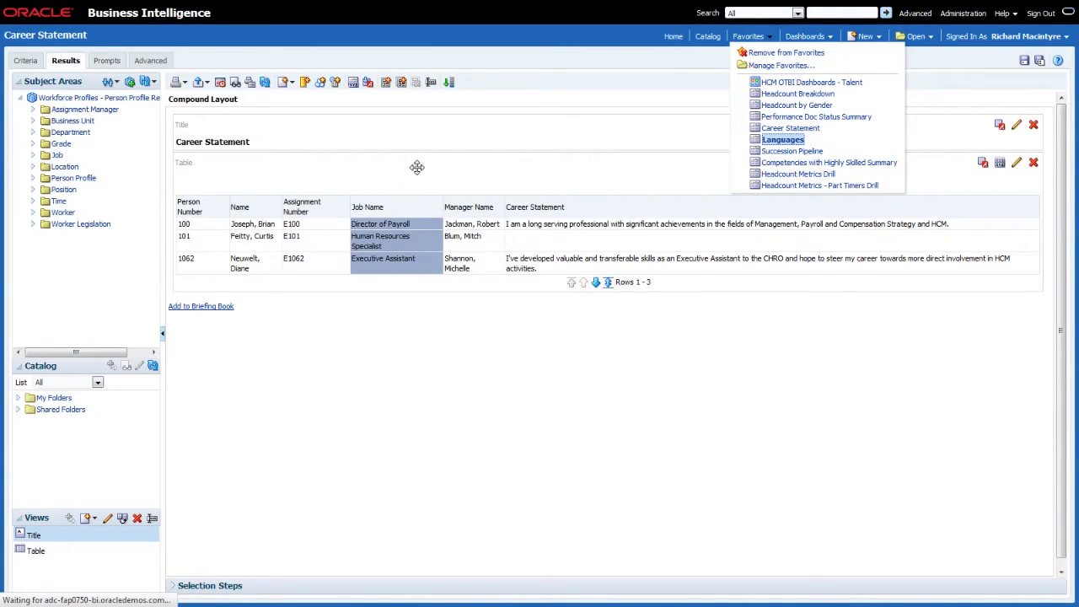
pyautogui.click(782, 139)
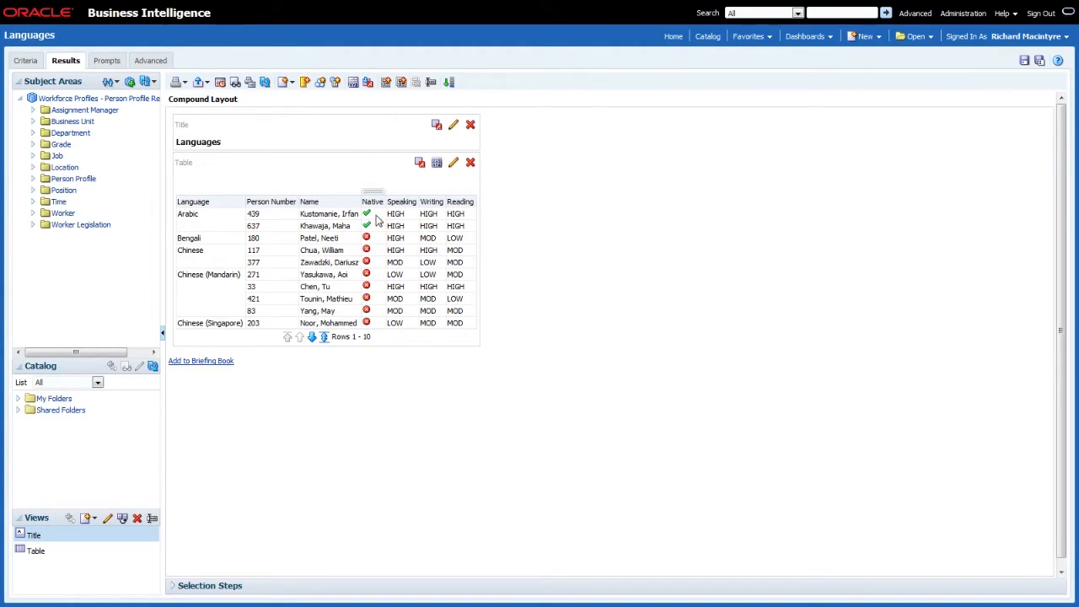
pyautogui.moveTo(374, 218)
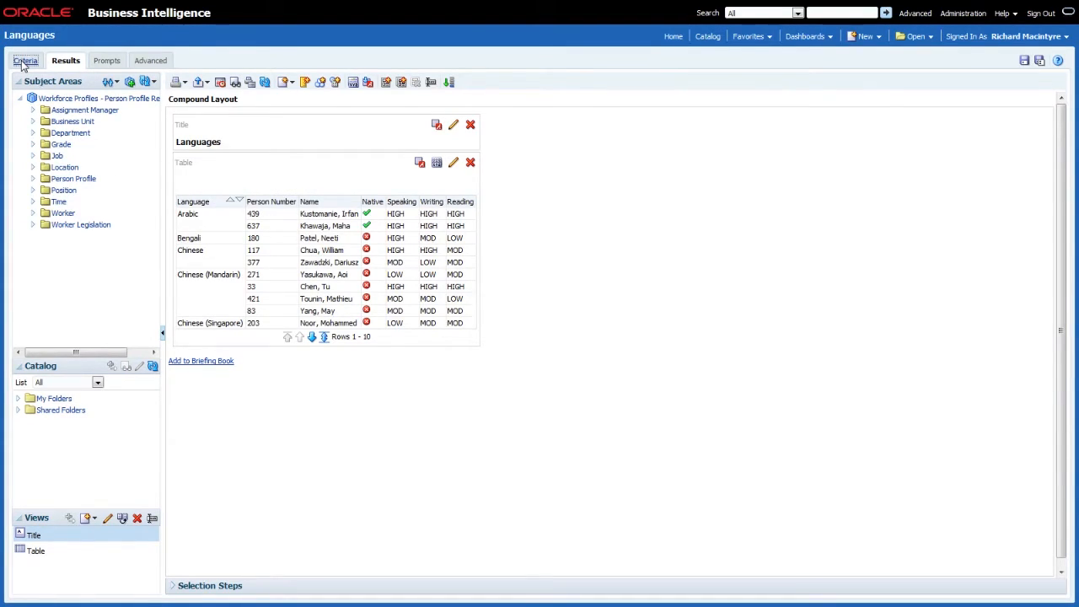
# Inspect the Native column's conditional formats and the Yes condition's image, closing without changes.
pyautogui.click(26, 60)
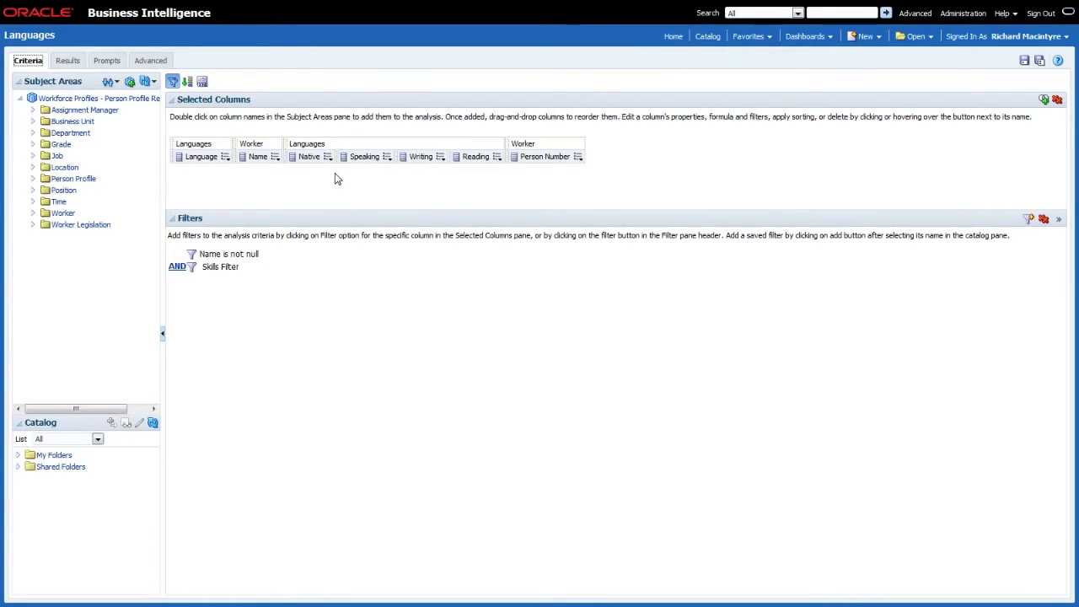
pyautogui.click(327, 157)
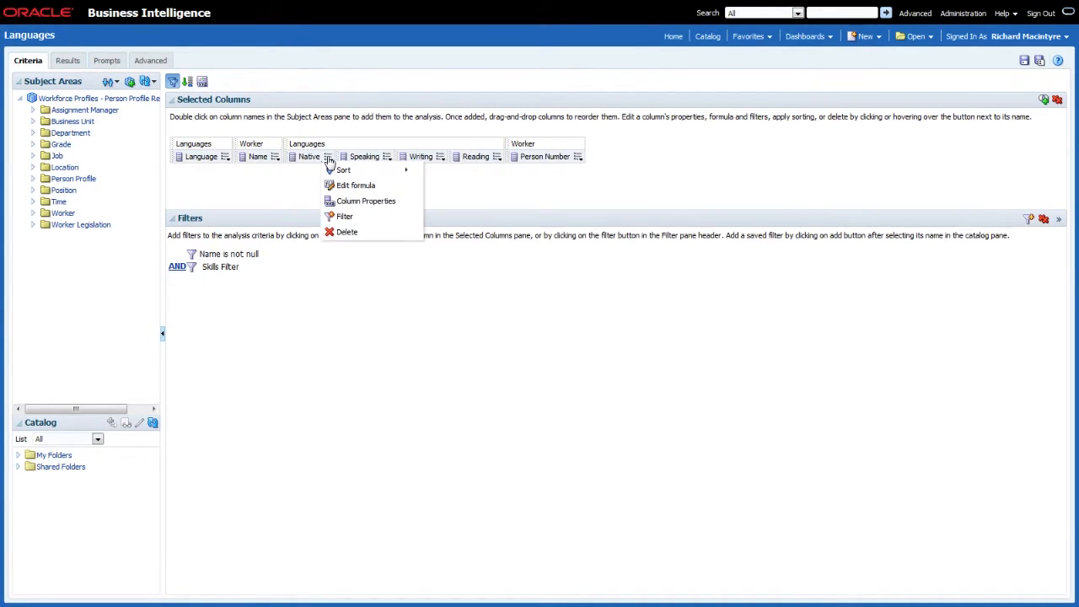
pyautogui.click(366, 201)
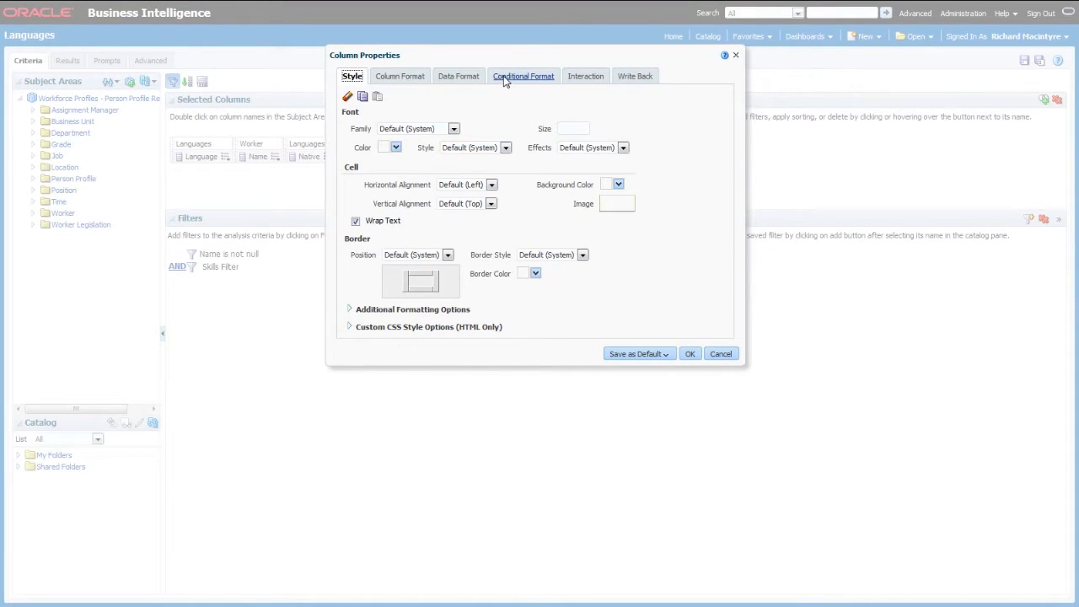
pyautogui.click(524, 76)
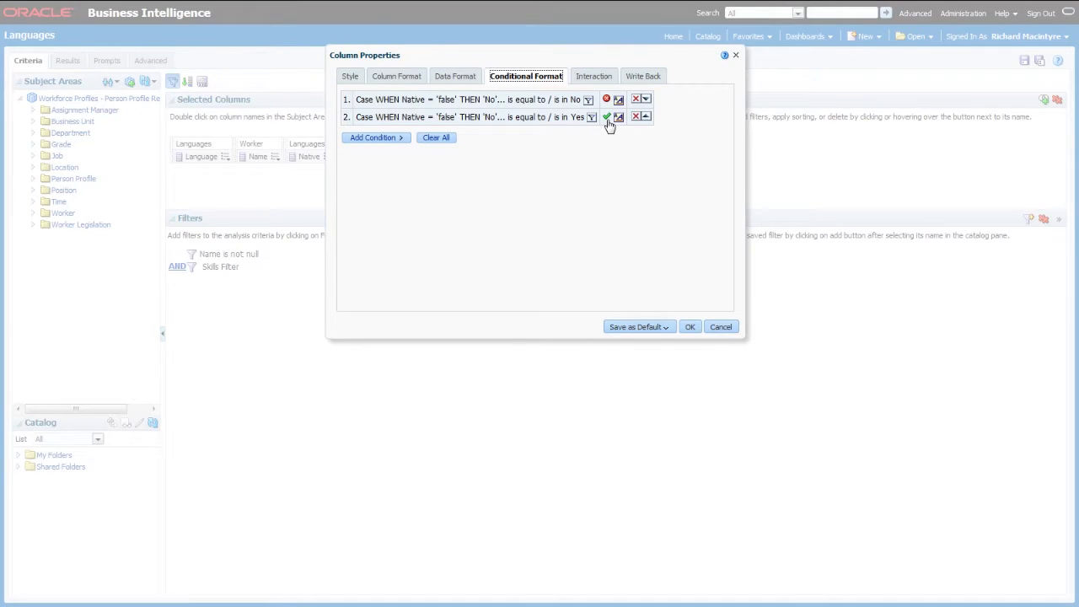
pyautogui.click(617, 116)
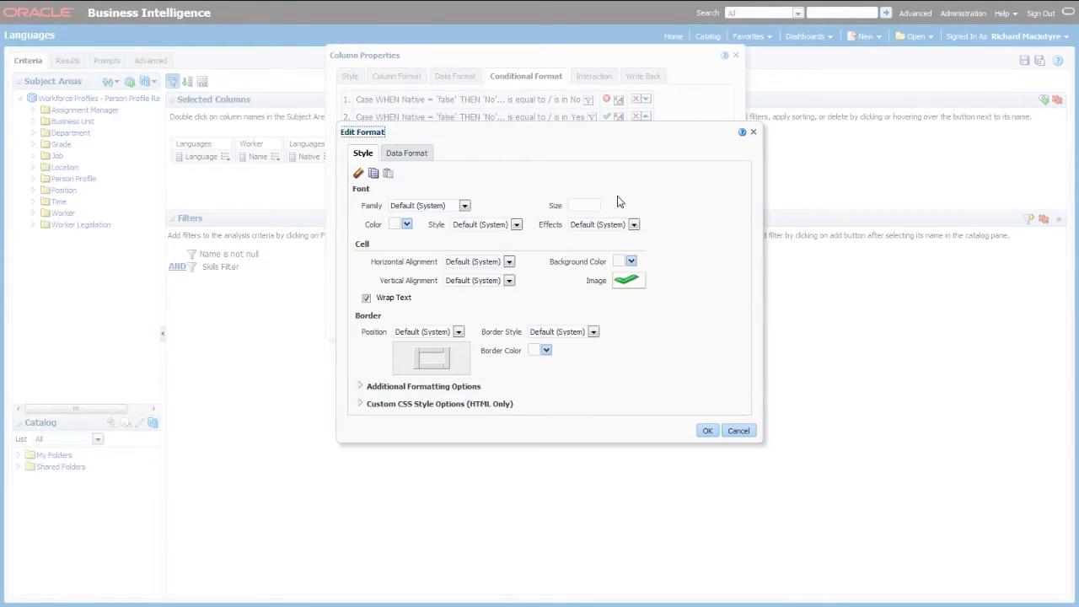
pyautogui.moveTo(626, 282)
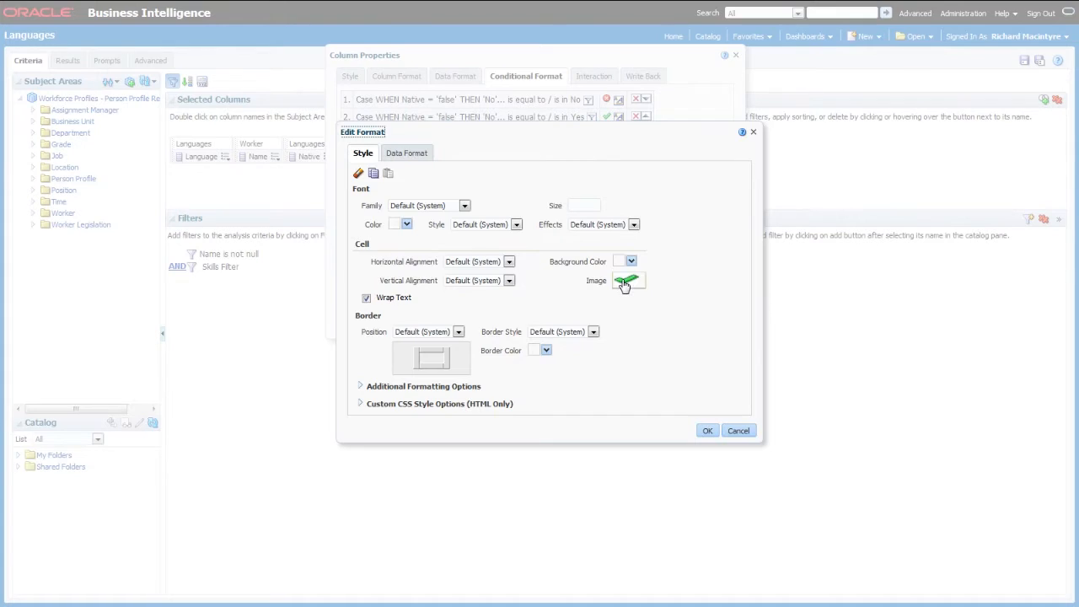
pyautogui.click(639, 281)
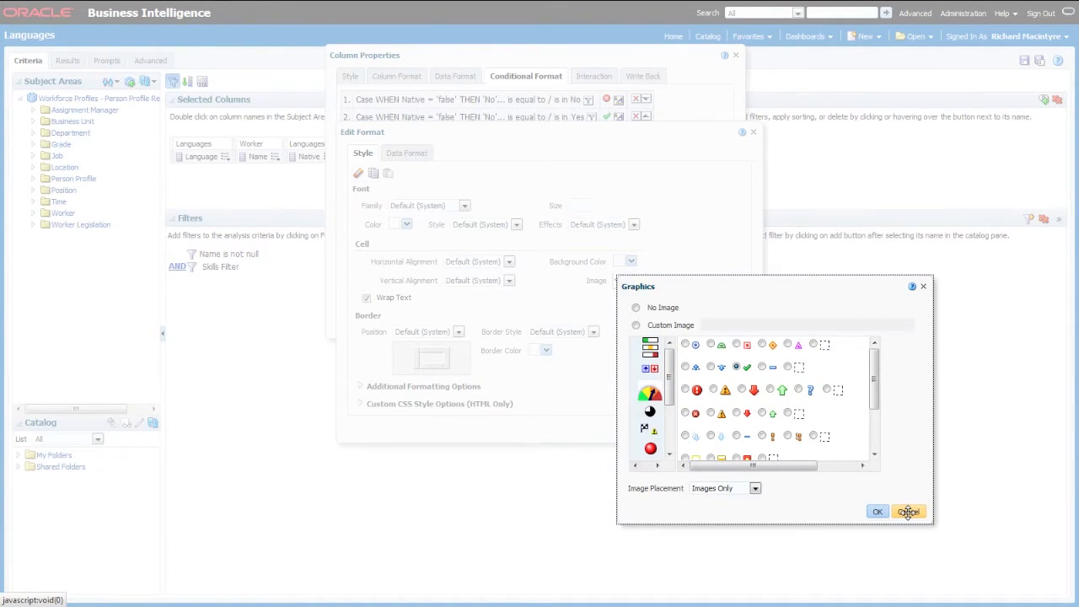
pyautogui.click(878, 511)
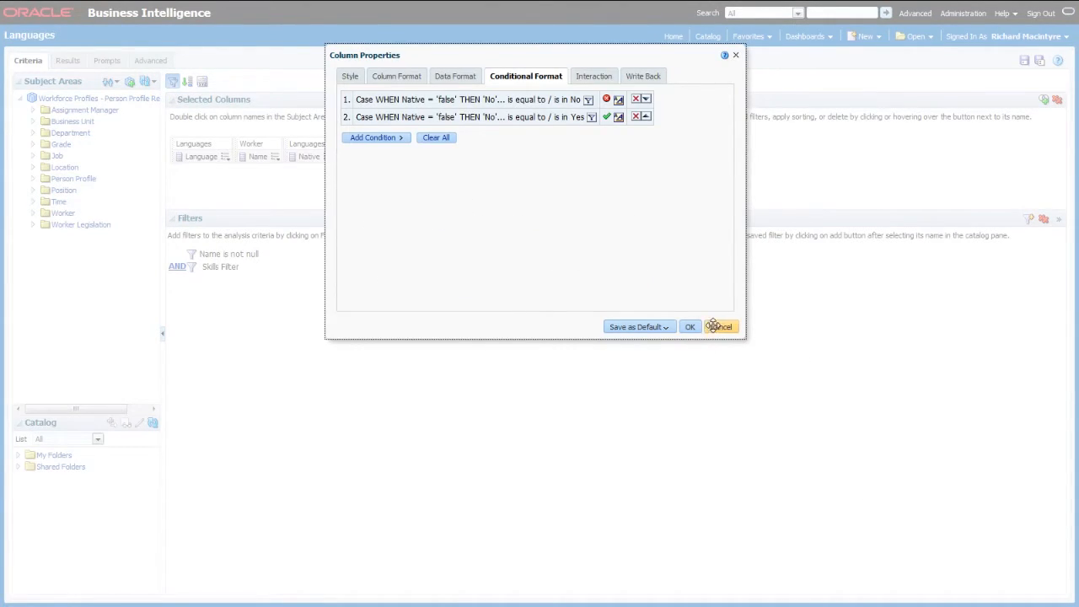
pyautogui.click(718, 326)
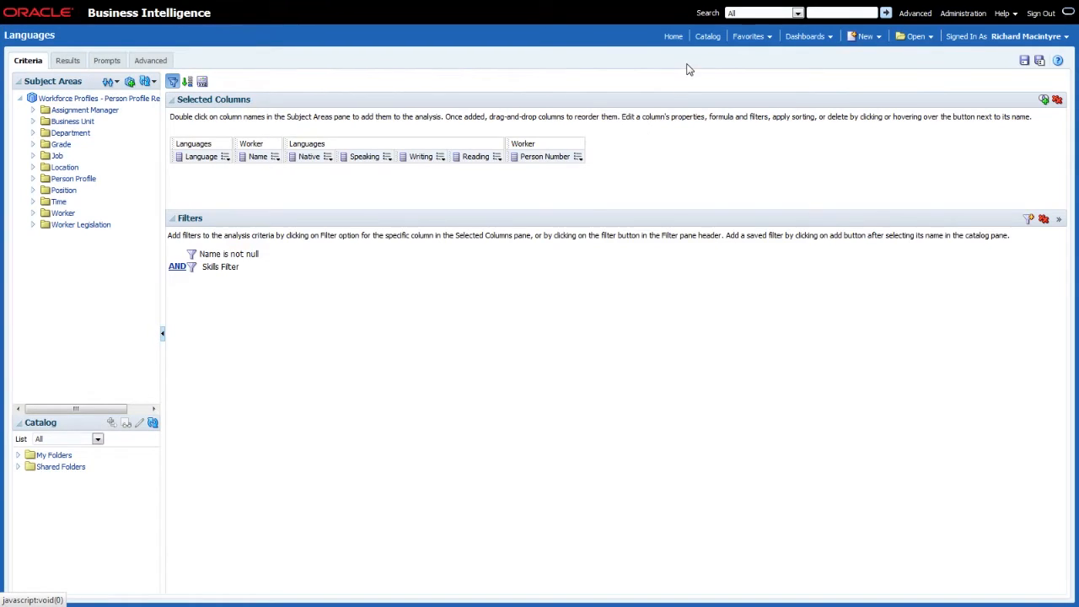
# Open Succession Pipeline from Favorites and edit its Funnel view.
pyautogui.click(748, 35)
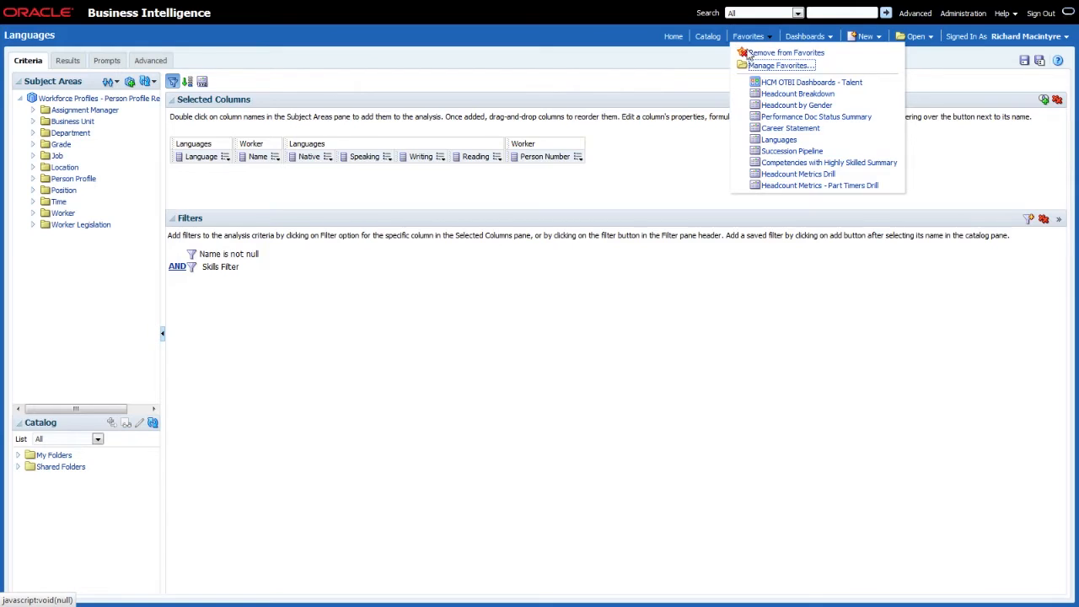
pyautogui.click(798, 150)
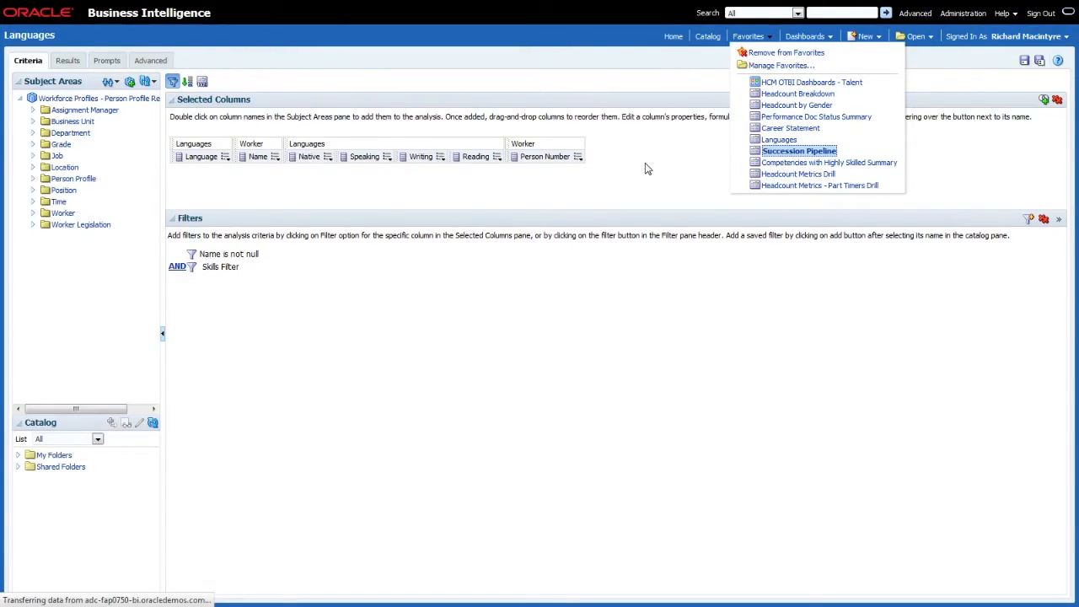
pyautogui.click(799, 150)
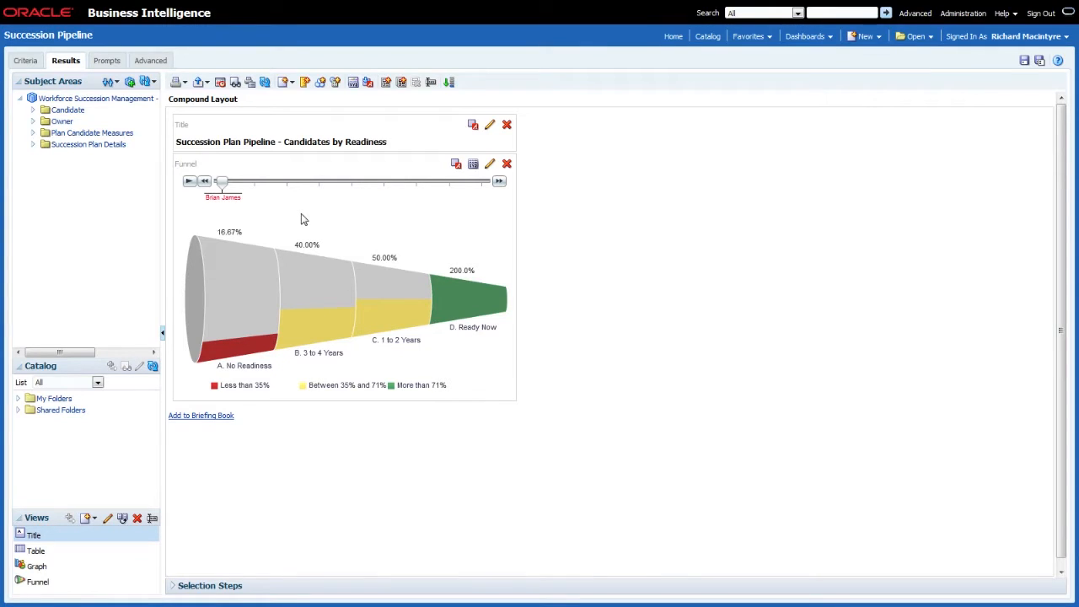
pyautogui.moveTo(327, 214)
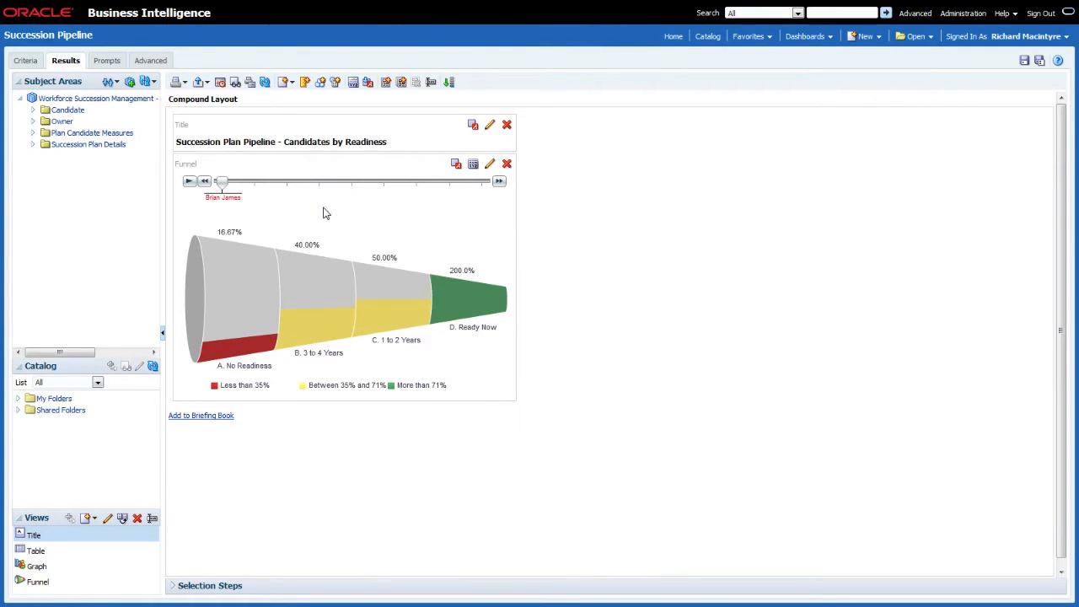
pyautogui.moveTo(397, 226)
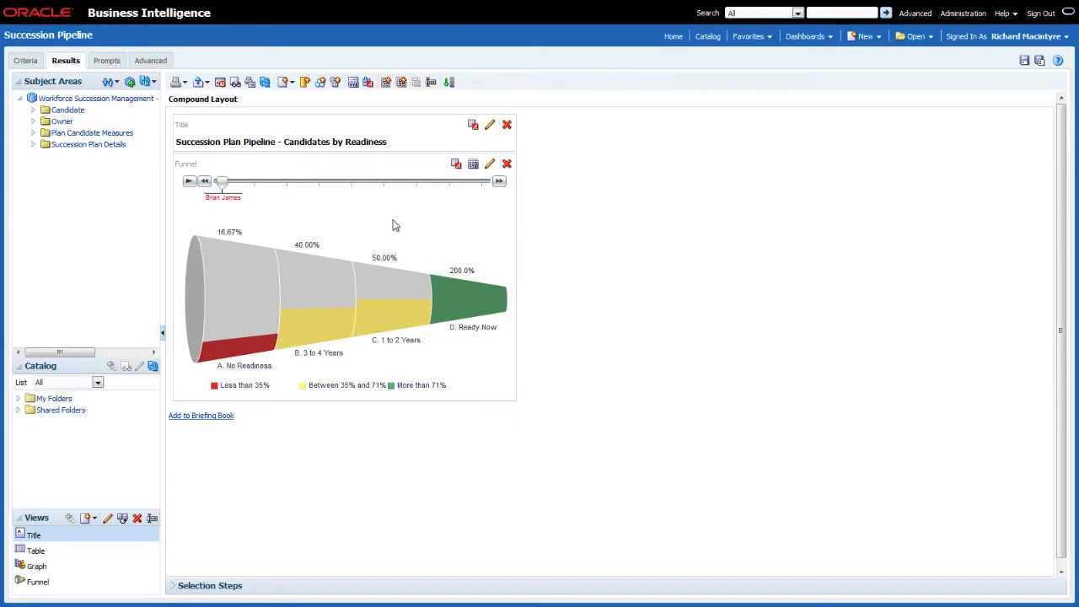
pyautogui.moveTo(462, 226)
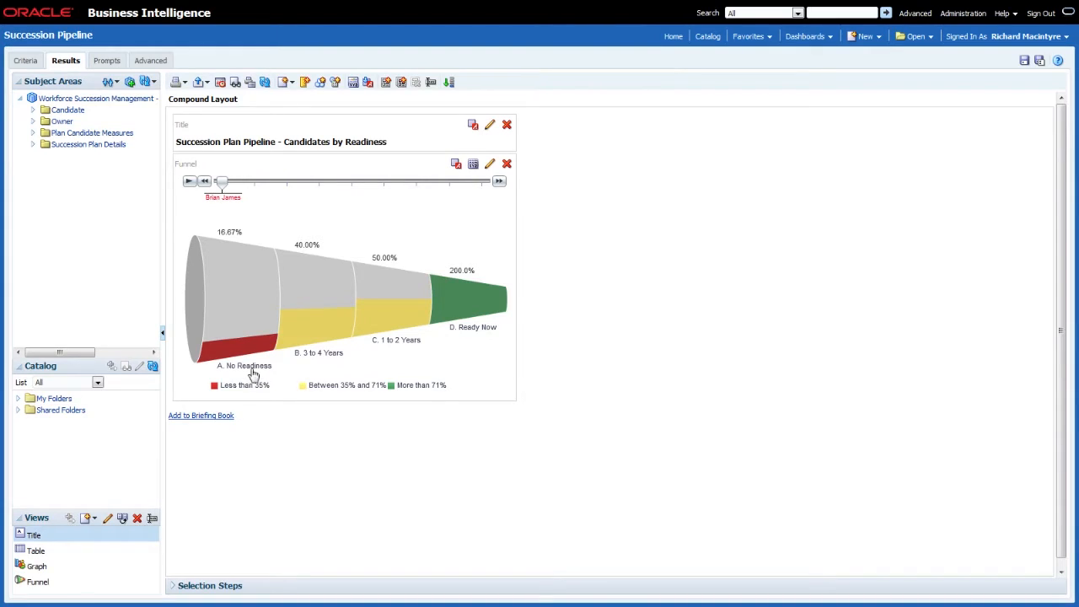
pyautogui.moveTo(468, 357)
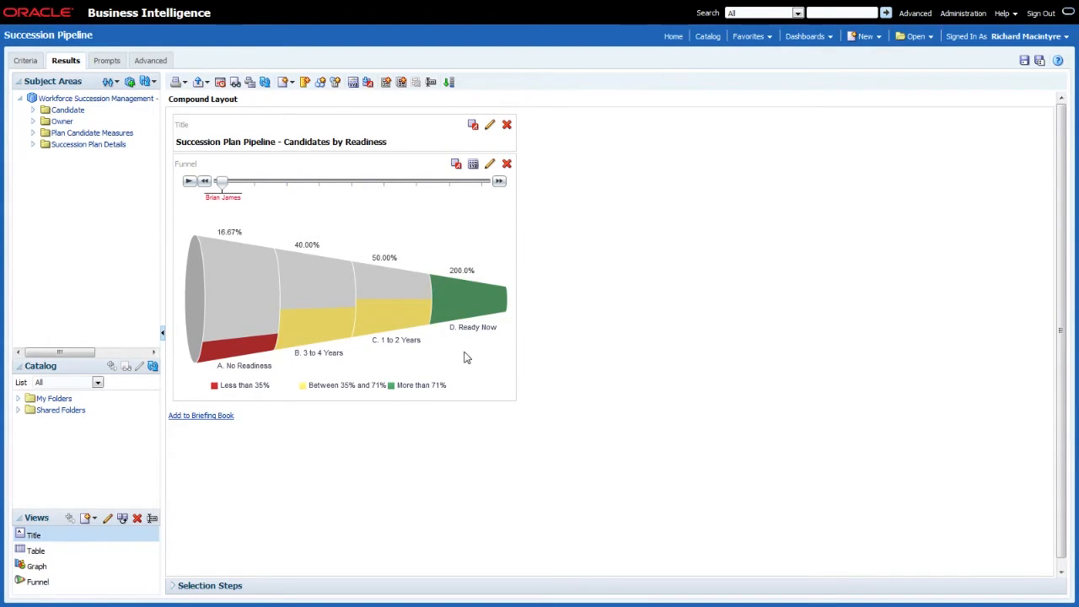
pyautogui.moveTo(478, 366)
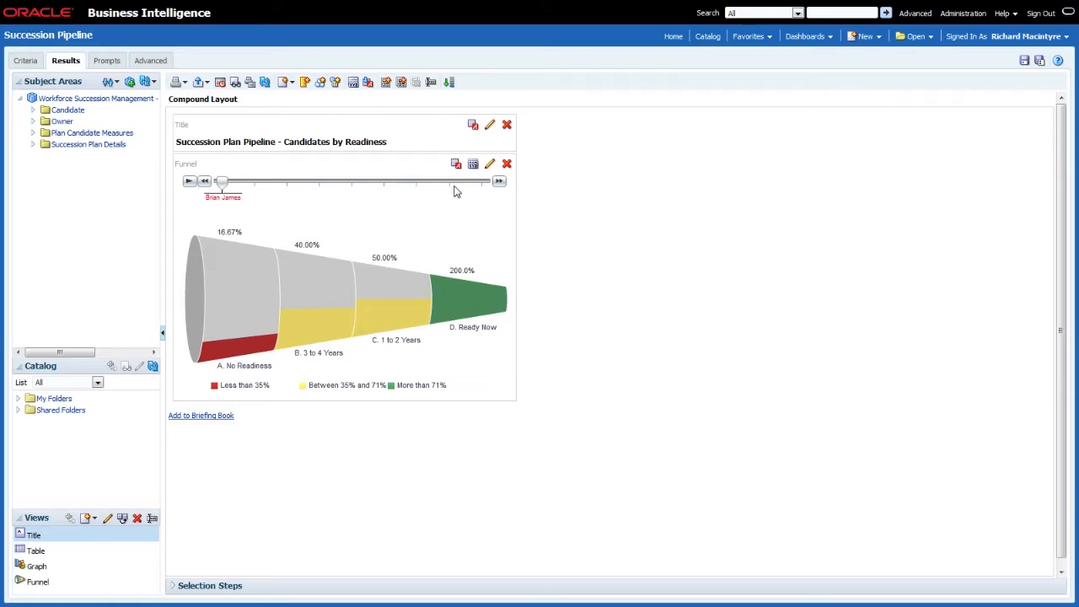
pyautogui.click(490, 165)
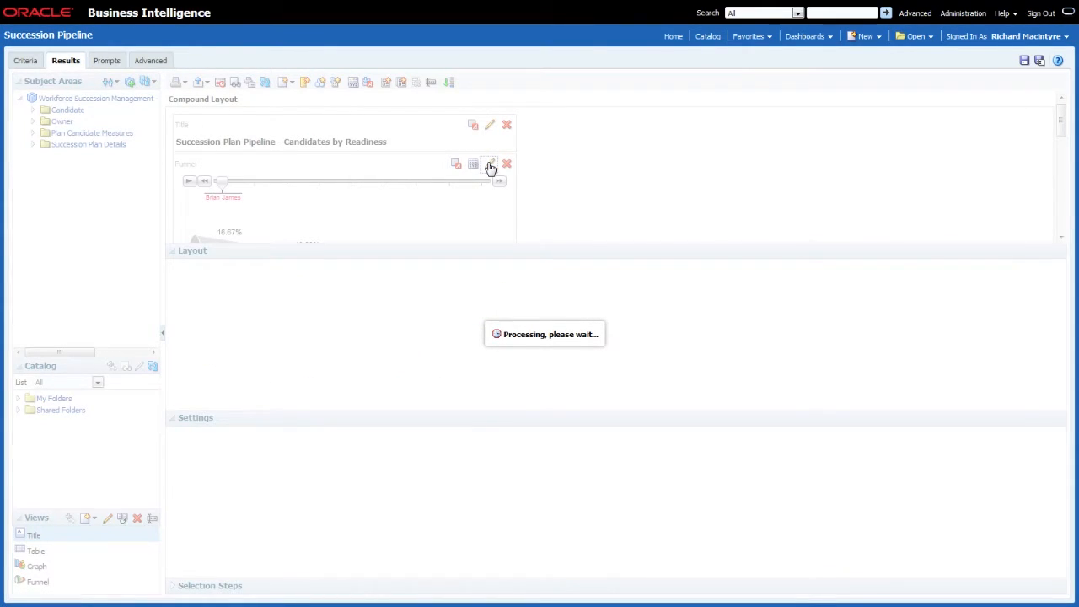
# Show the Favorites list from the funnel editor with the Plan Name slider.
pyautogui.click(490, 164)
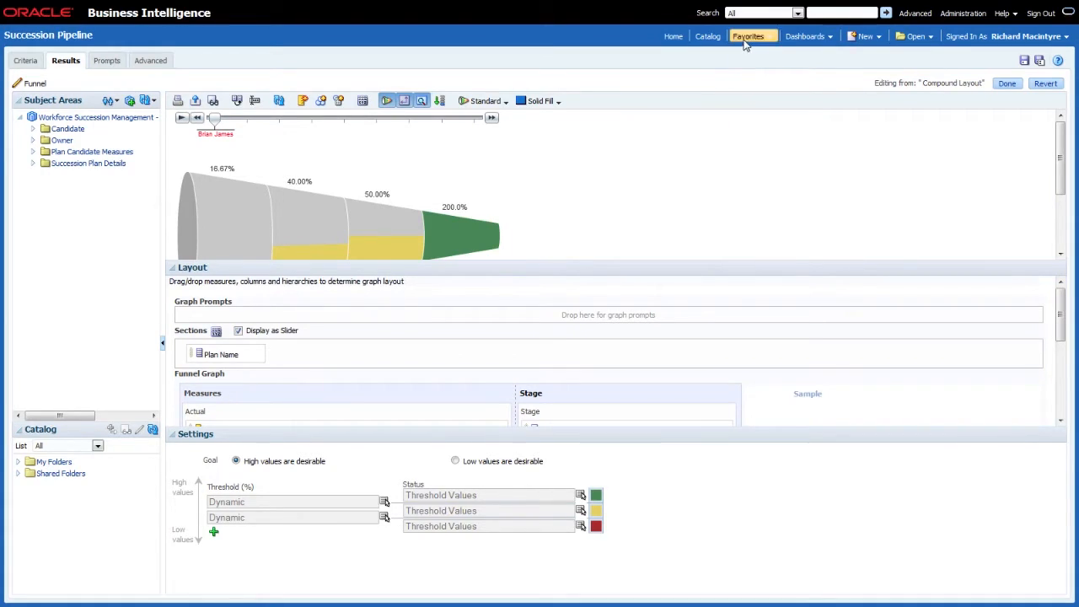
pyautogui.click(748, 35)
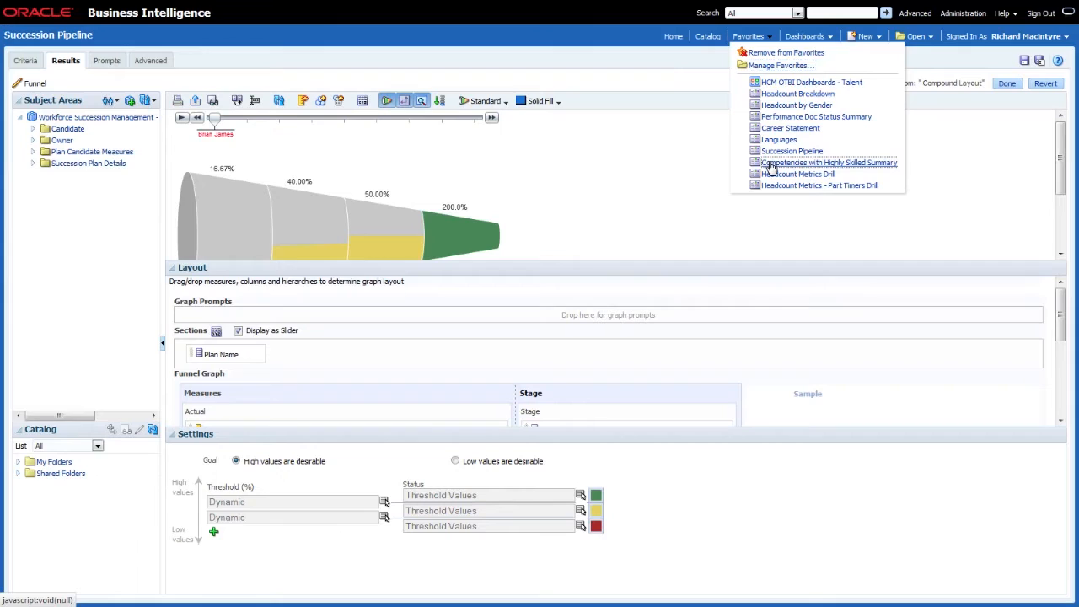
# Open Competencies with Highly Skilled Summary from Favorites and view its Summary Layout.
pyautogui.click(826, 162)
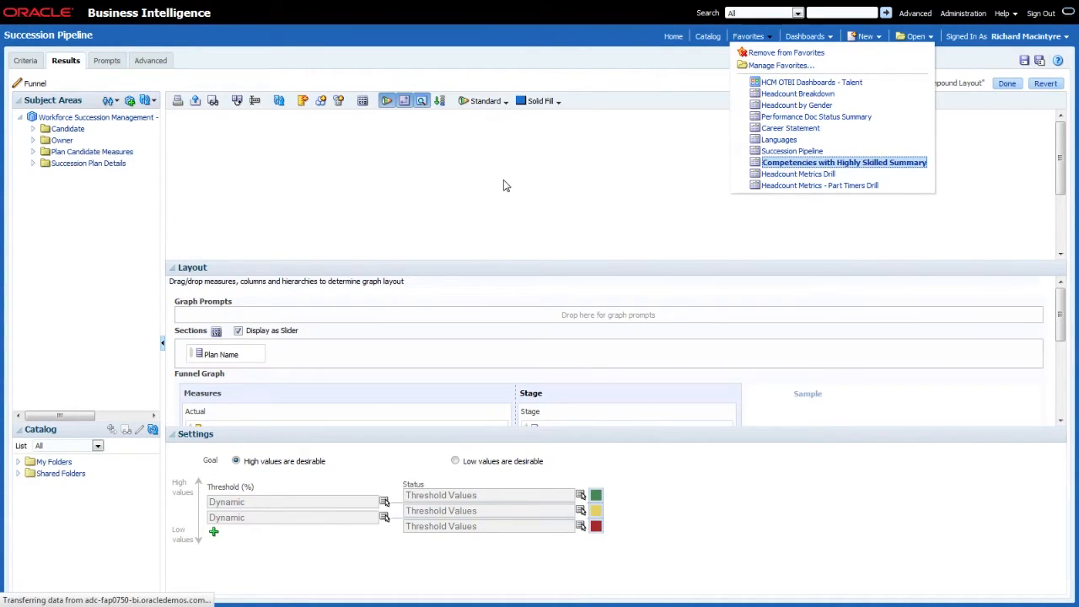
pyautogui.click(844, 162)
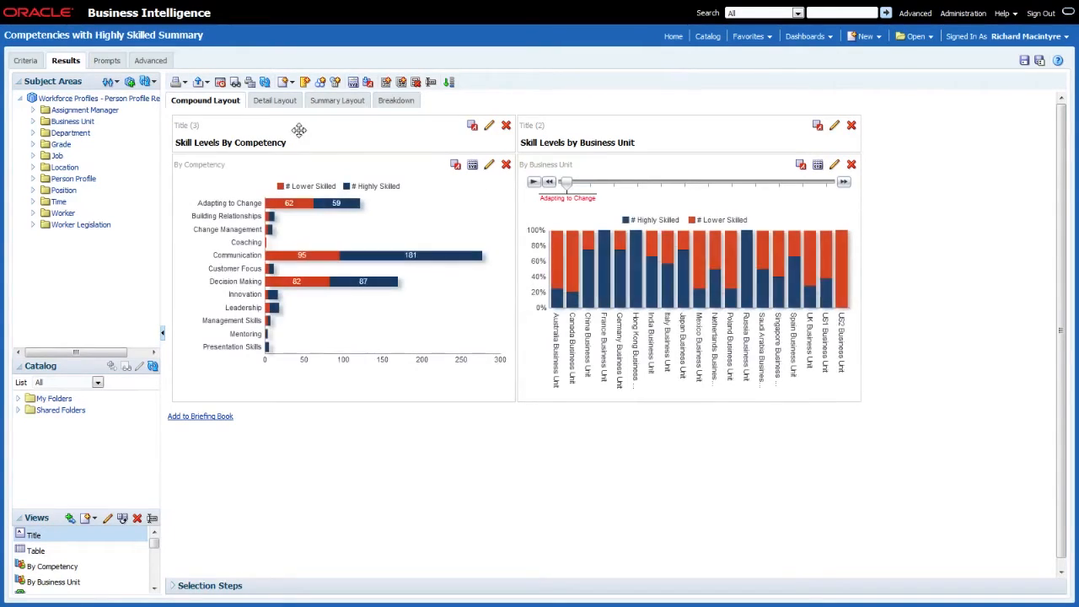
pyautogui.click(333, 100)
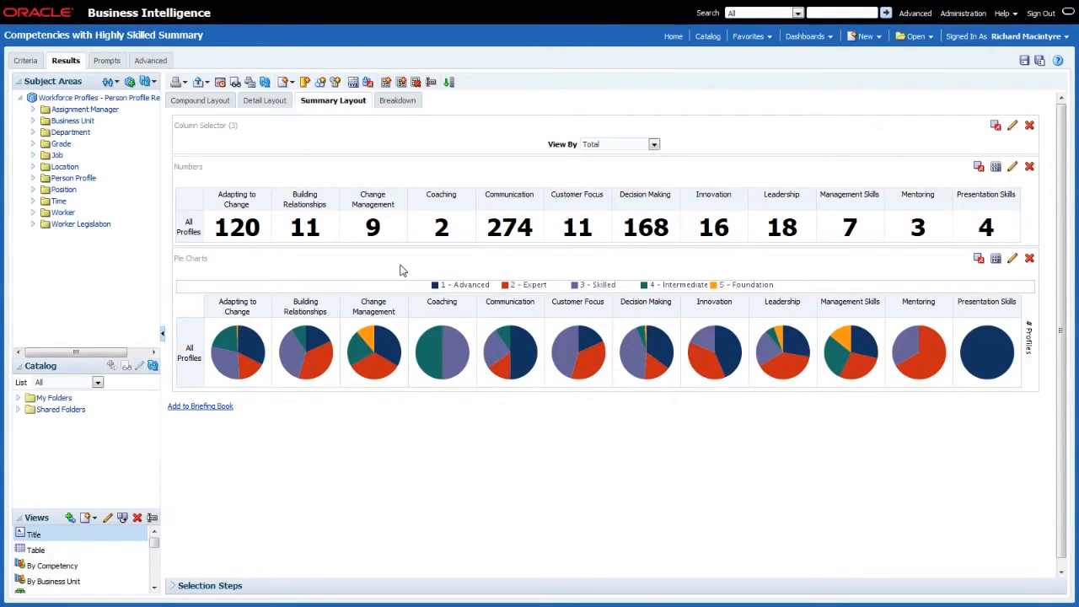
pyautogui.moveTo(250, 251)
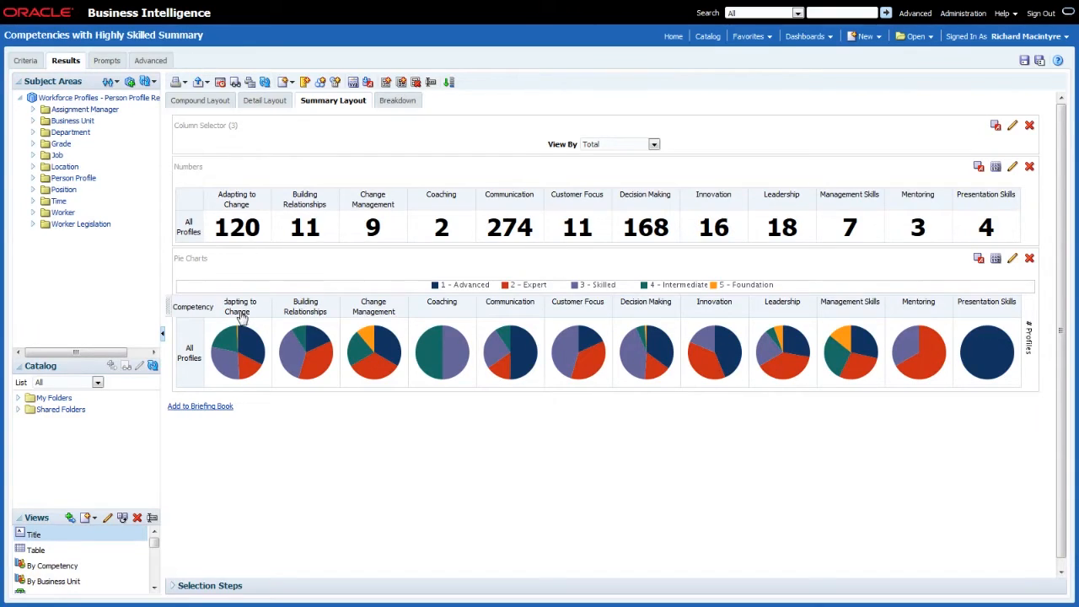
pyautogui.moveTo(263, 379)
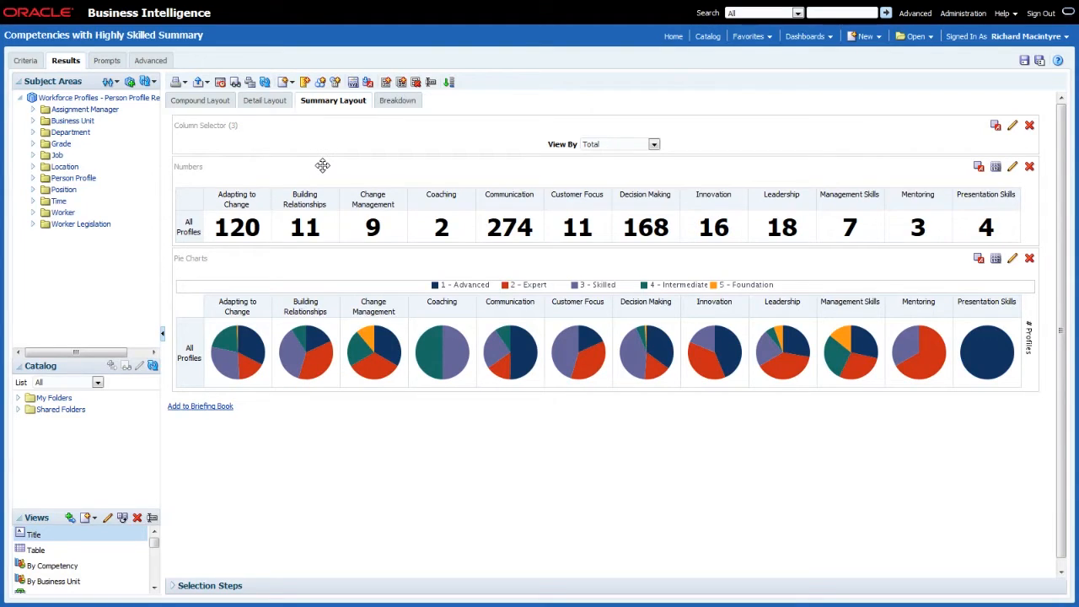
pyautogui.click(285, 82)
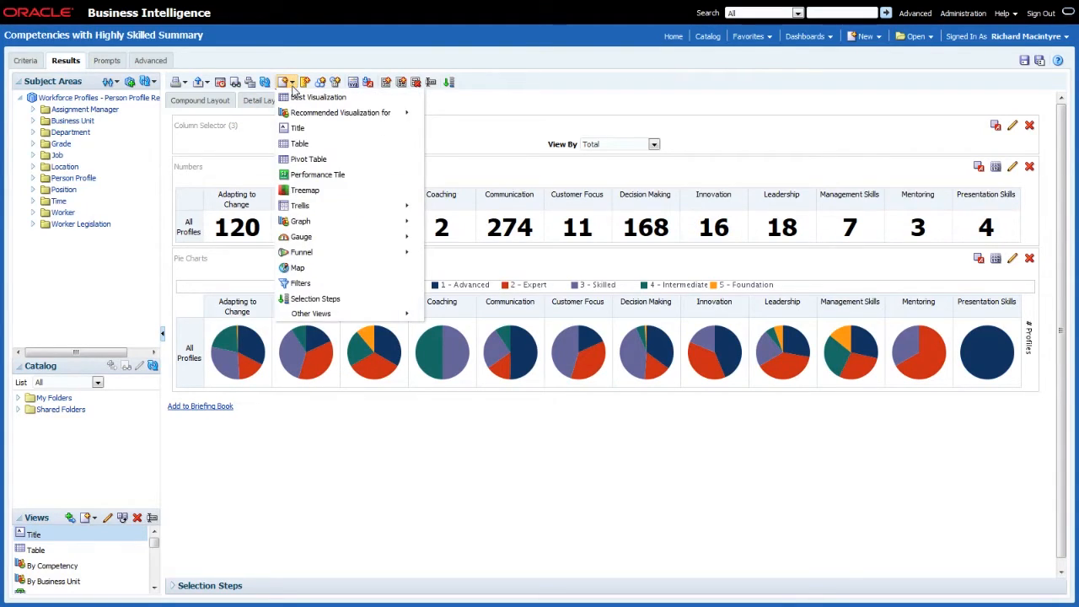
pyautogui.moveTo(300, 205)
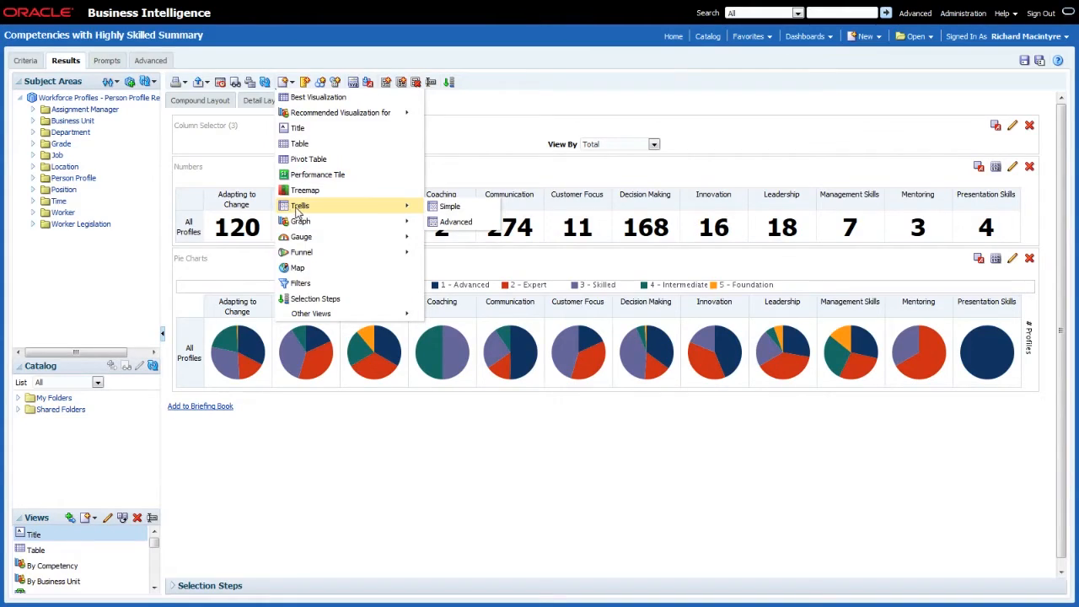
pyautogui.moveTo(450, 206)
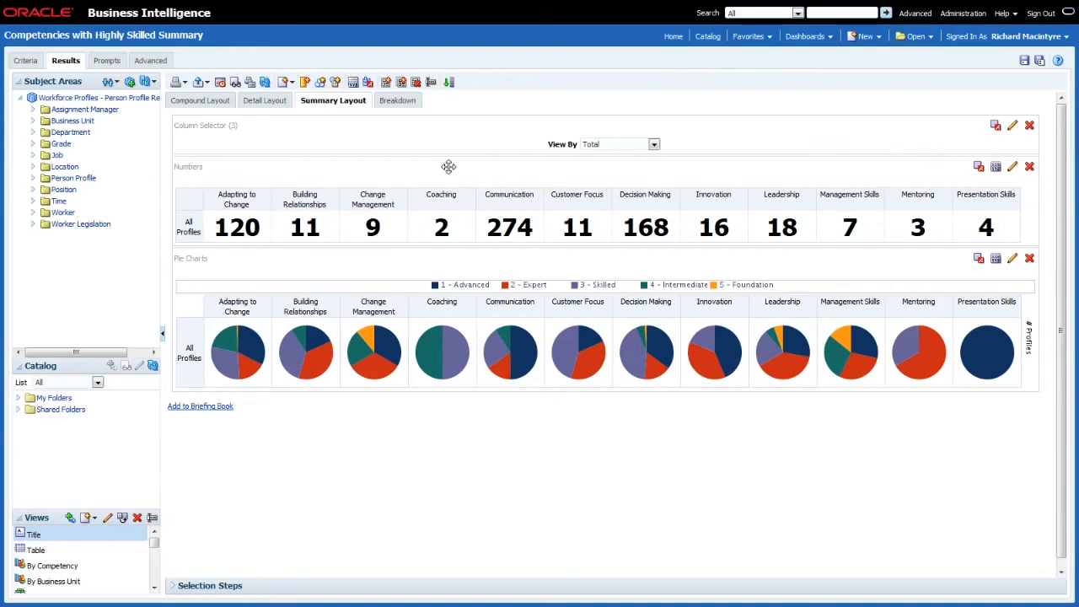
pyautogui.moveTo(338, 248)
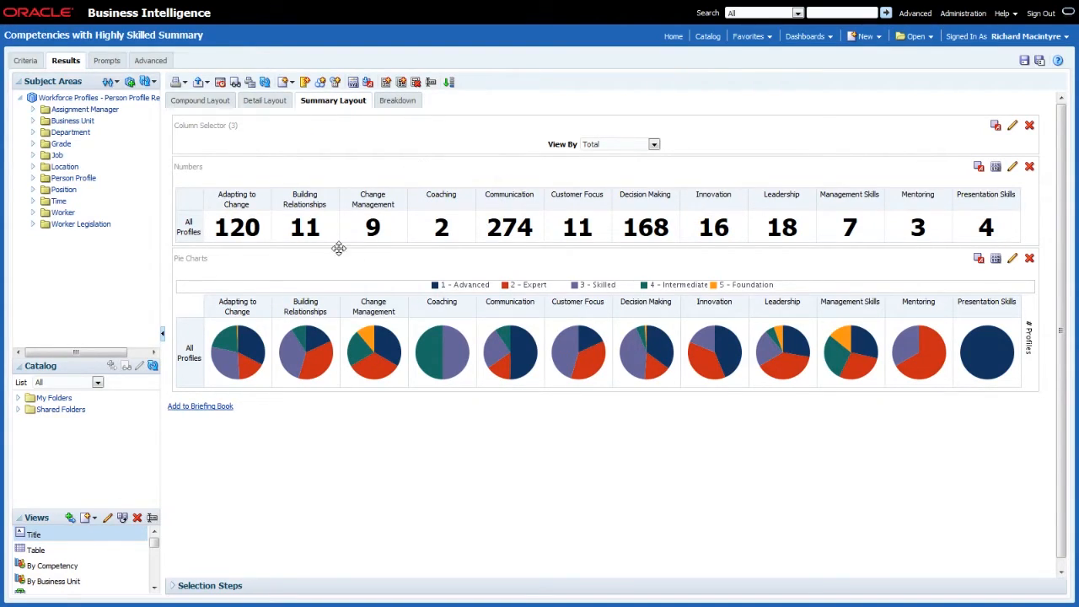
pyautogui.moveTo(277, 255)
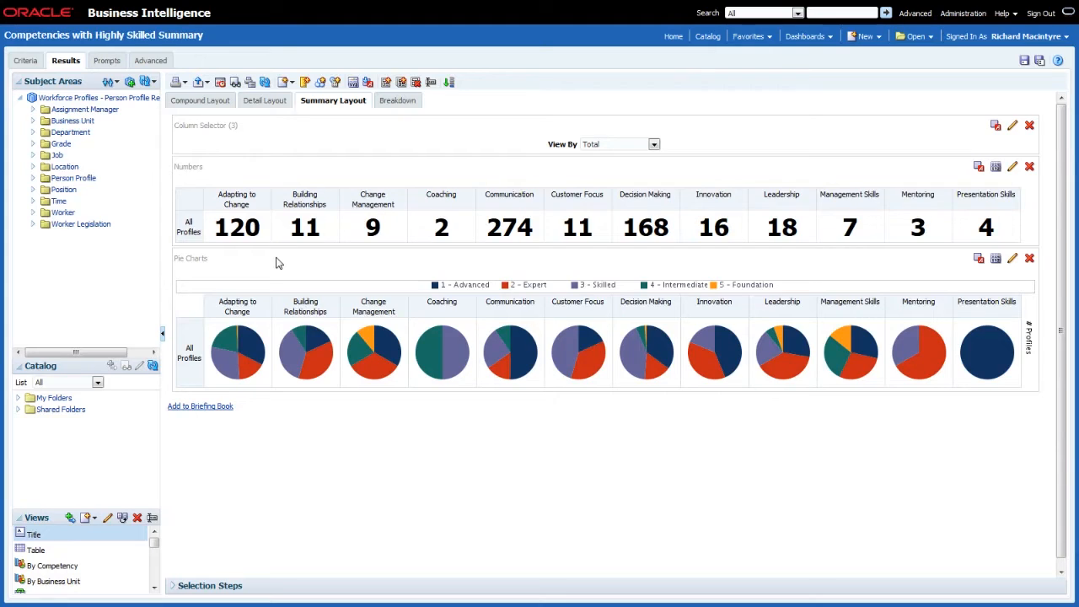
pyautogui.moveTo(291, 277)
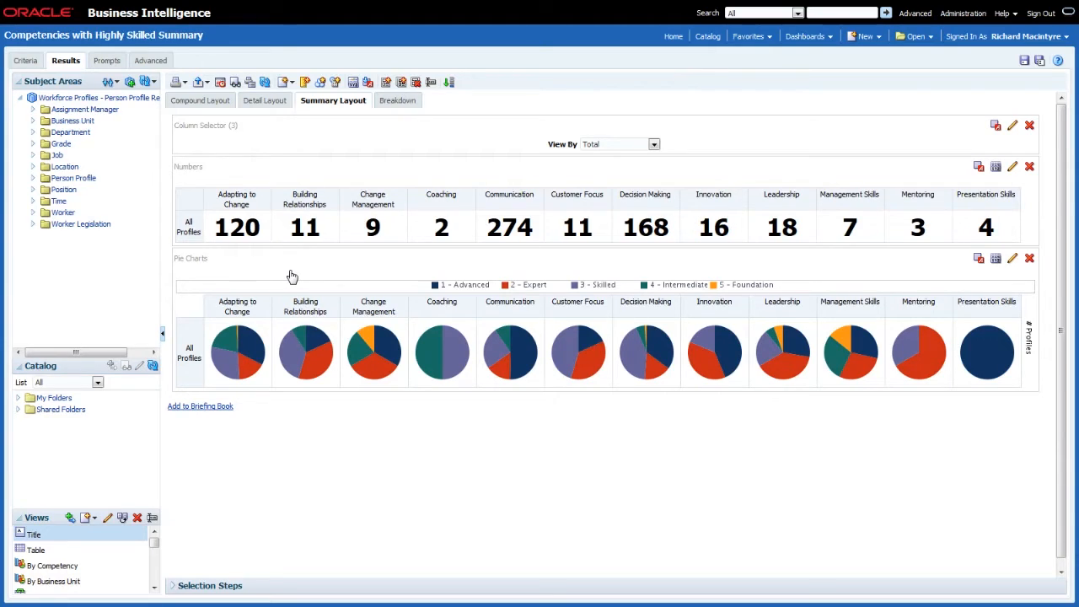
pyautogui.moveTo(297, 261)
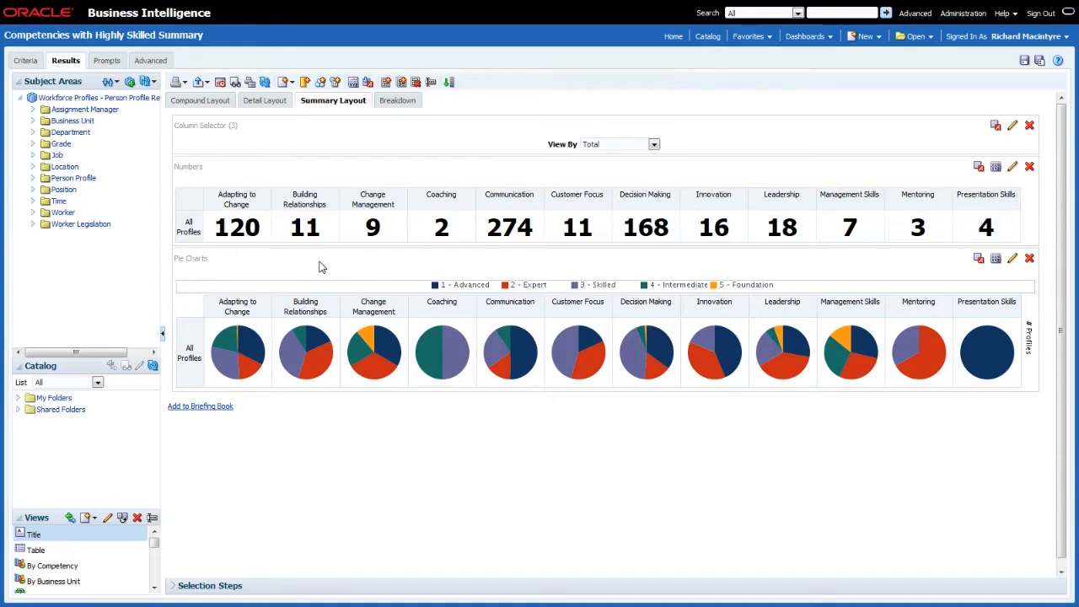
pyautogui.moveTo(518, 94)
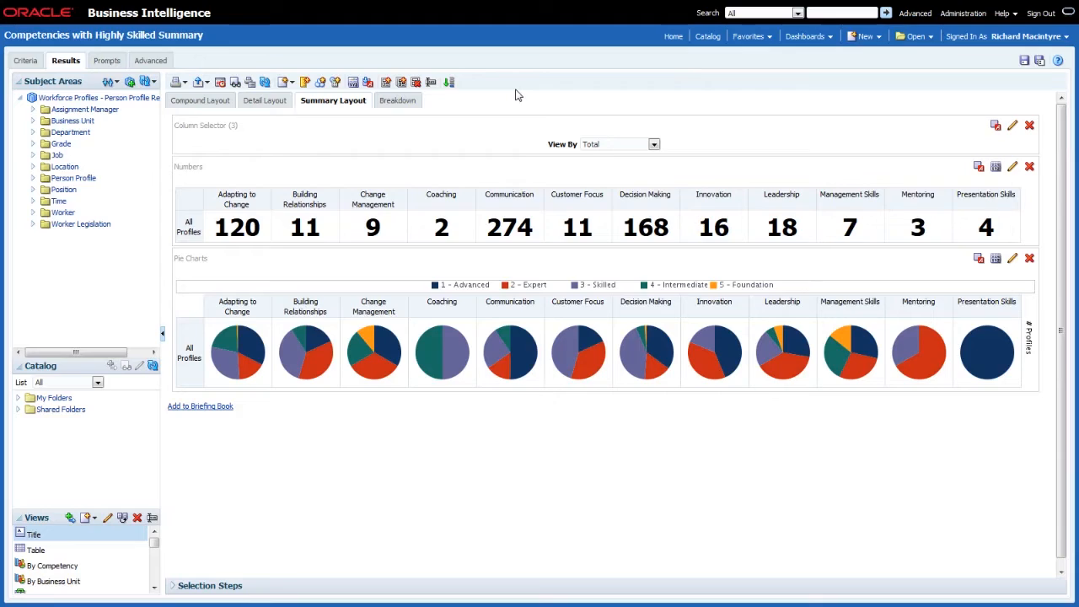
pyautogui.moveTo(596, 86)
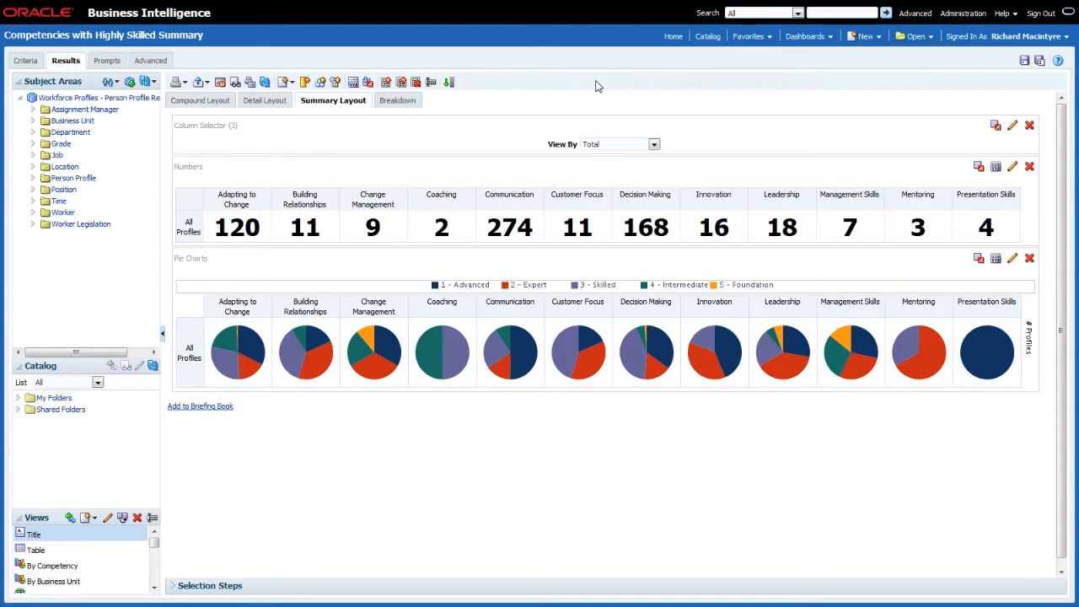
pyautogui.moveTo(401, 122)
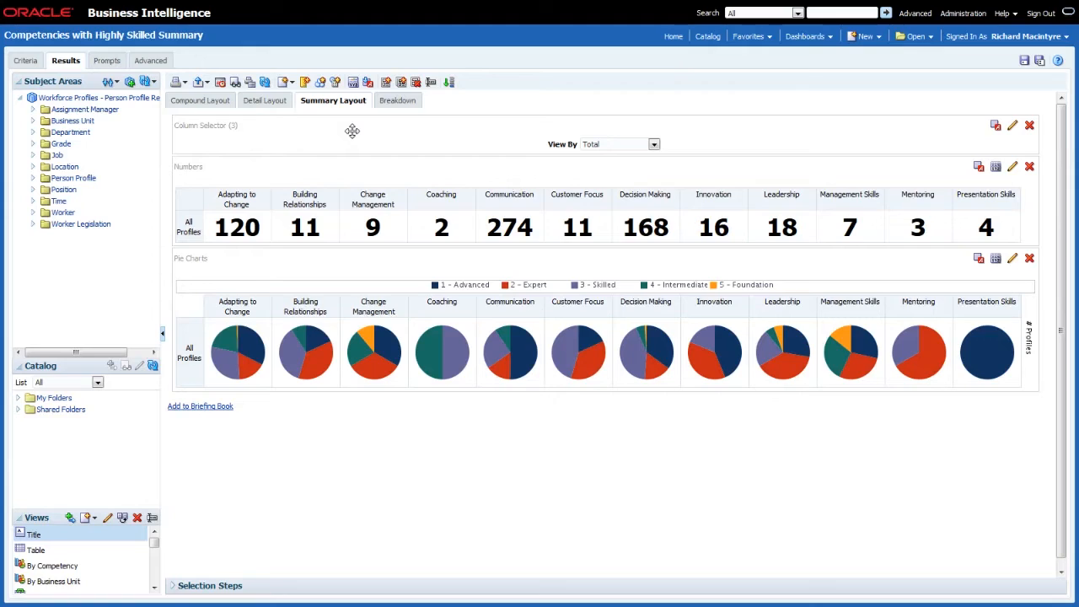
pyautogui.moveTo(277, 133)
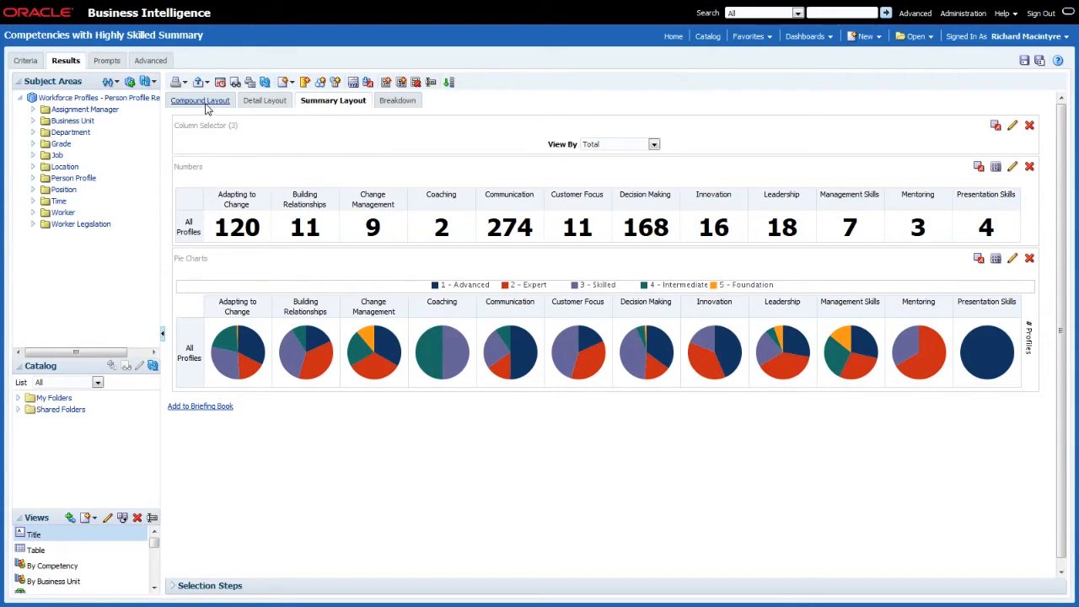
pyautogui.moveTo(200, 101)
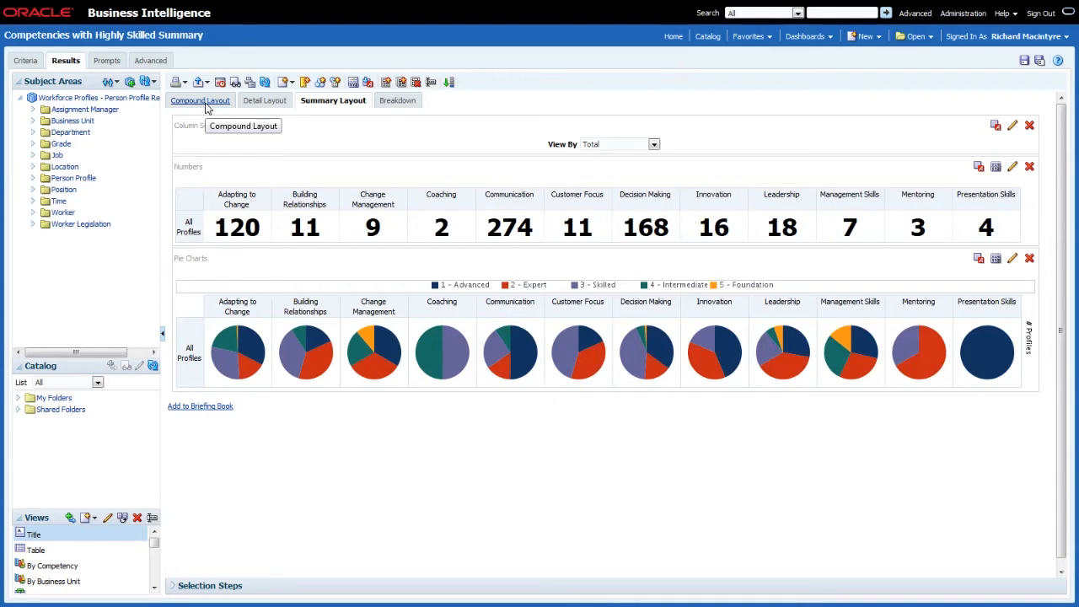
pyautogui.moveTo(333, 114)
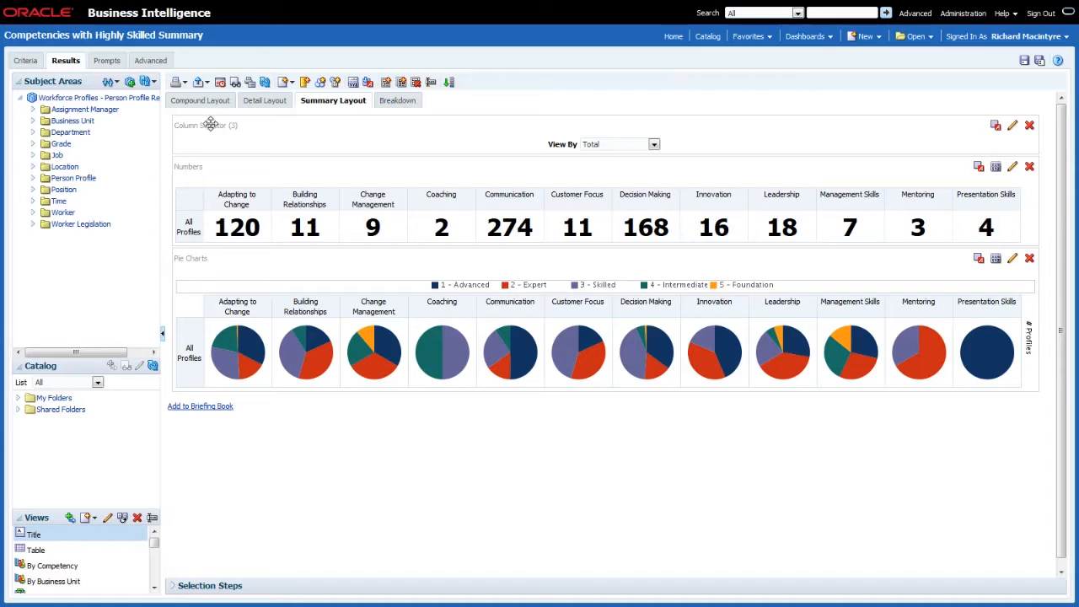
pyautogui.moveTo(228, 114)
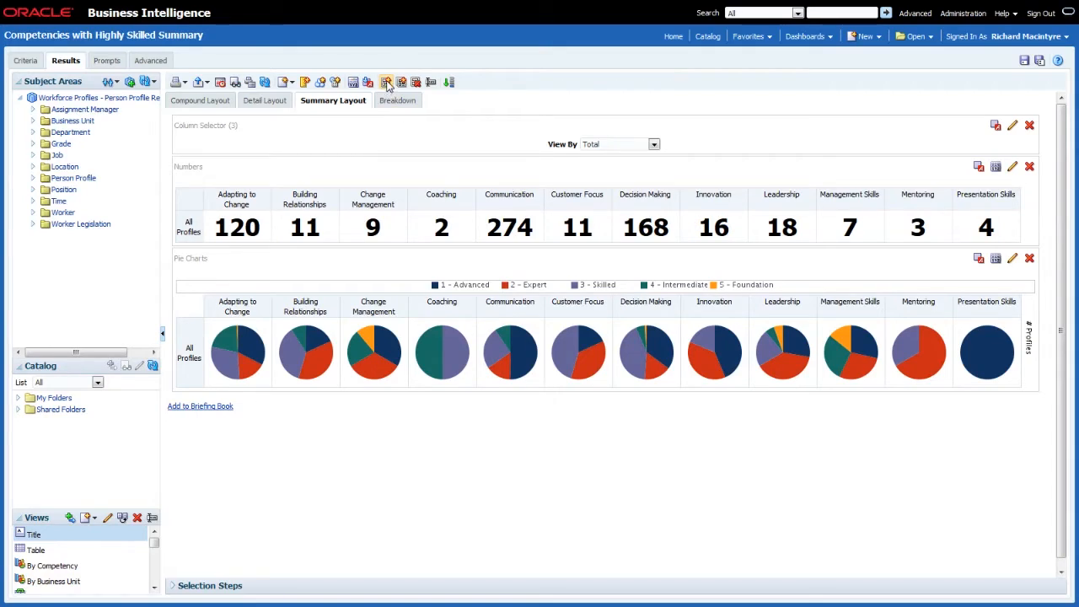
pyautogui.moveTo(386, 82)
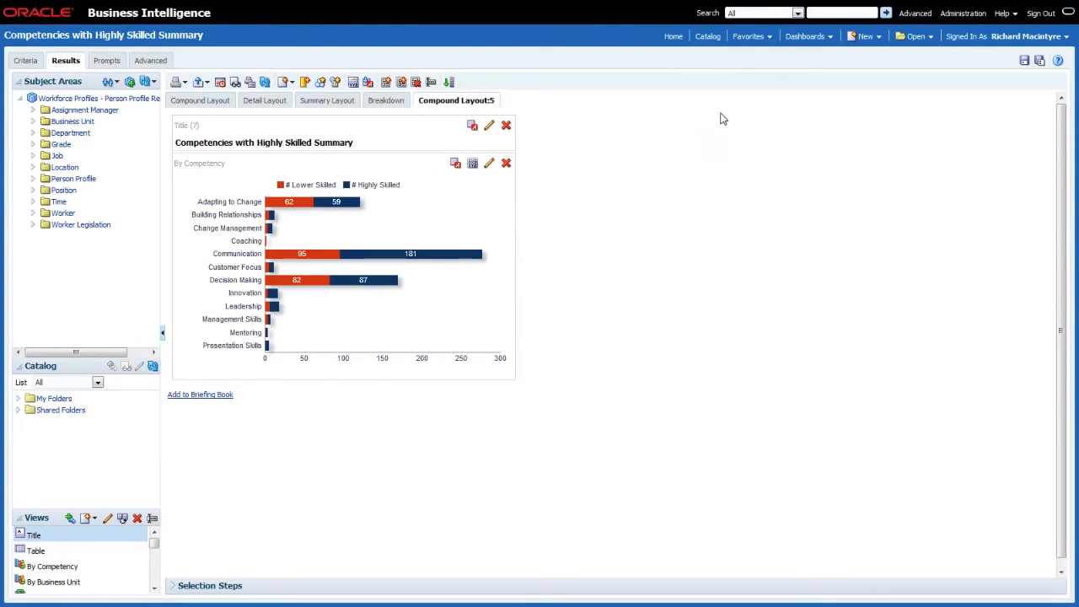
# Bring up the Dashboards menu list.
pyautogui.click(803, 36)
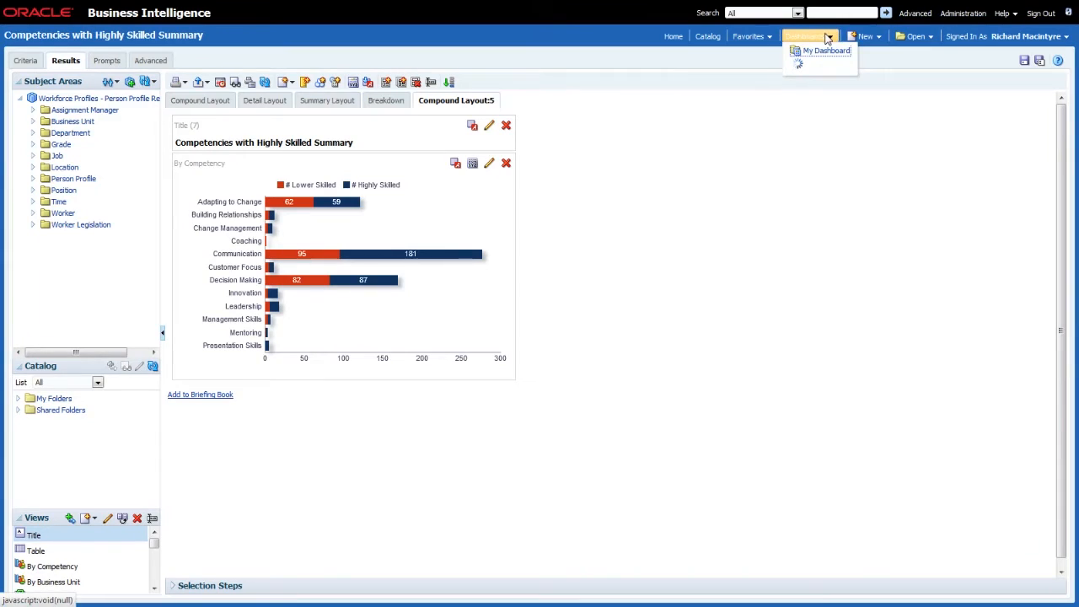
# Open the Sample OTBI Dashboards Skills page and scroll through Skills Summary and Breakdown.
pyautogui.click(804, 36)
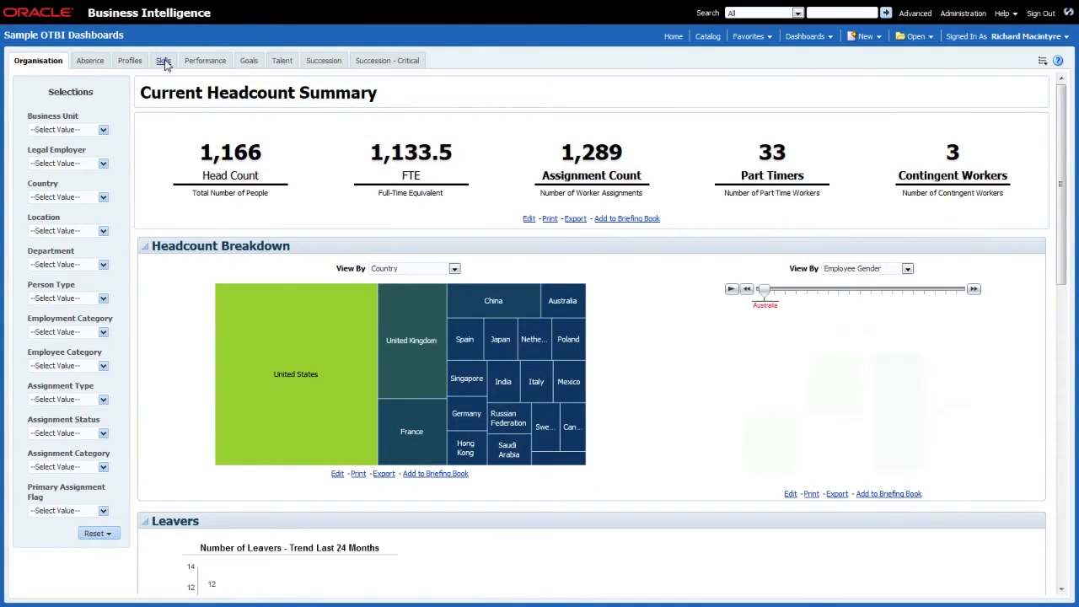
pyautogui.click(158, 60)
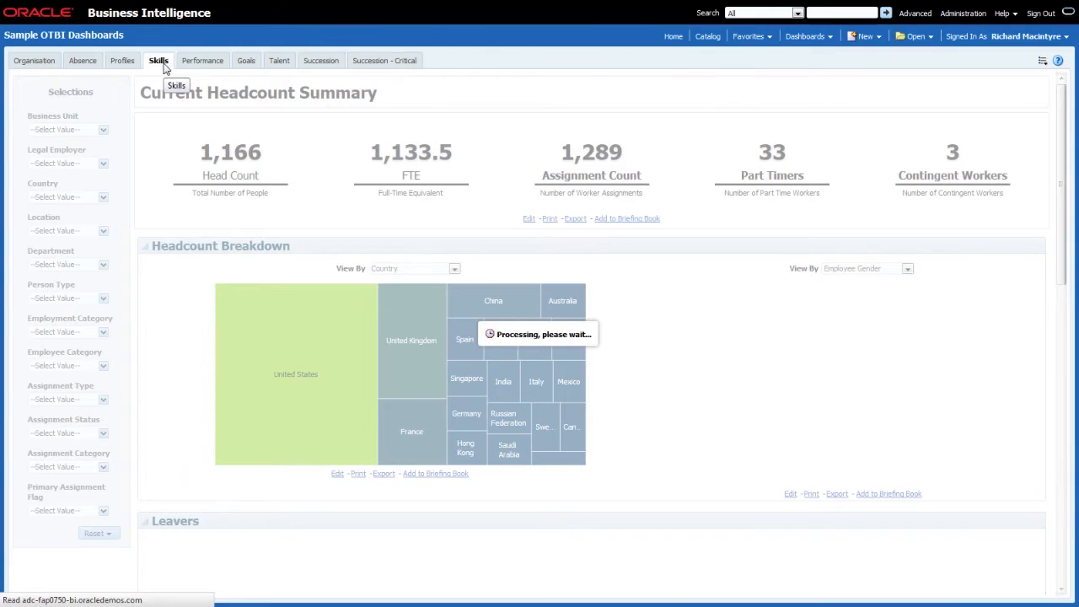
pyautogui.click(158, 60)
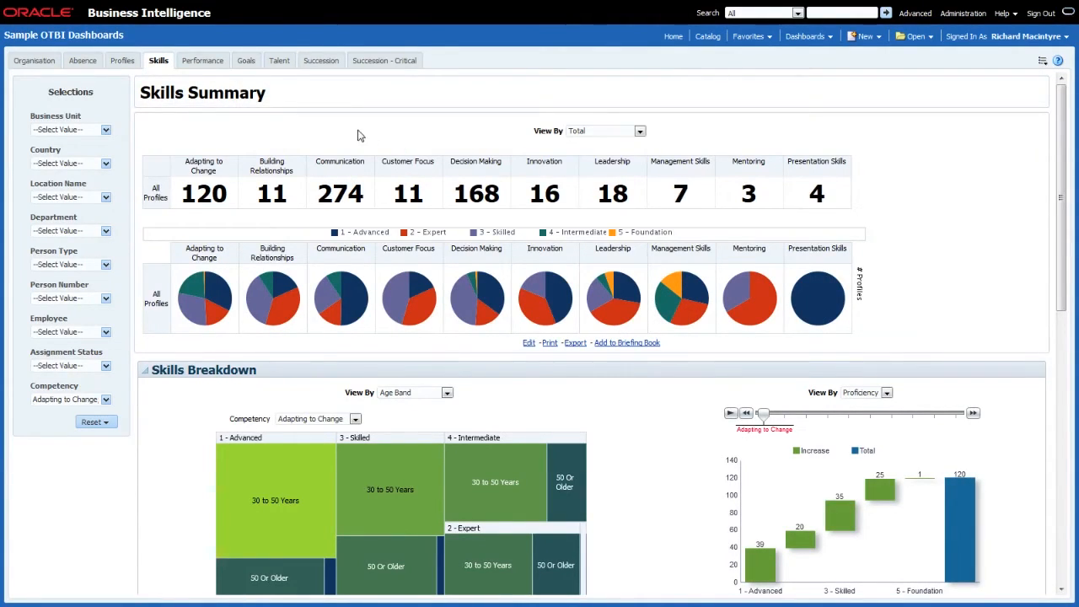
pyautogui.moveTo(139, 128)
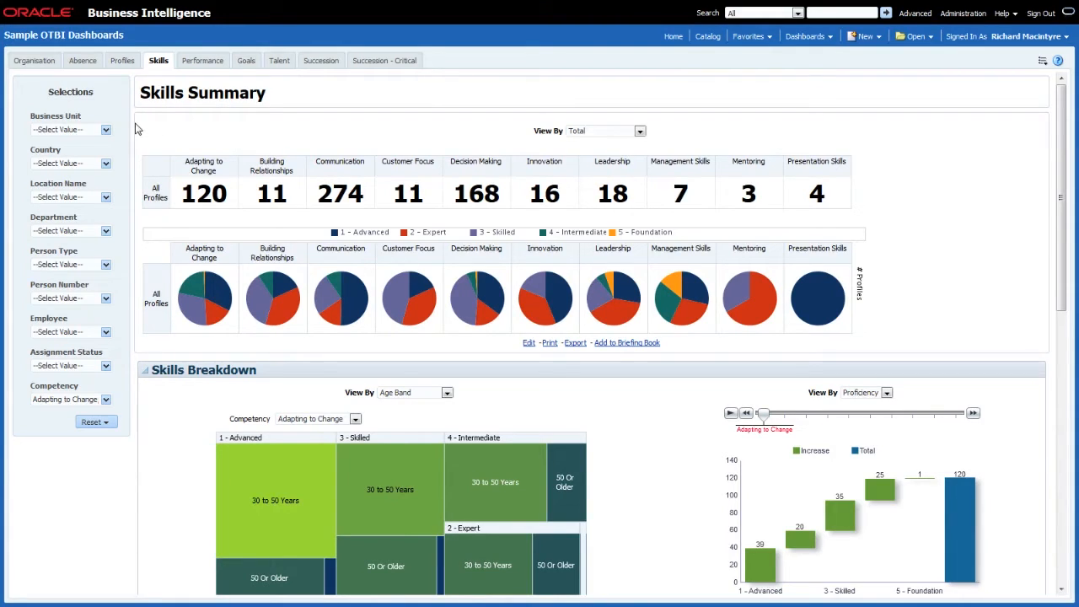
pyautogui.moveTo(992, 261)
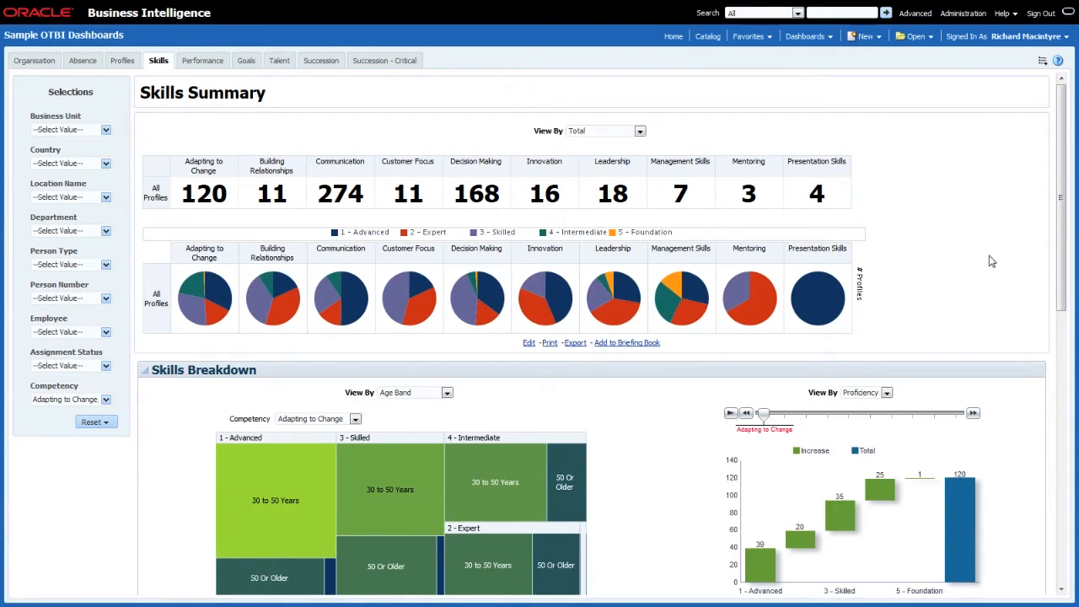
pyautogui.scroll(-3)
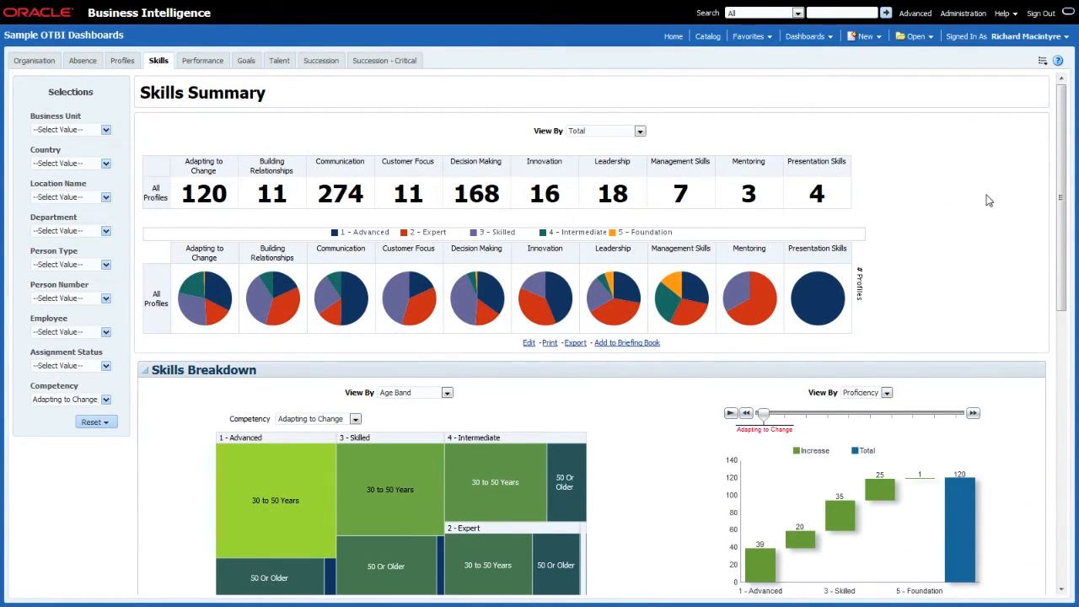
pyautogui.click(1043, 60)
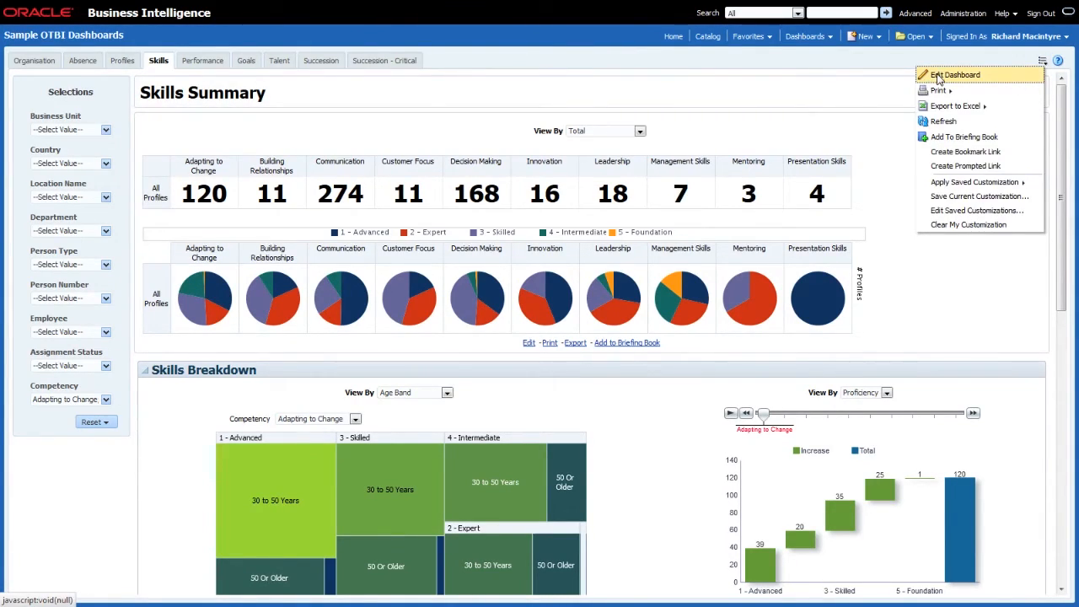
# Edit the Skills page and check that Section 3 shows the Summary Layout view.
pyautogui.click(956, 75)
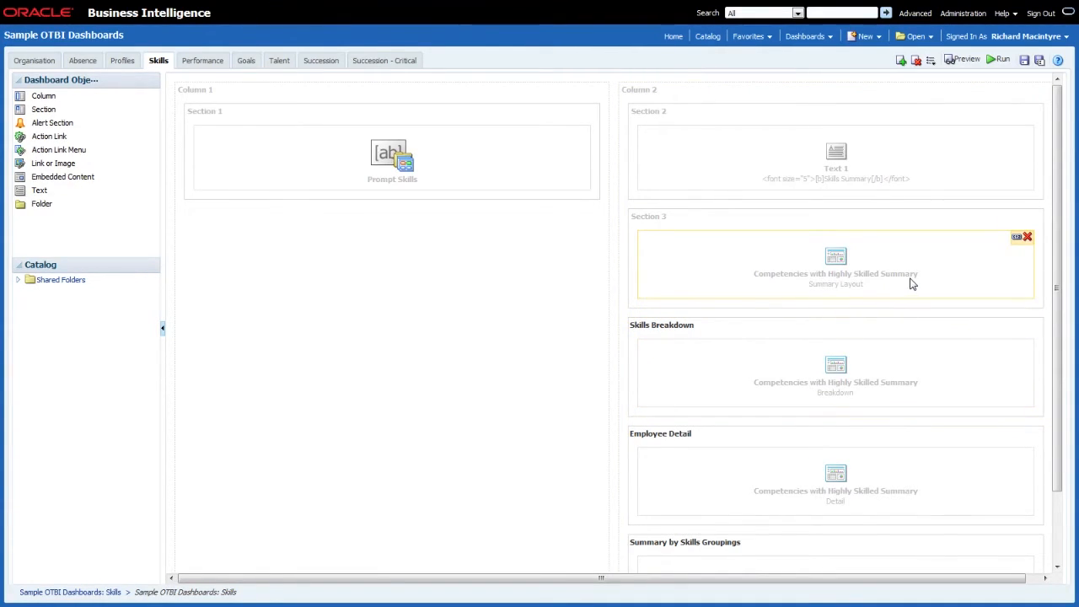
pyautogui.click(1018, 237)
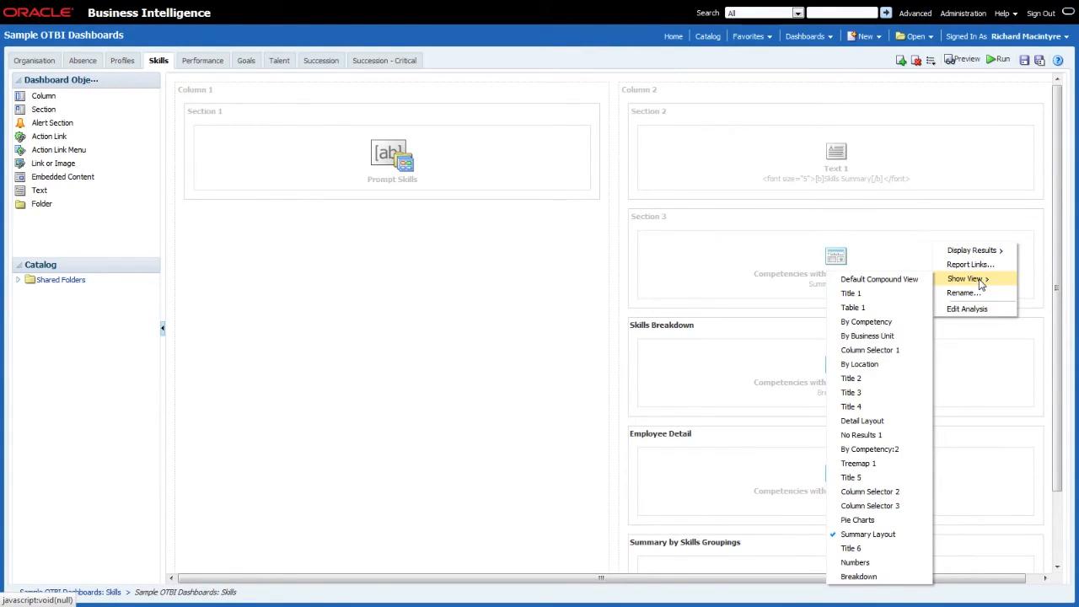
pyautogui.moveTo(964, 293)
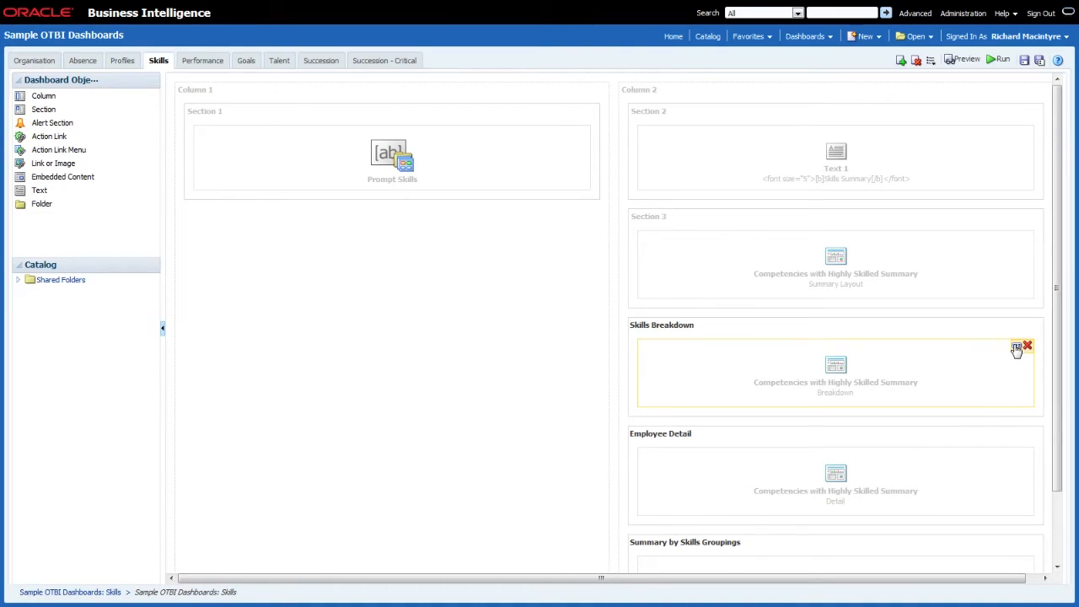
# Check each Skills page analysis's shown view, then pick Headcount Metrics Drill from Favorites.
pyautogui.click(1018, 348)
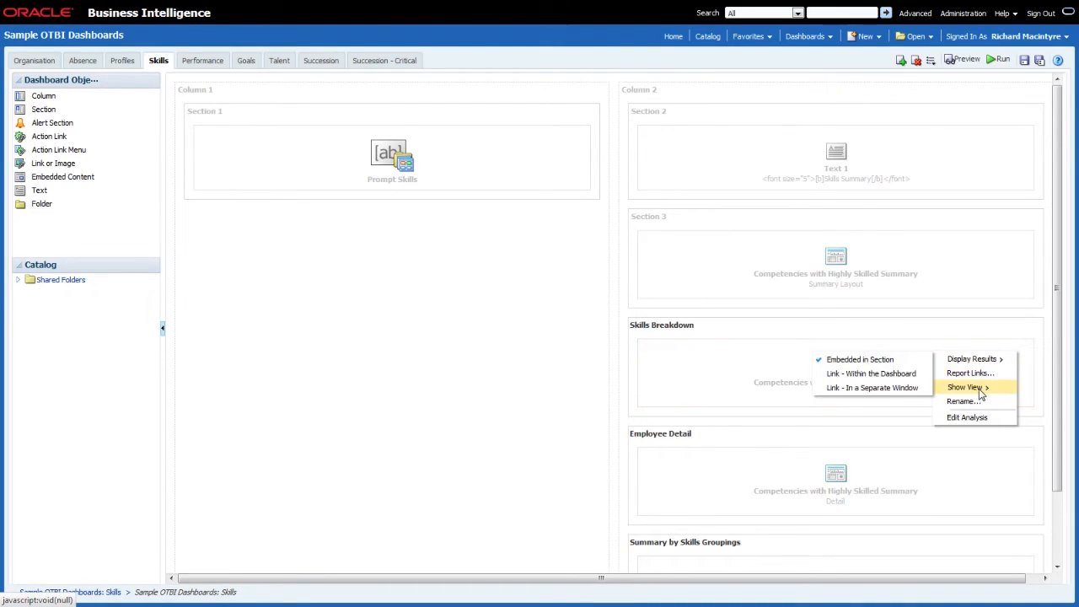
pyautogui.click(965, 387)
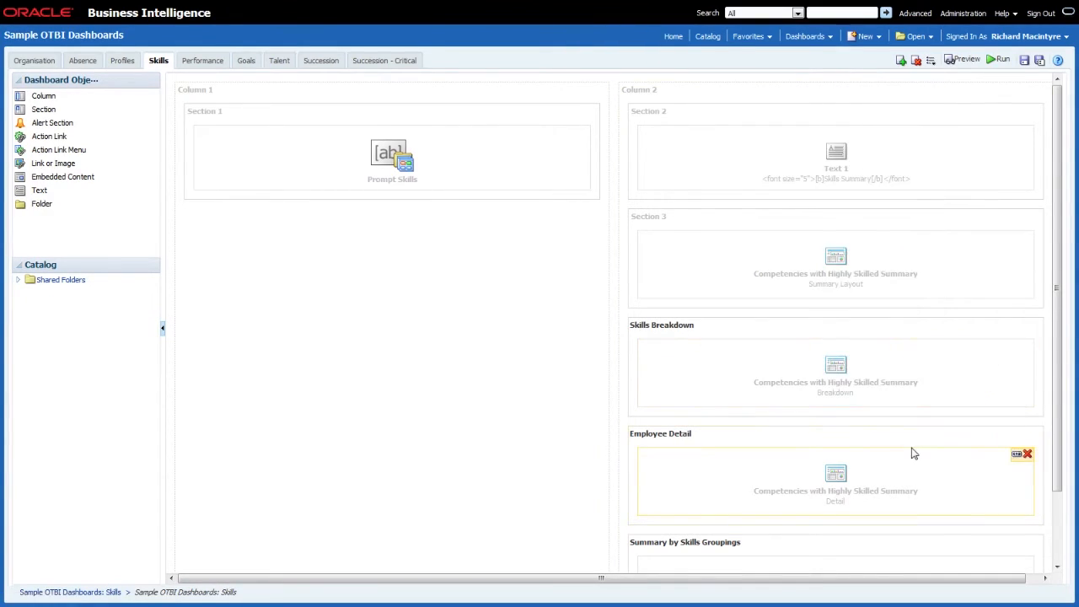
pyautogui.click(1017, 455)
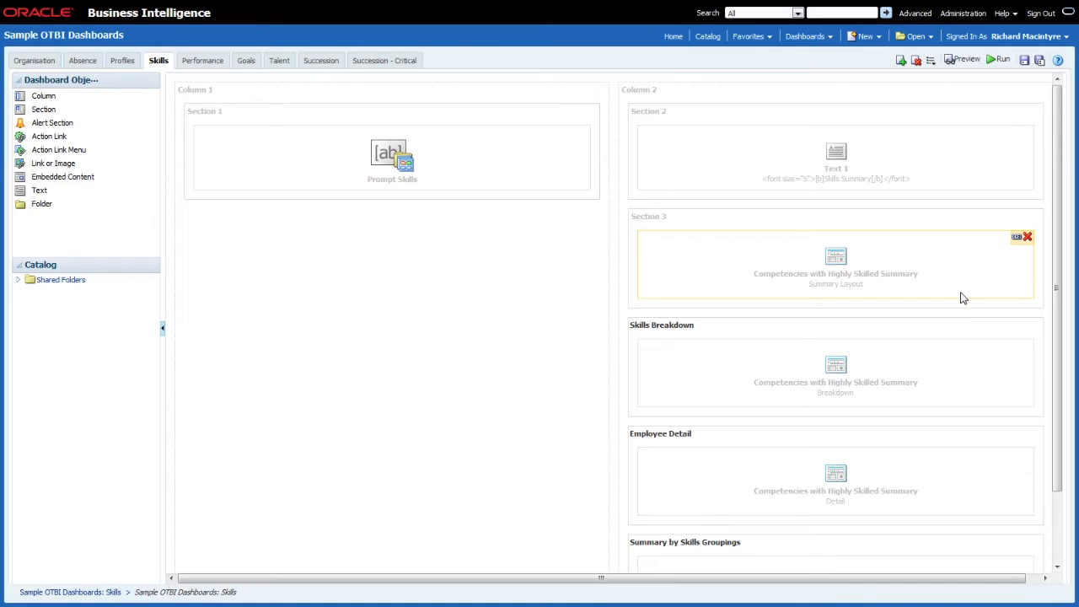
pyautogui.moveTo(945, 298)
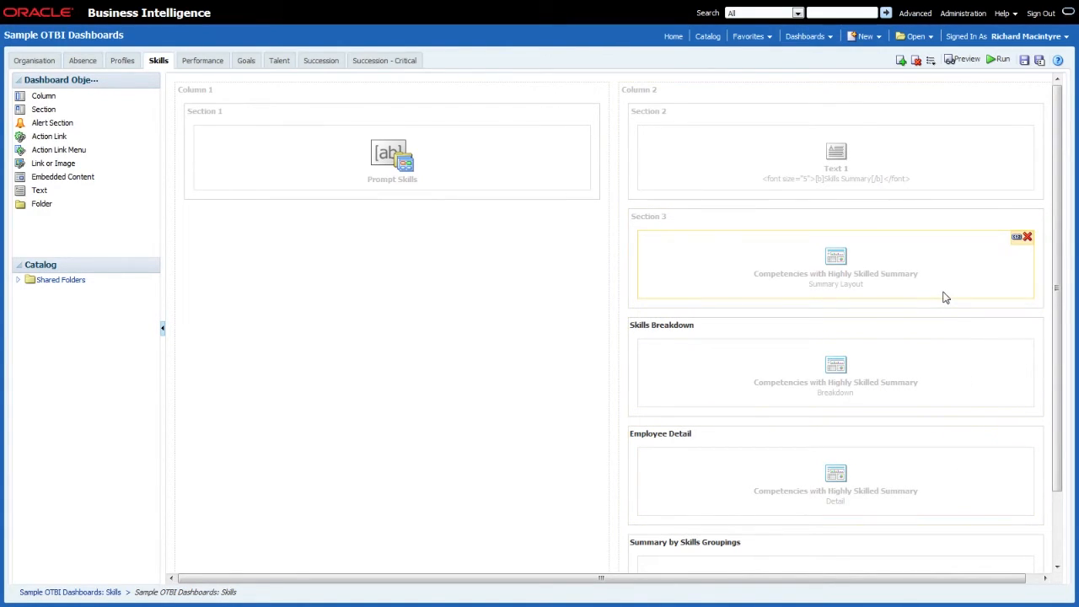
pyautogui.moveTo(938, 264)
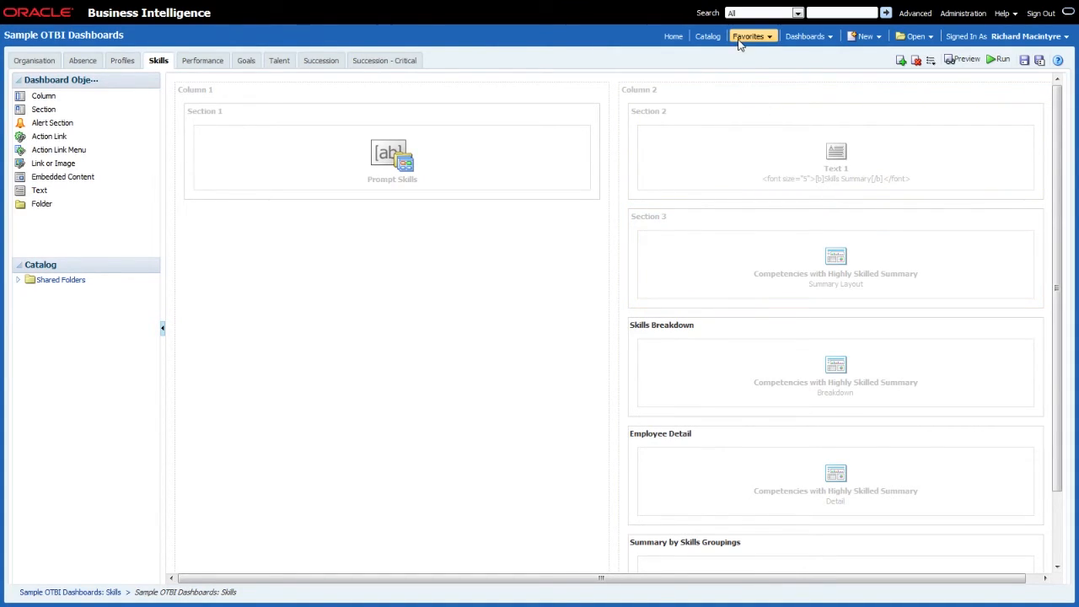
pyautogui.click(748, 37)
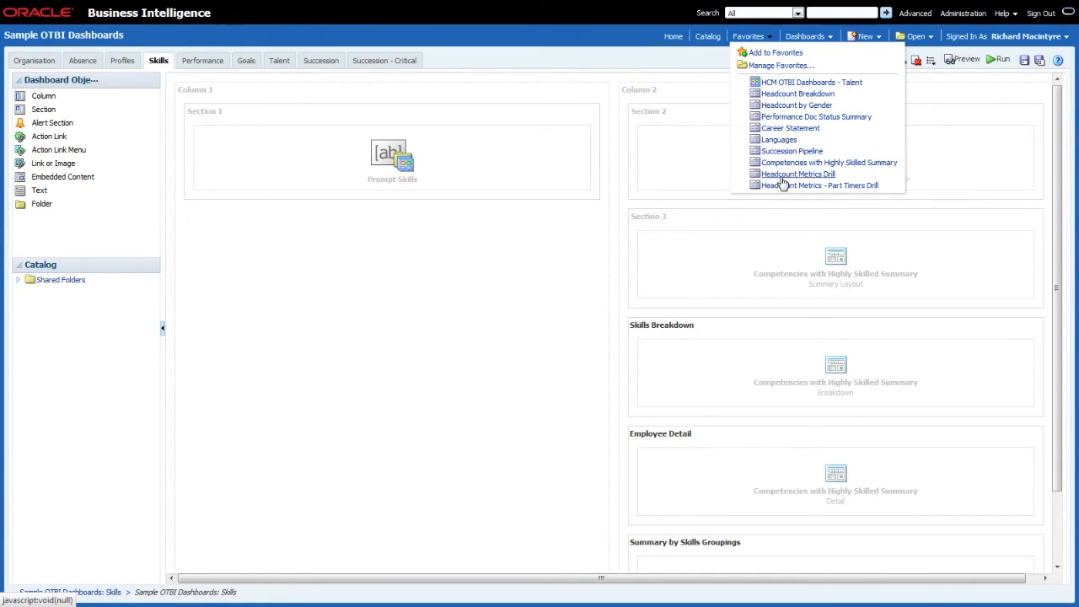
pyautogui.click(797, 174)
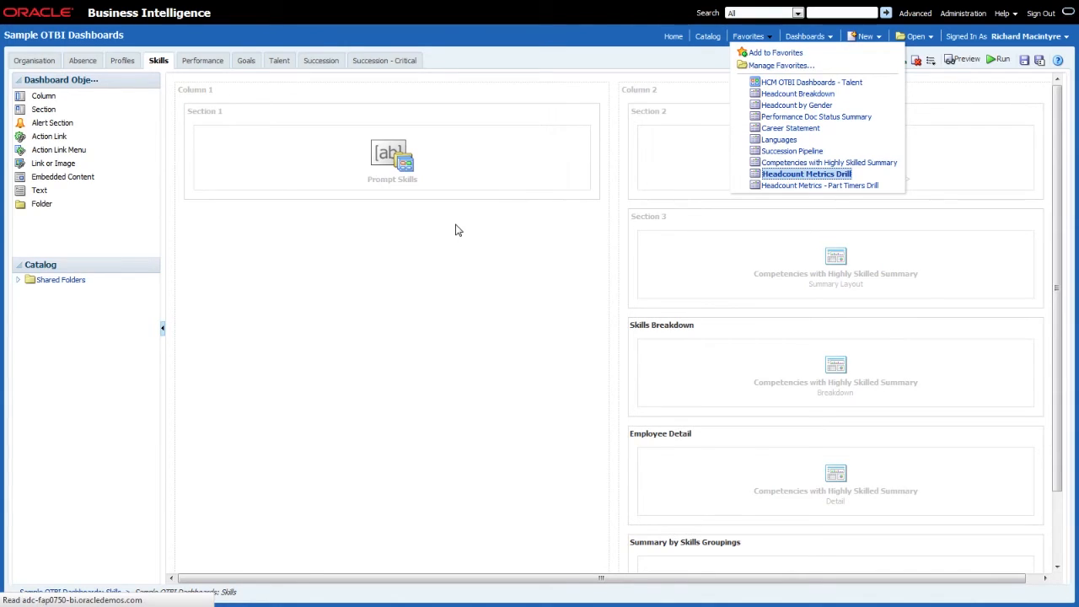
# Load Headcount Metrics Drill showing headcount 1,166, FTE 1,133.5, 1,289 assignments and the employee table.
pyautogui.click(806, 174)
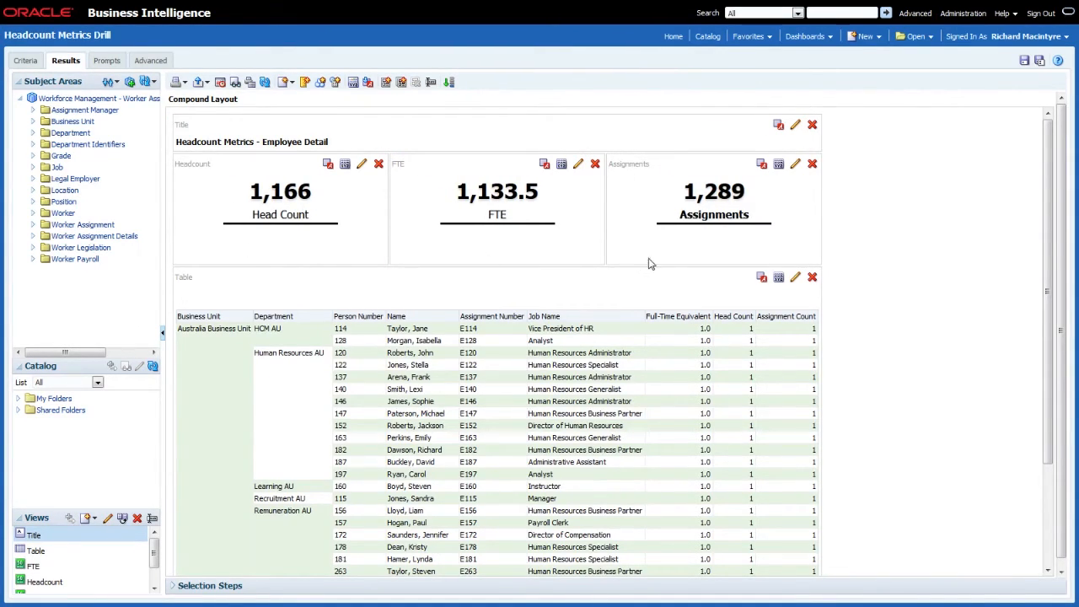
pyautogui.moveTo(403, 260)
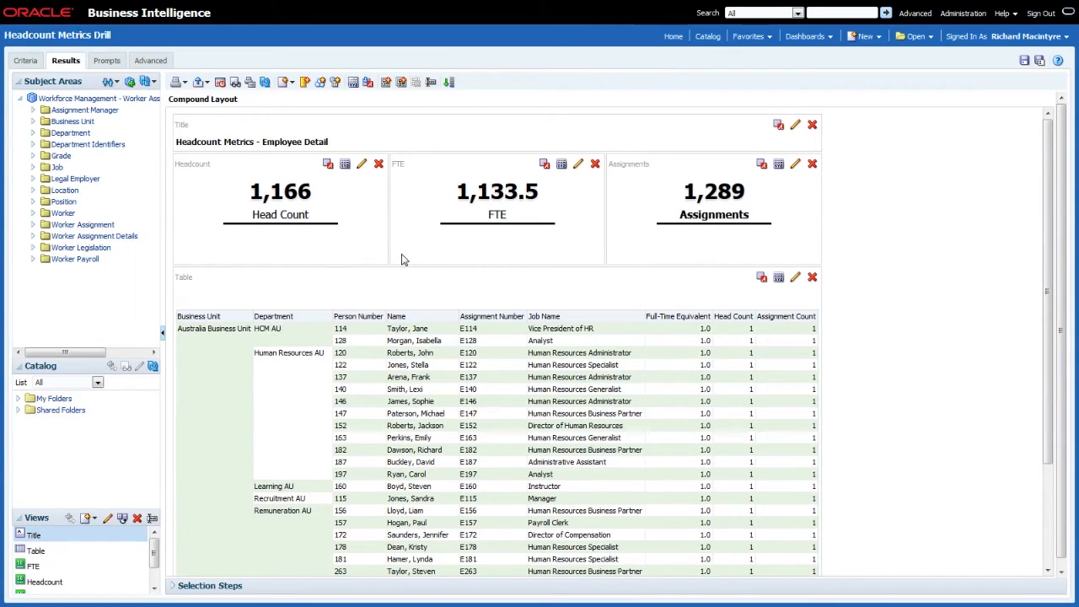
pyautogui.moveTo(249, 192)
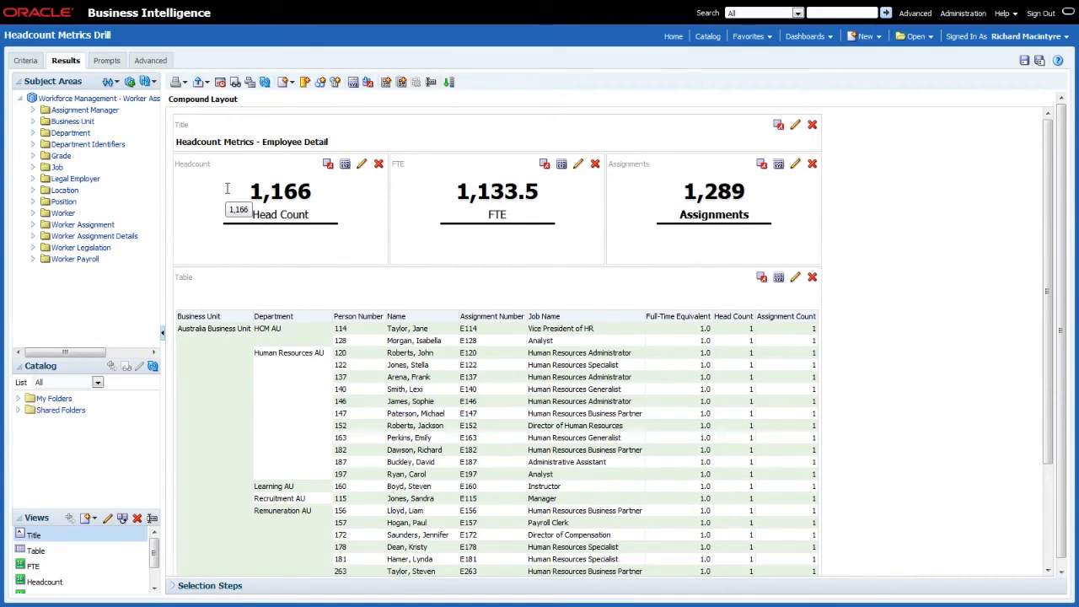
pyautogui.moveTo(343, 269)
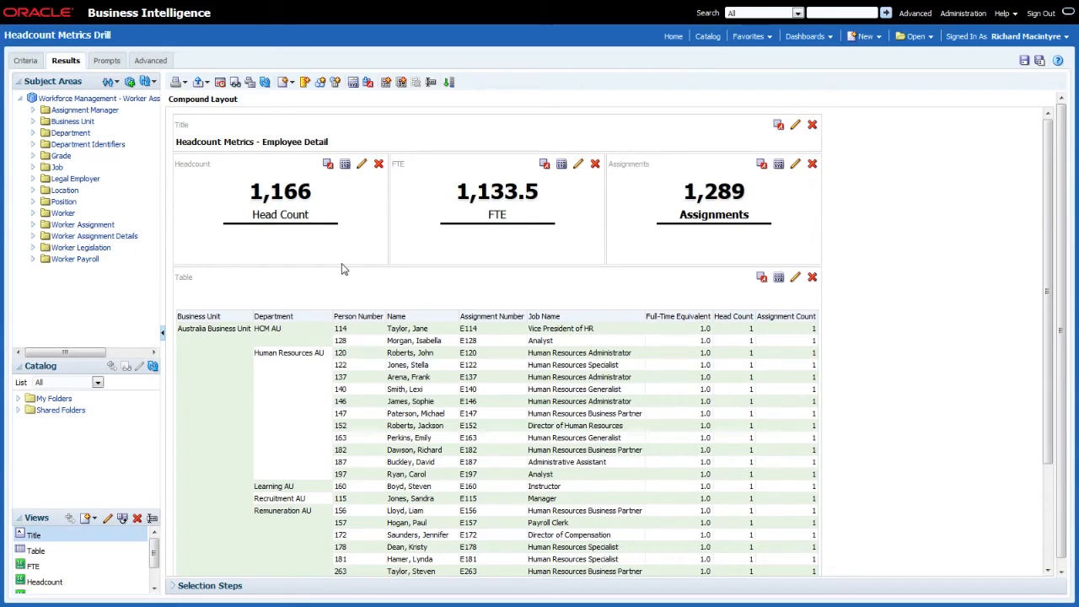
pyautogui.moveTo(633, 274)
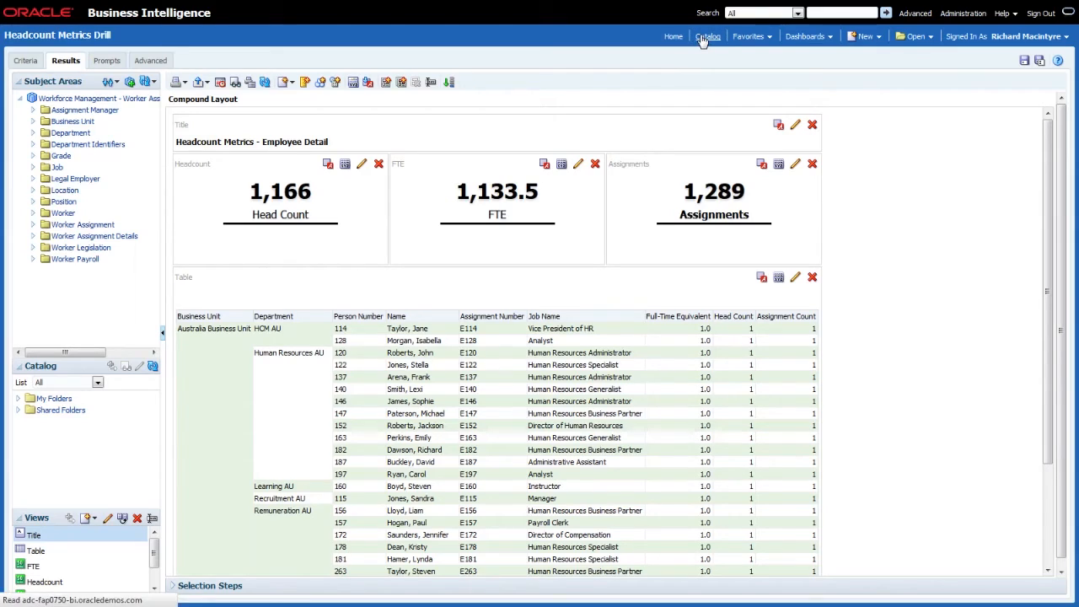
# Edit Headcount Metrics from the catalog's Headcount Page folder.
pyautogui.click(708, 37)
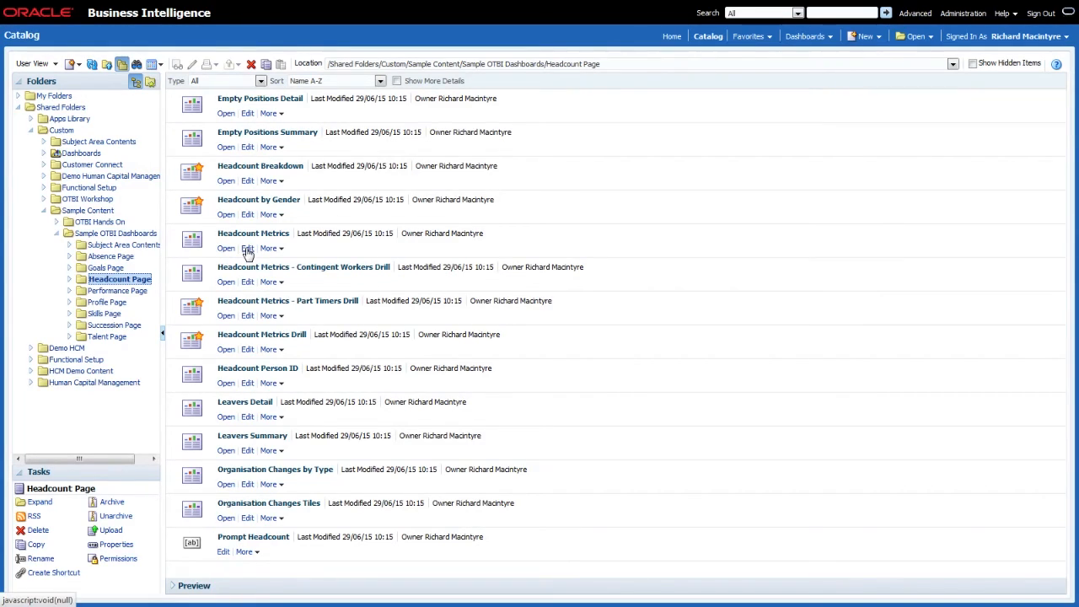
pyautogui.click(247, 247)
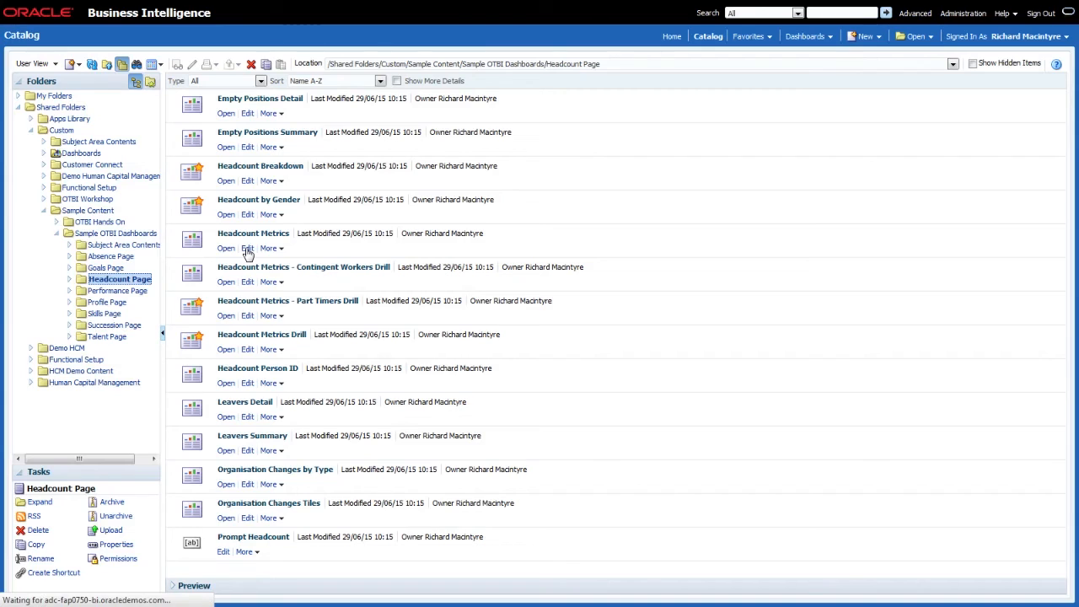
pyautogui.click(247, 248)
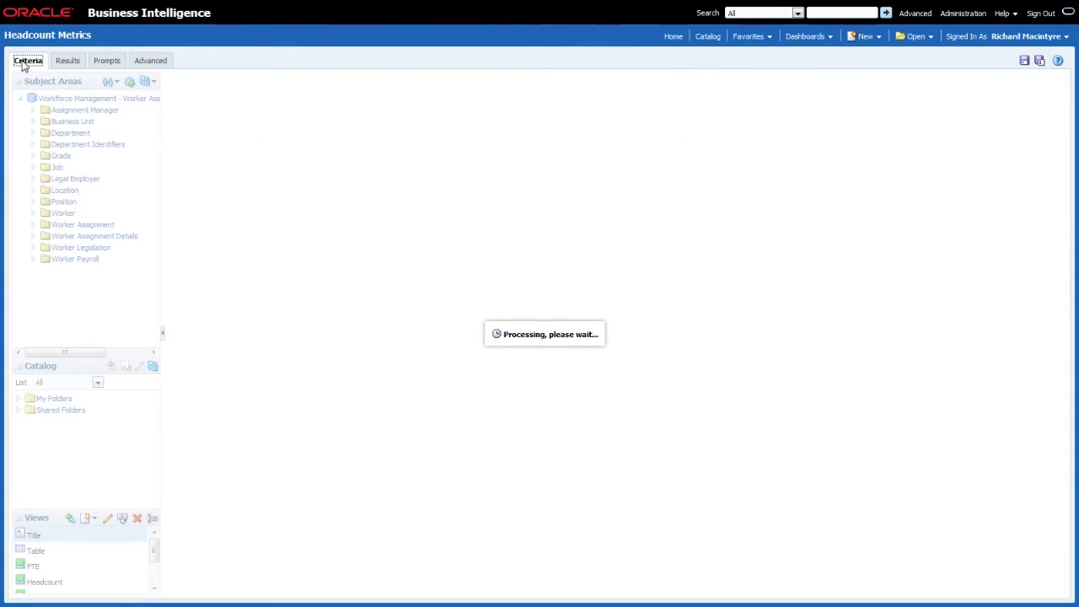
# Inspect the Drill to Transaction Detail link targeting Headcount Metrics Drill, then cancel all dialogs.
pyautogui.click(28, 60)
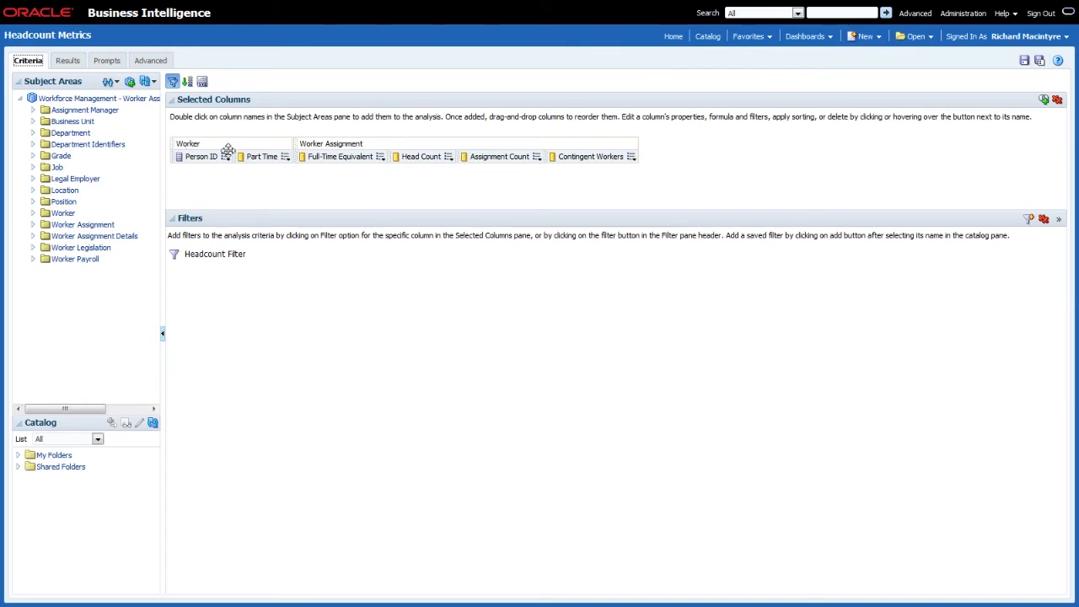
pyautogui.click(380, 156)
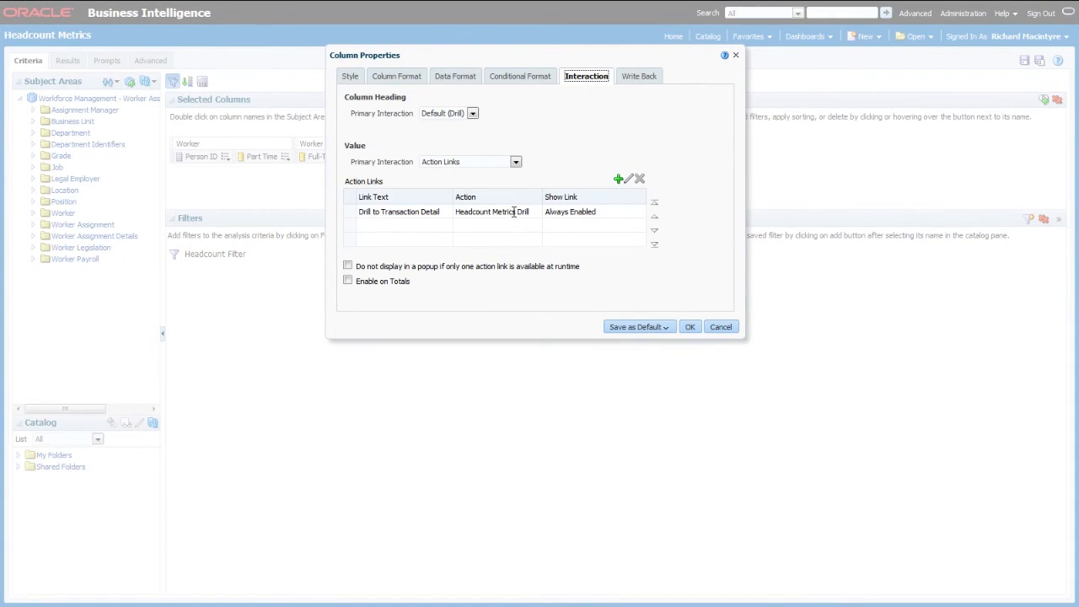
pyautogui.click(399, 212)
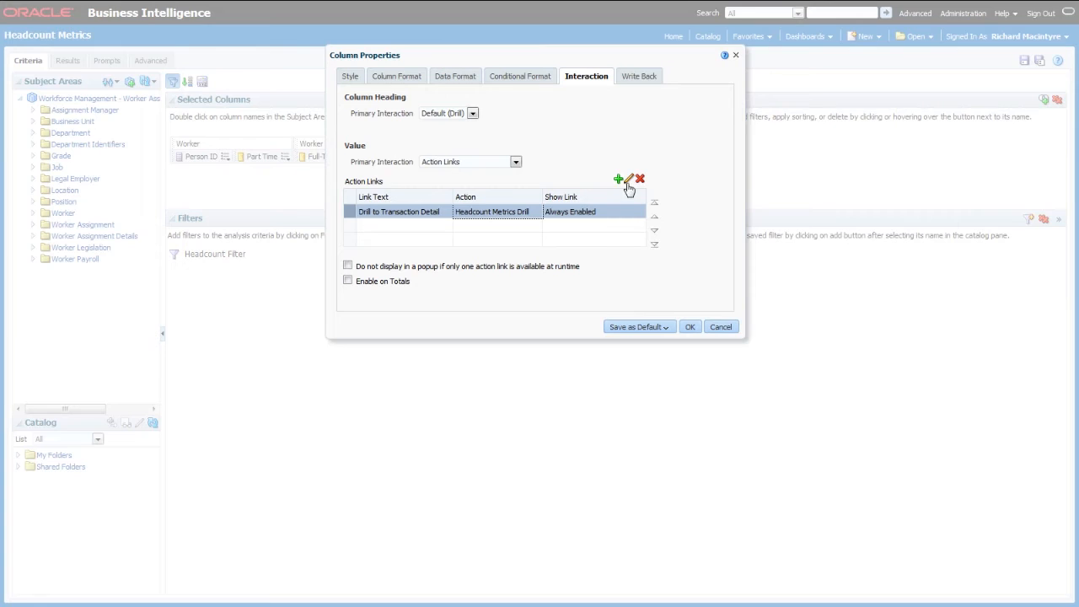
pyautogui.click(629, 179)
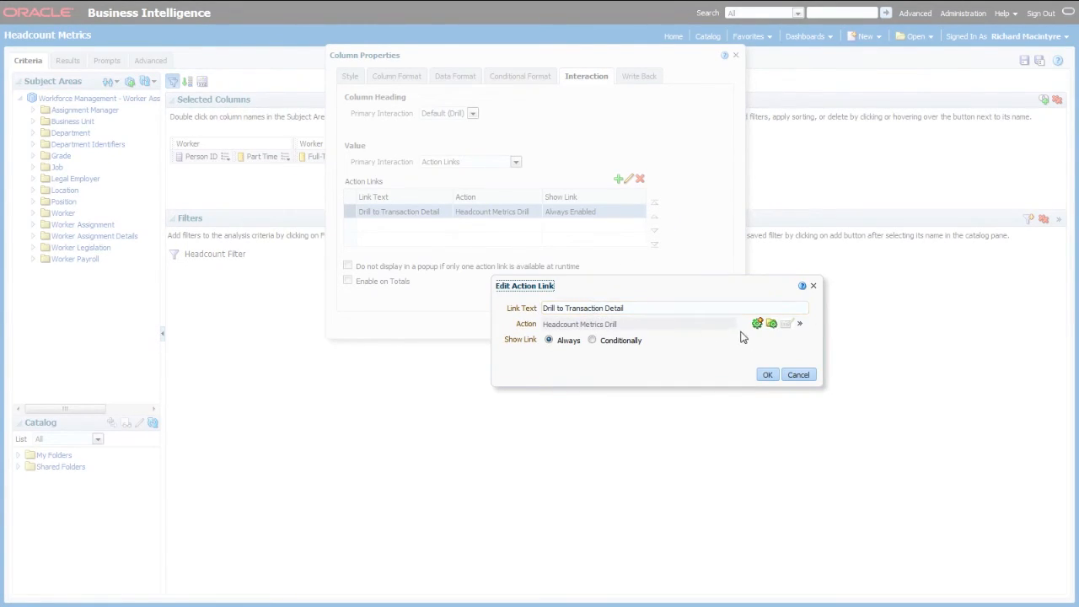
pyautogui.click(799, 324)
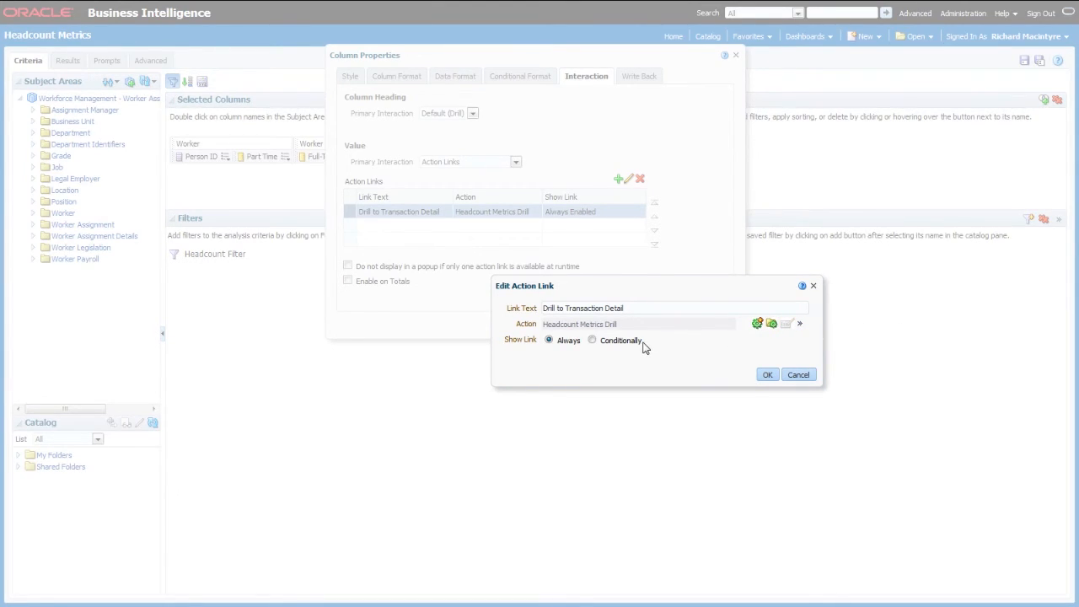
pyautogui.click(758, 323)
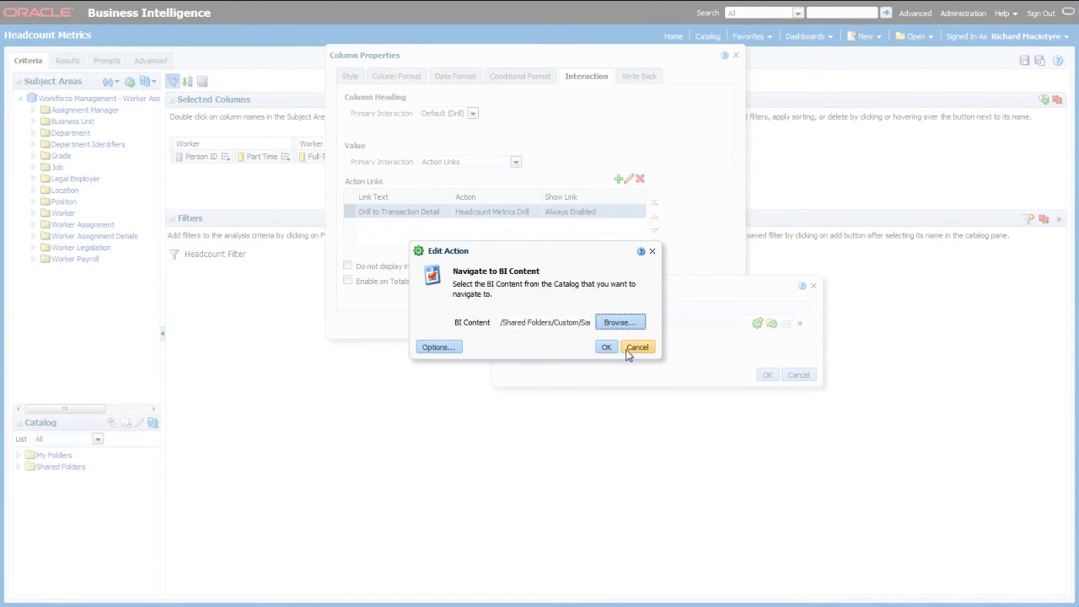
pyautogui.click(638, 346)
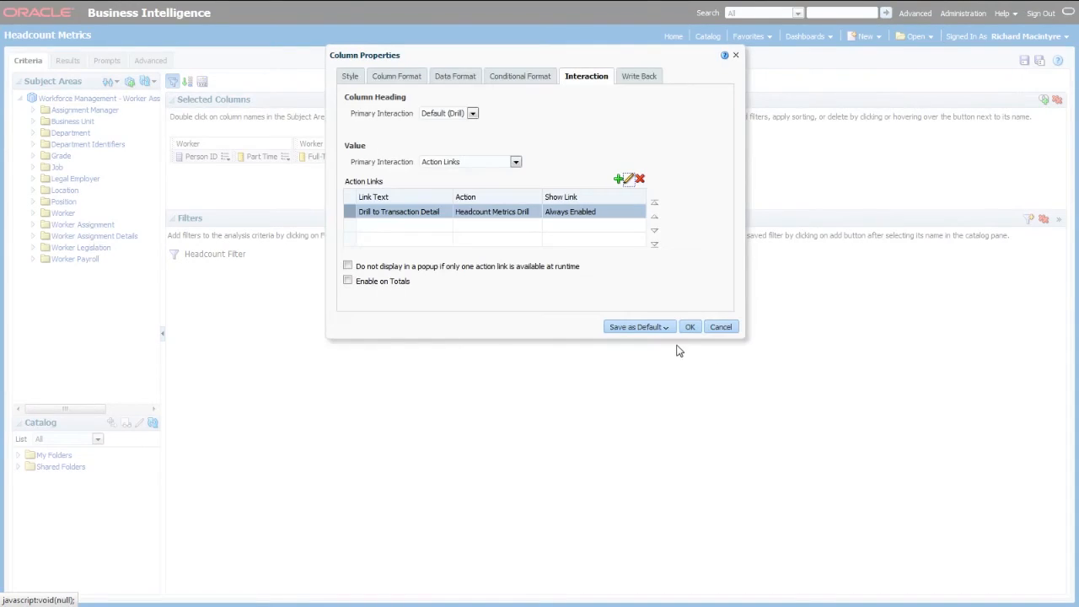
pyautogui.click(690, 326)
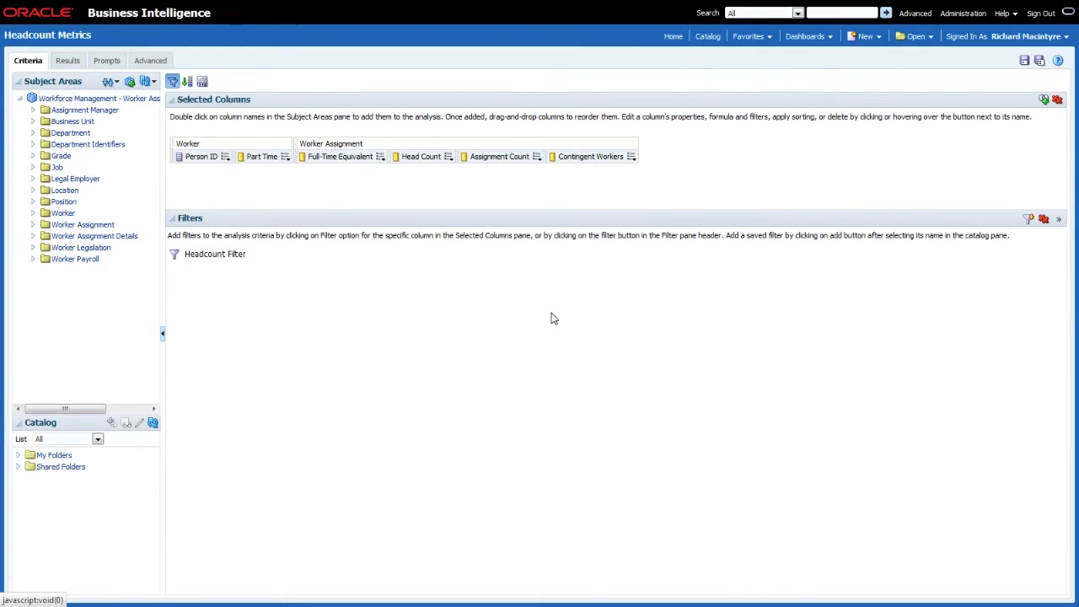
pyautogui.click(805, 35)
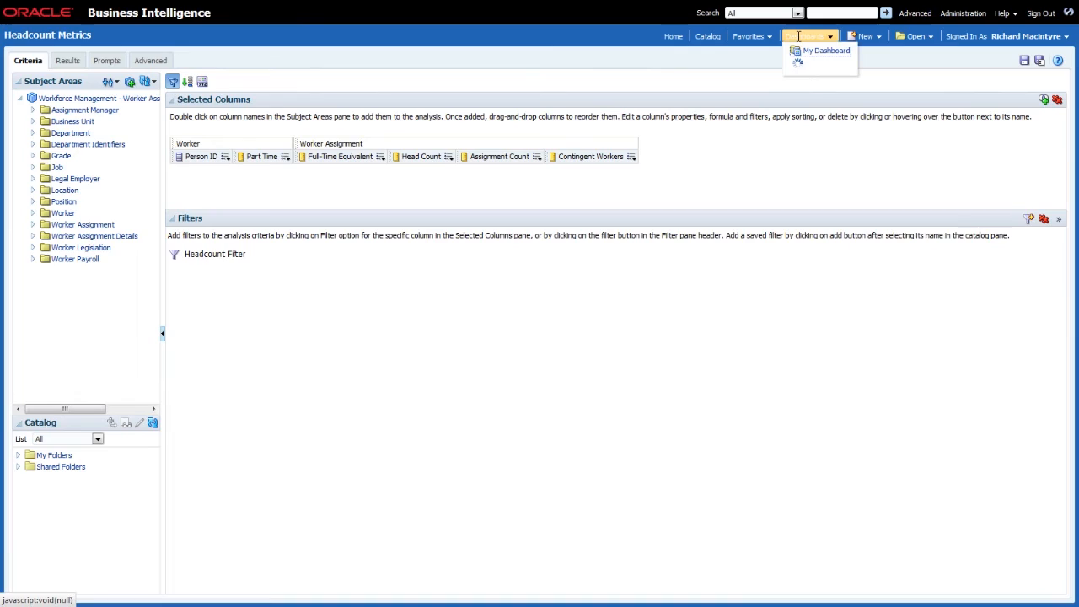
pyautogui.click(825, 59)
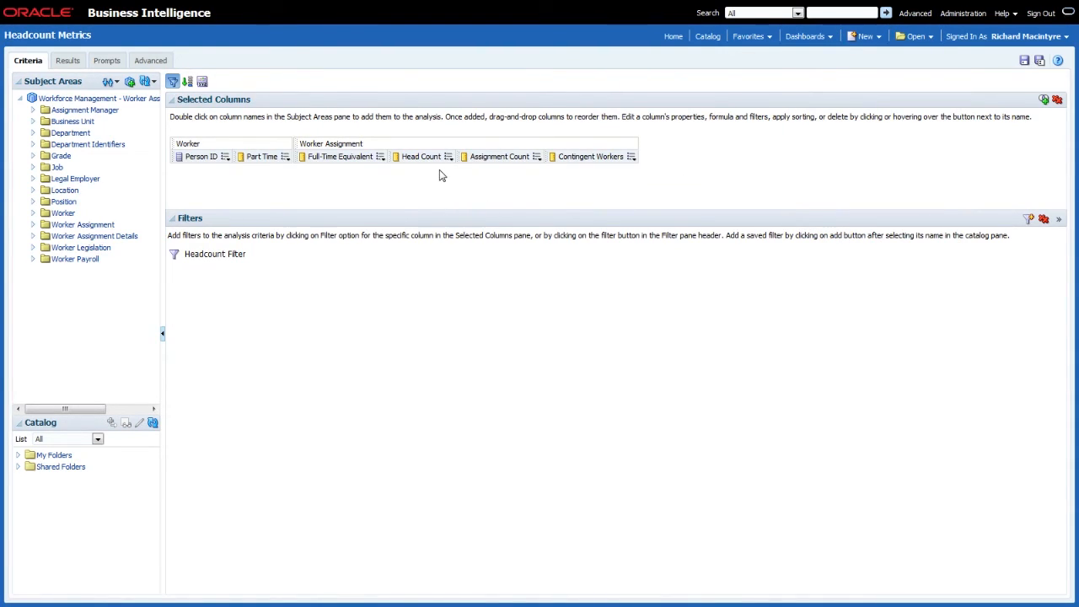
pyautogui.click(448, 157)
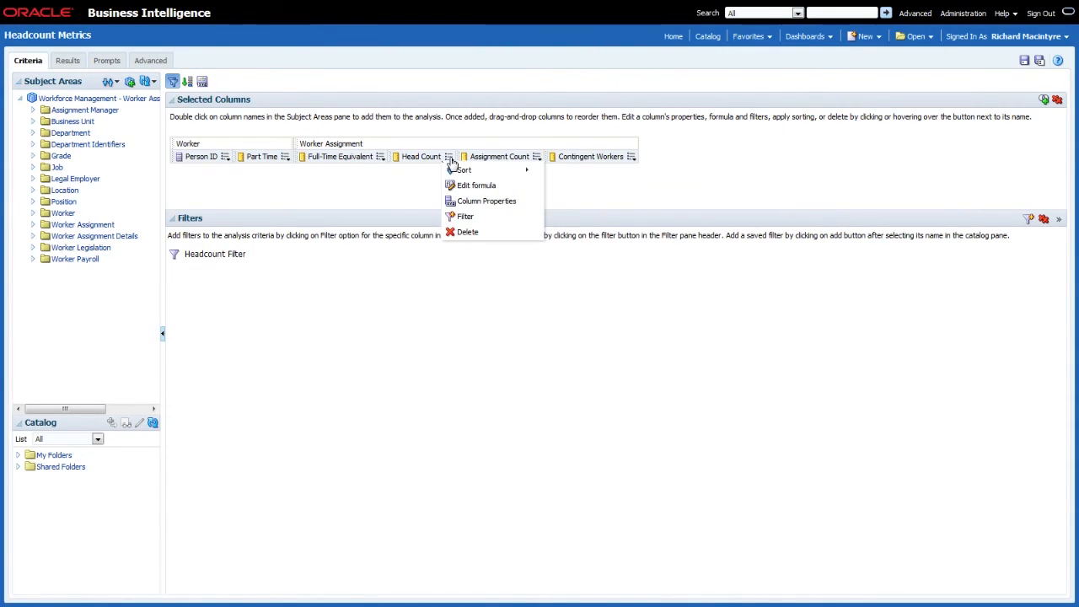
pyautogui.moveTo(486, 201)
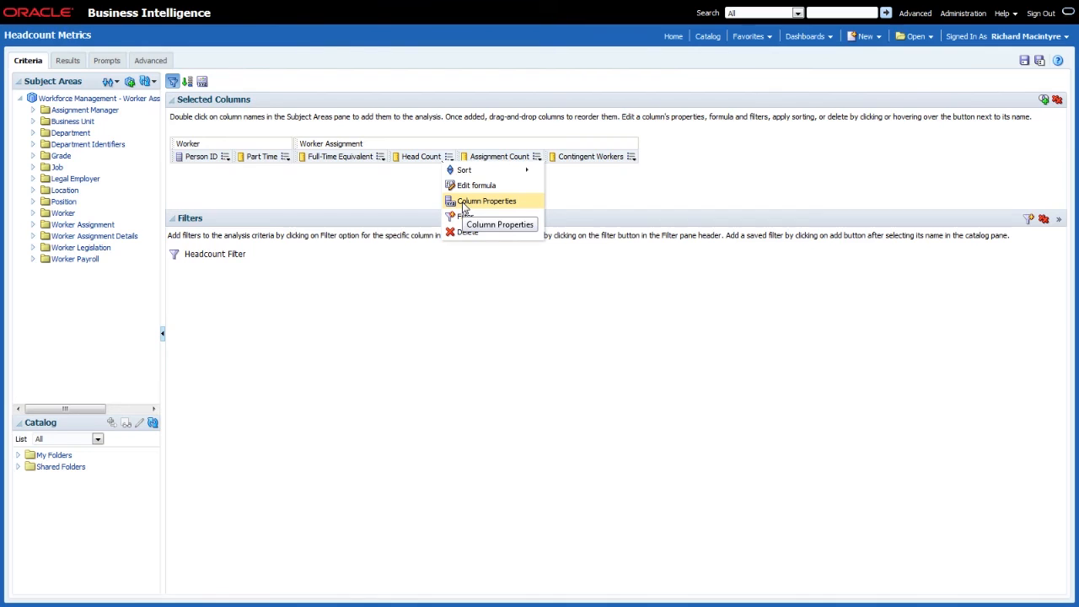
pyautogui.click(487, 201)
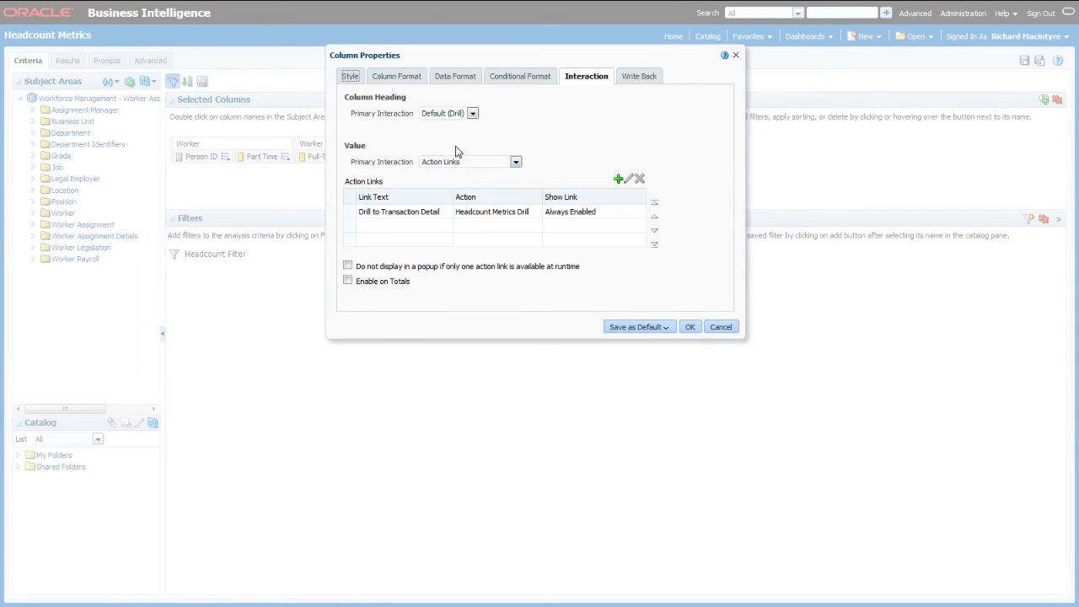
pyautogui.click(459, 76)
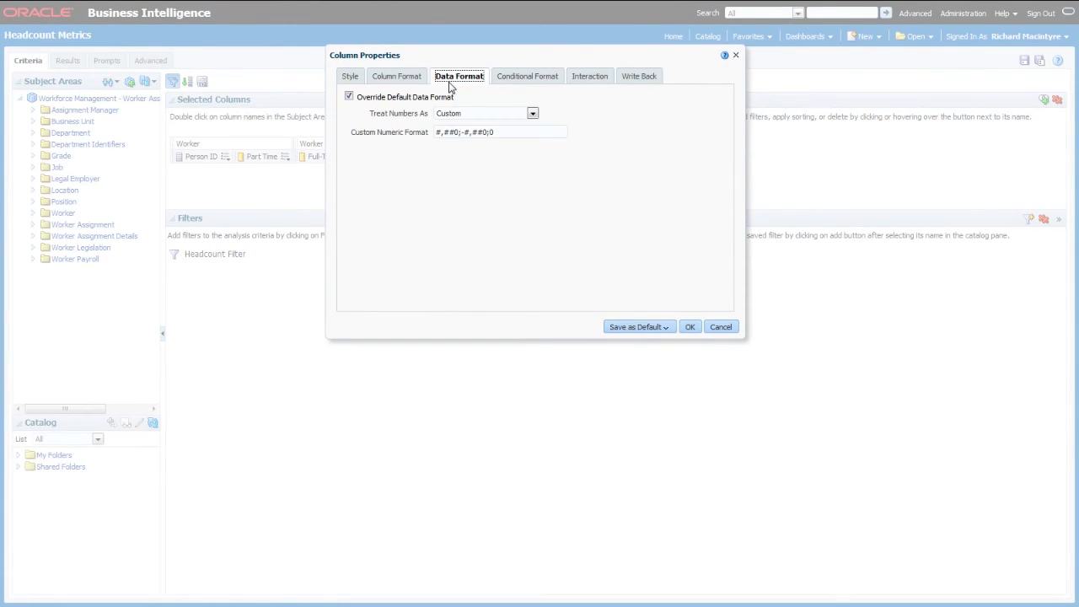
pyautogui.click(501, 131)
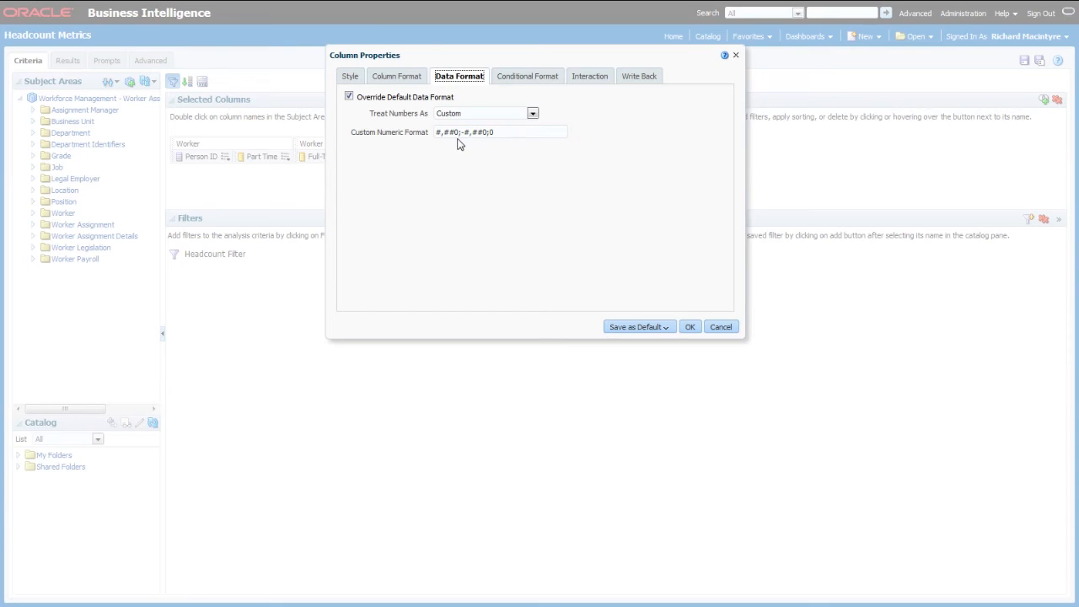
pyautogui.click(500, 132)
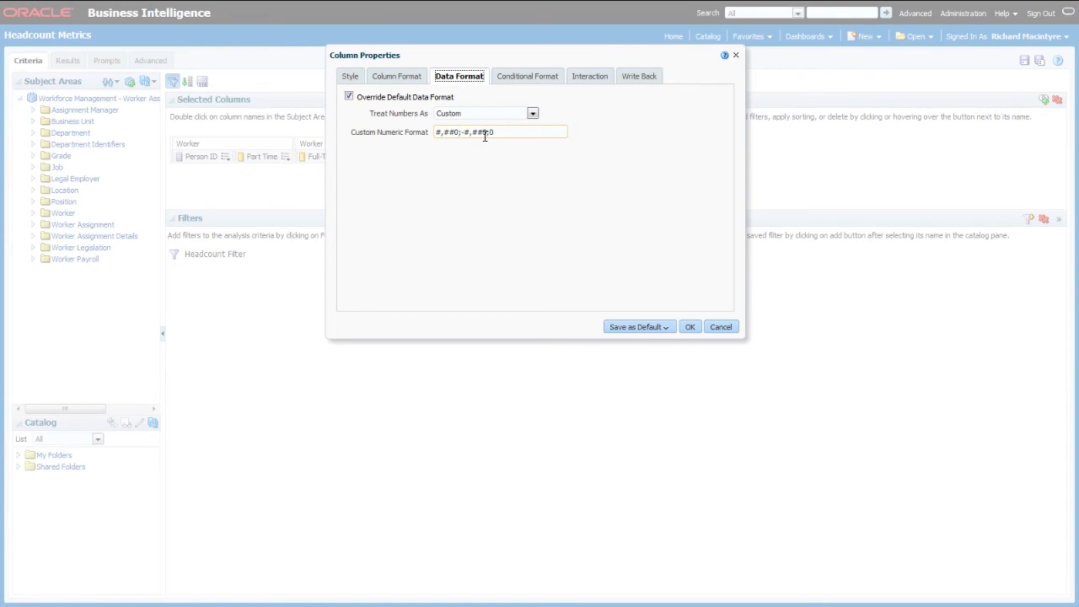
pyautogui.write('0')
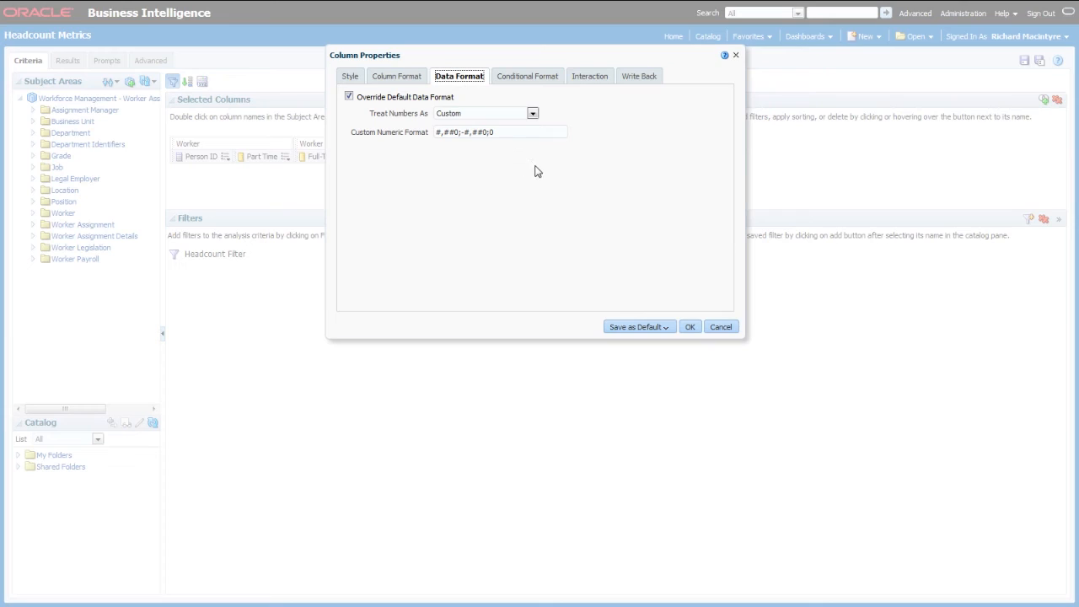
pyautogui.moveTo(544, 231)
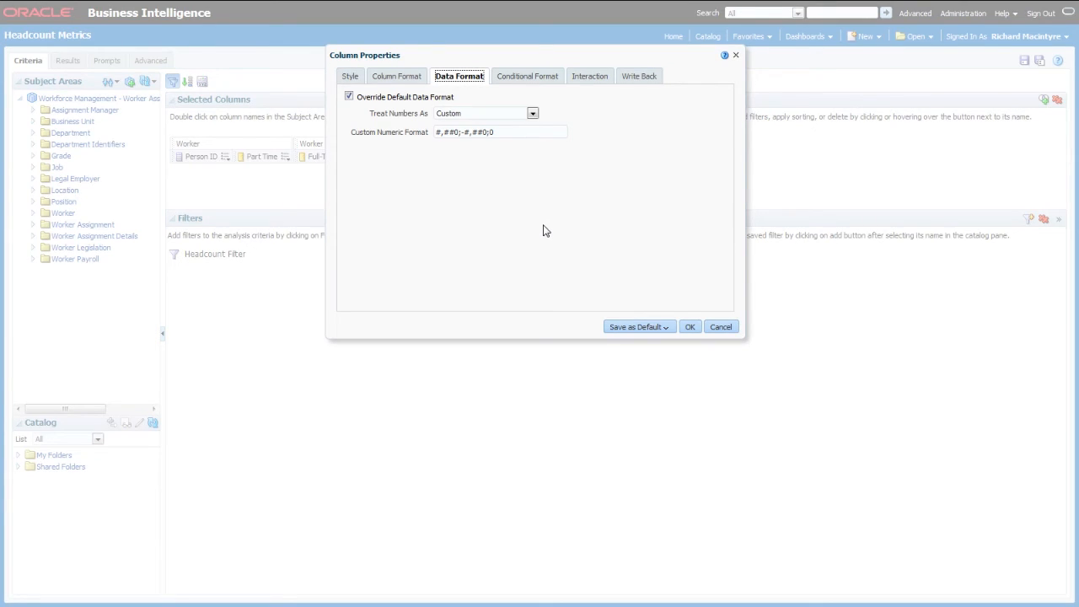
pyautogui.moveTo(721, 338)
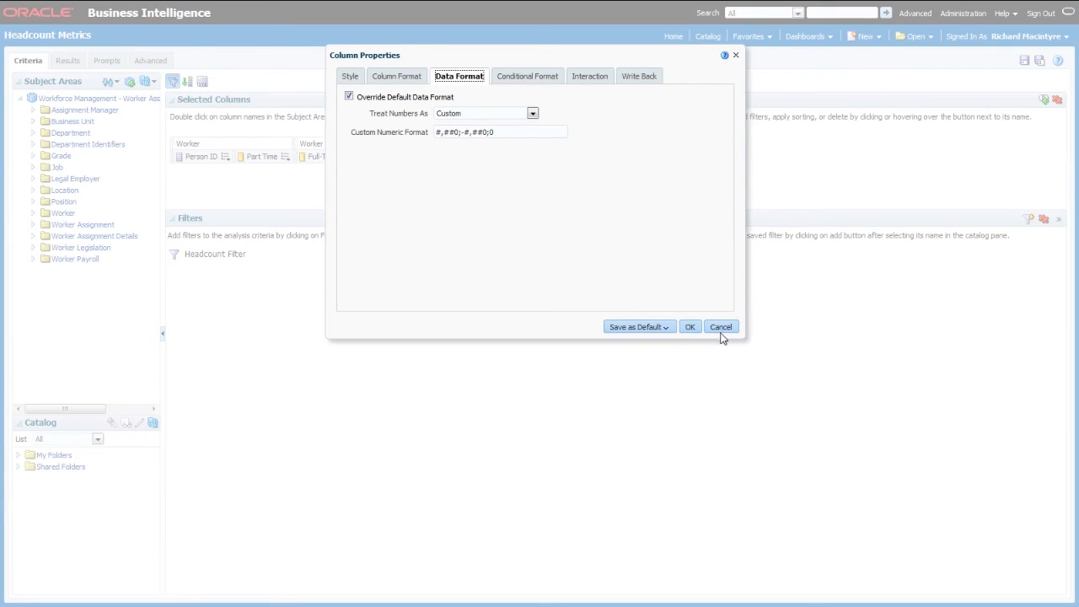
pyautogui.click(689, 327)
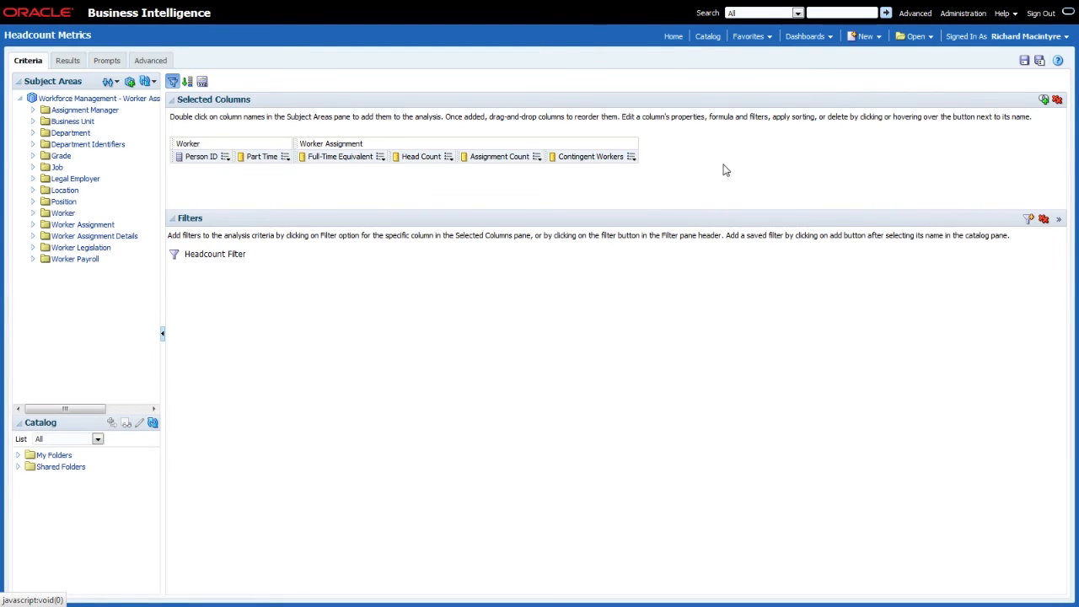
# Return to the Sample OTBI Dashboards Organisation page with its headcount summary and breakdown charts.
pyautogui.click(805, 36)
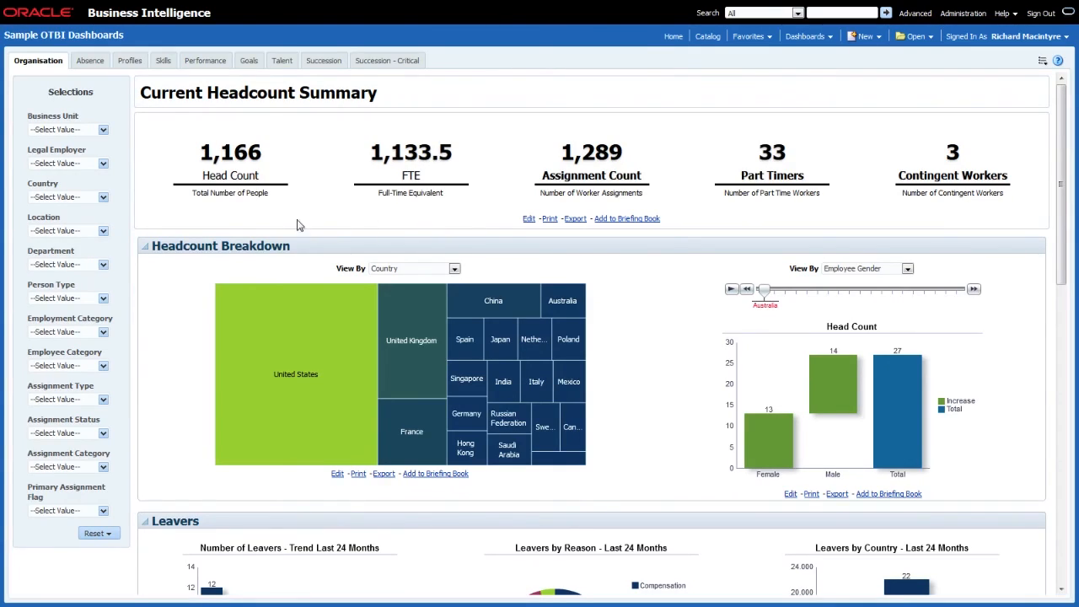
pyautogui.moveTo(756, 174)
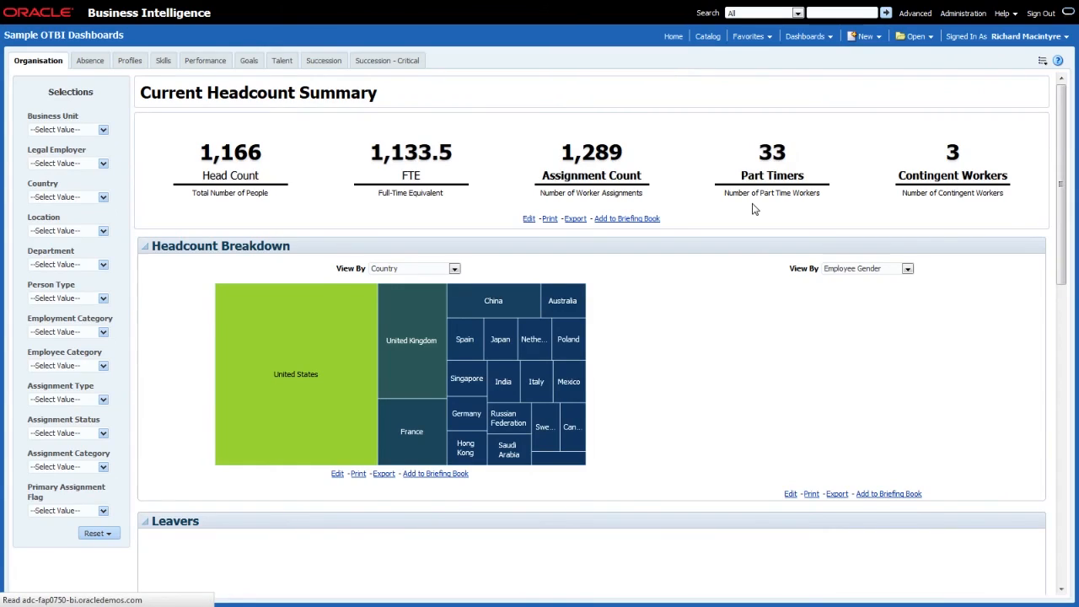
# Drill into the Part Timers value 33 and open the Job Name column's options.
pyautogui.click(772, 152)
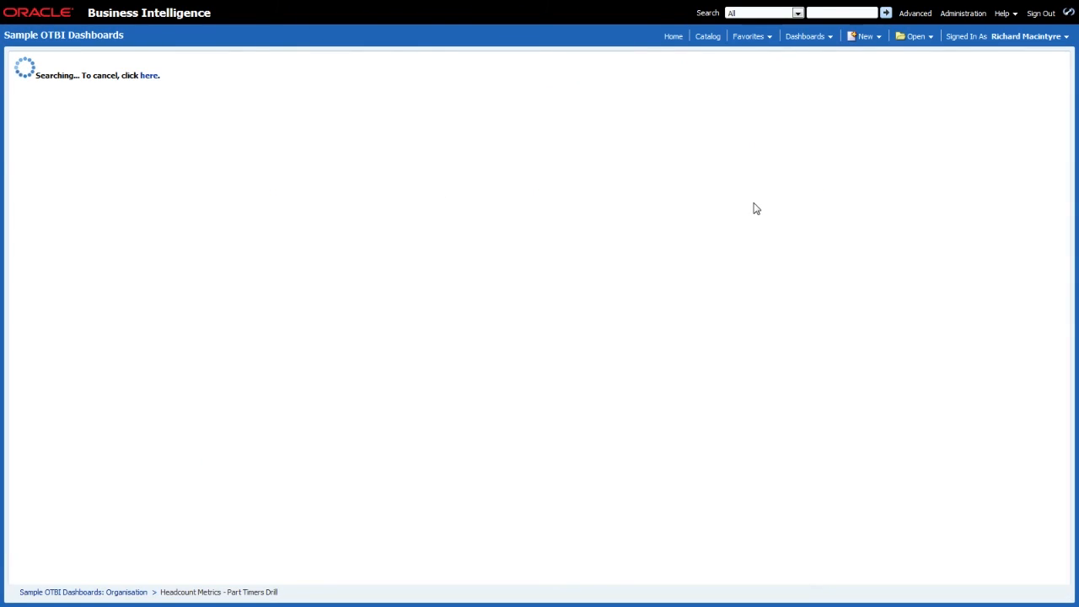
pyautogui.moveTo(123, 209)
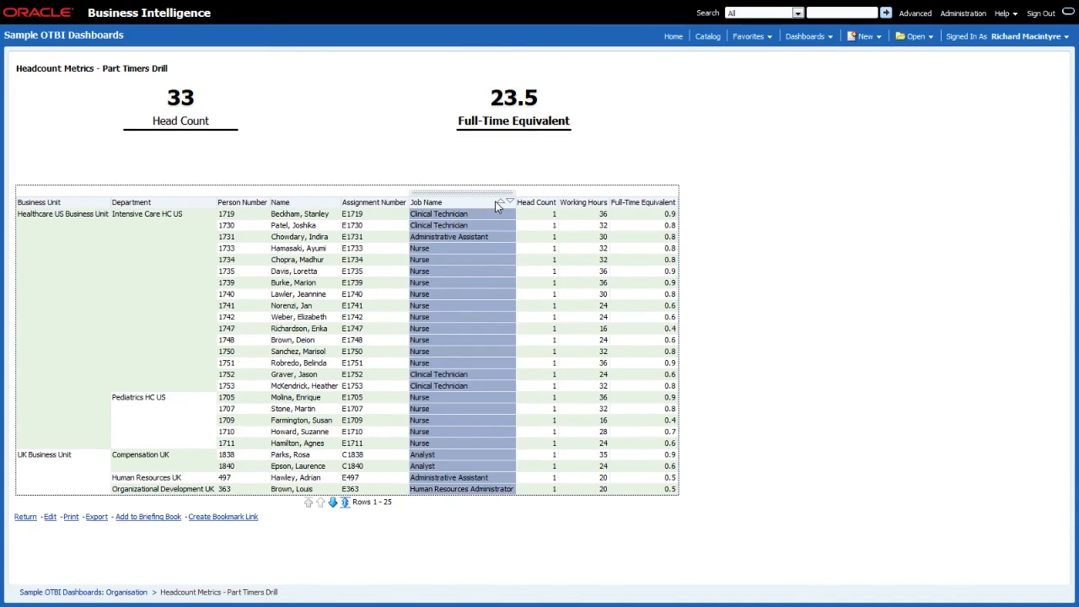
pyautogui.click(509, 202)
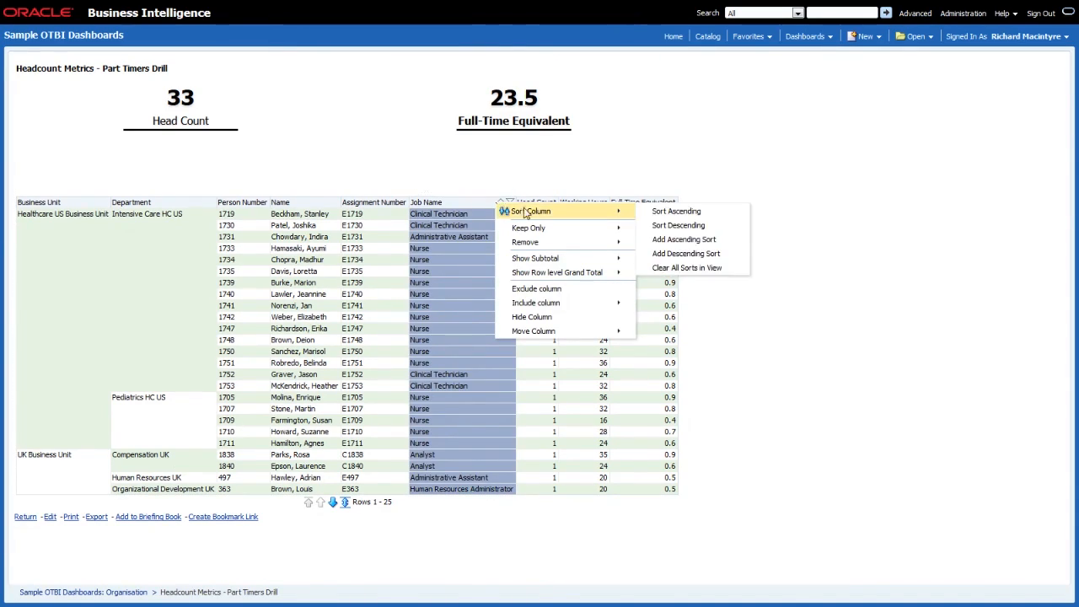
pyautogui.moveTo(532, 316)
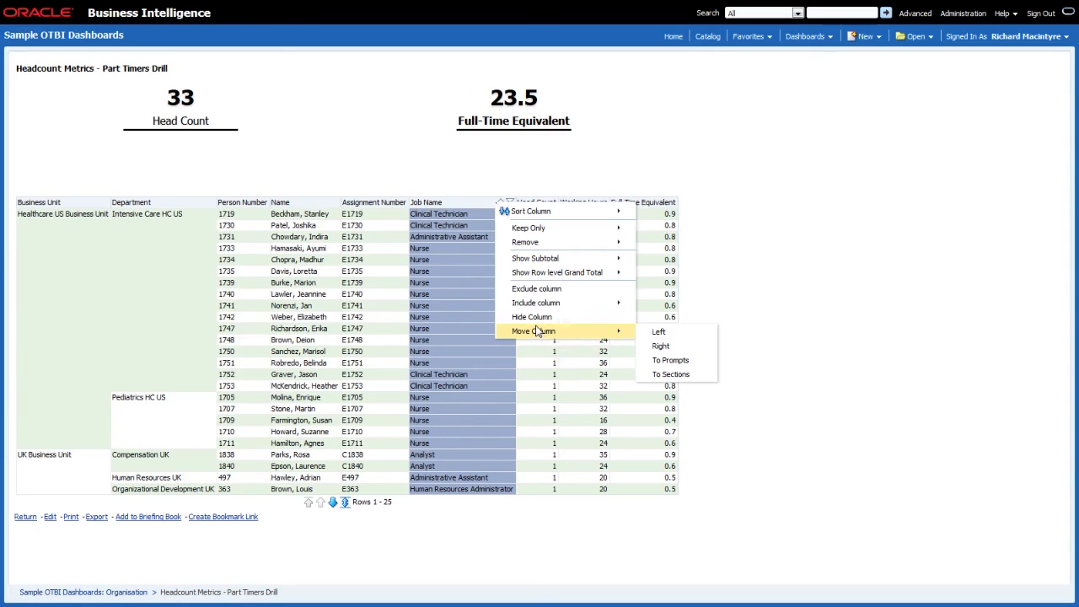
pyautogui.moveTo(532, 331)
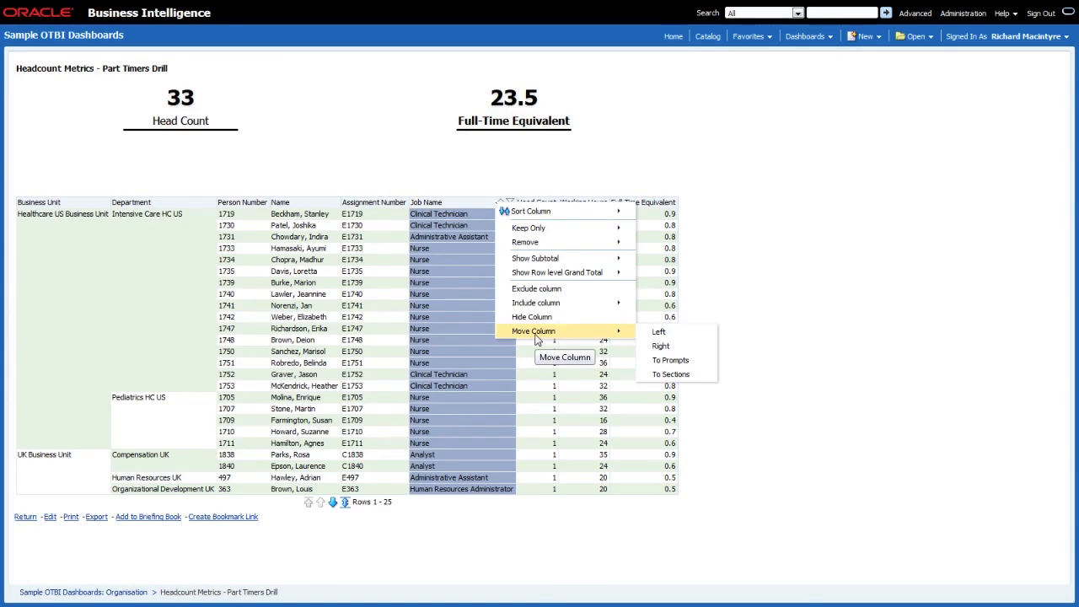